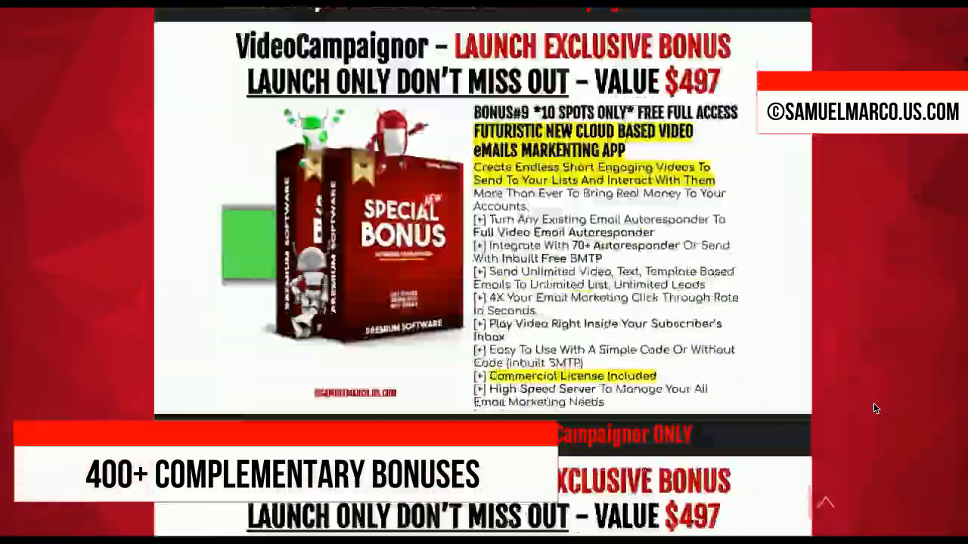
Step: Start a new campaign from the Campaigns page
scroll("down", 3)
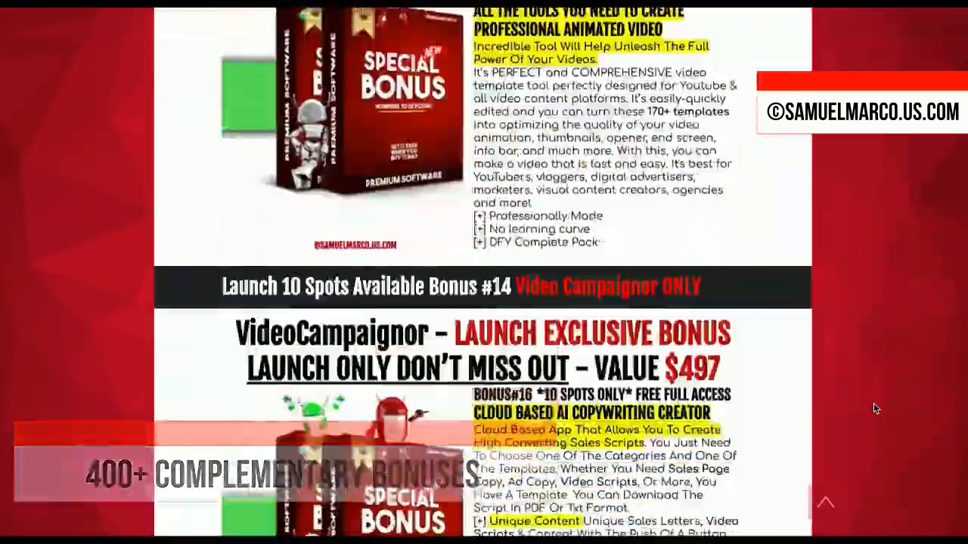
scroll("down", 3)
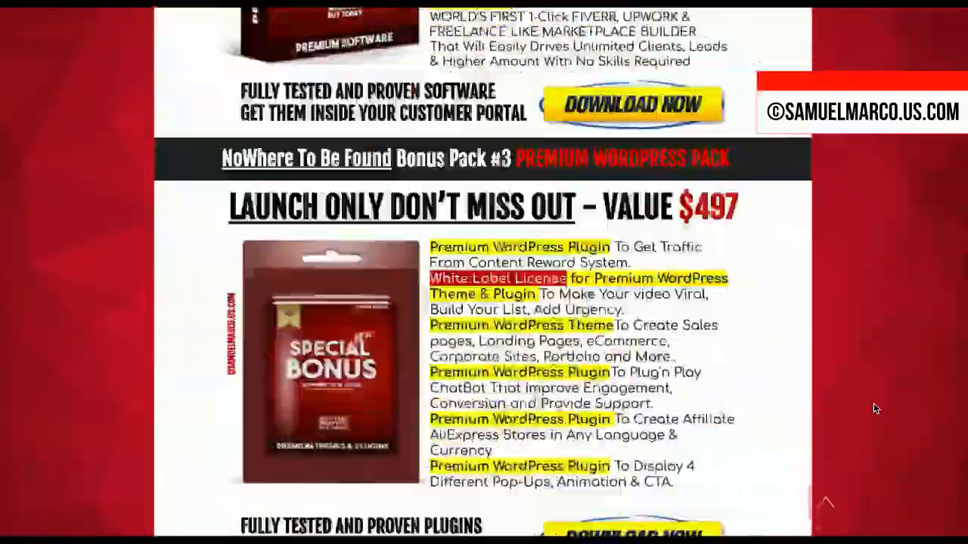
scroll("down", 3)
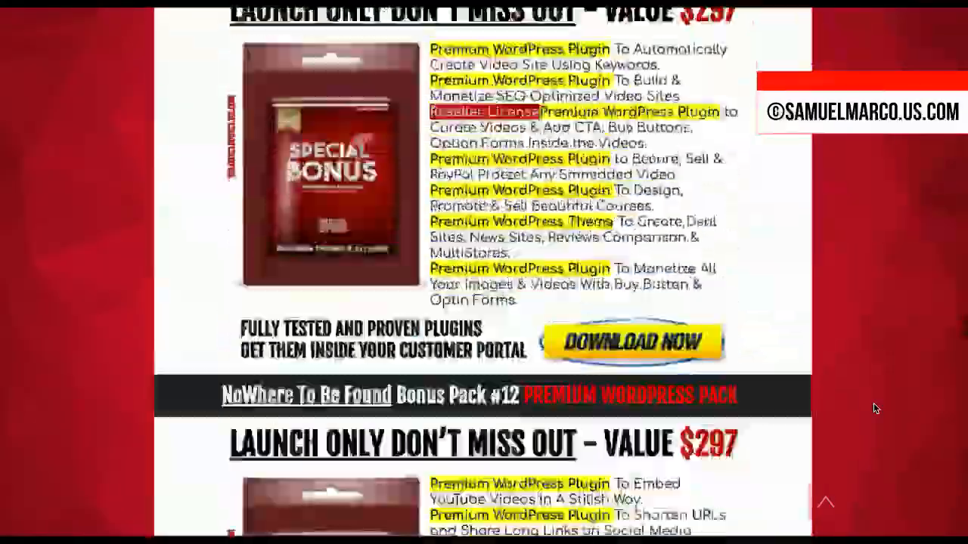
scroll("down", 3)
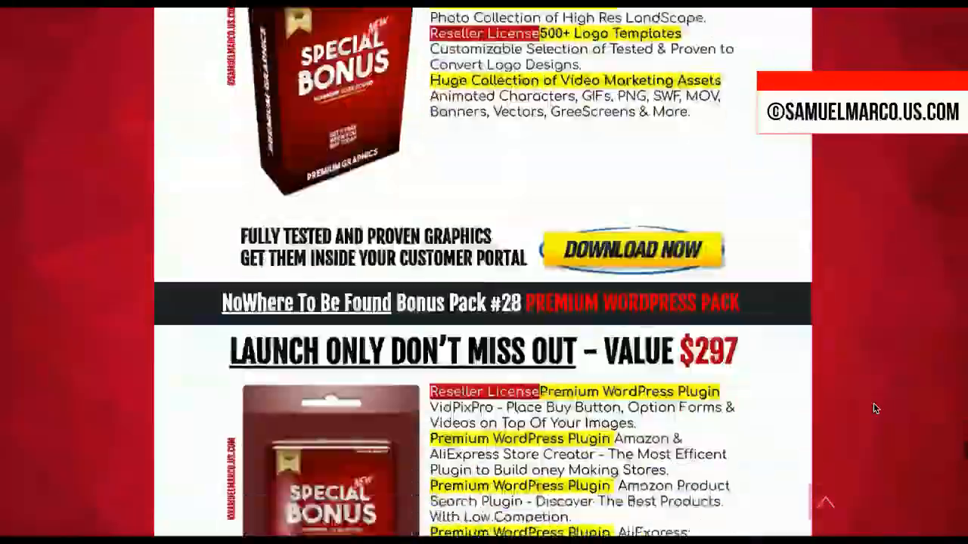
scroll("down", 3)
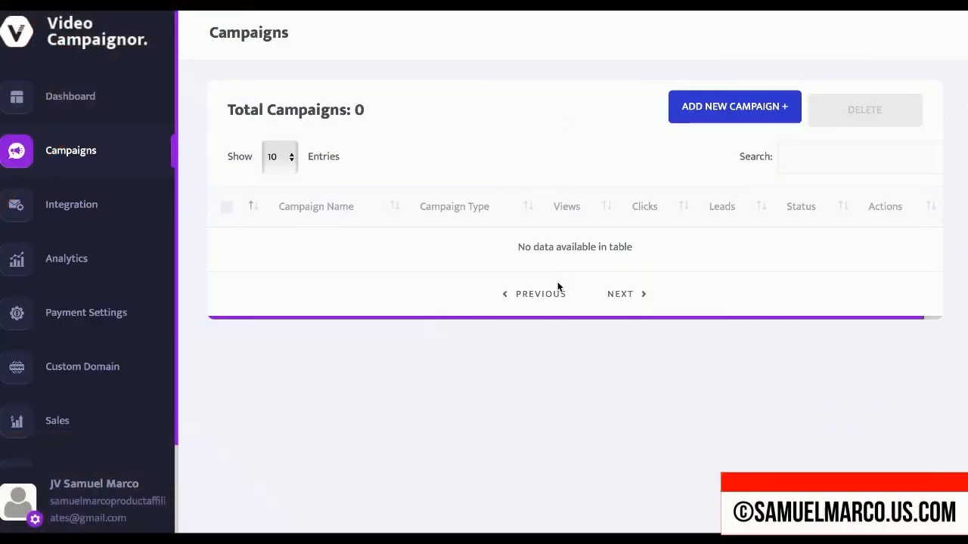
left_click(732, 105)
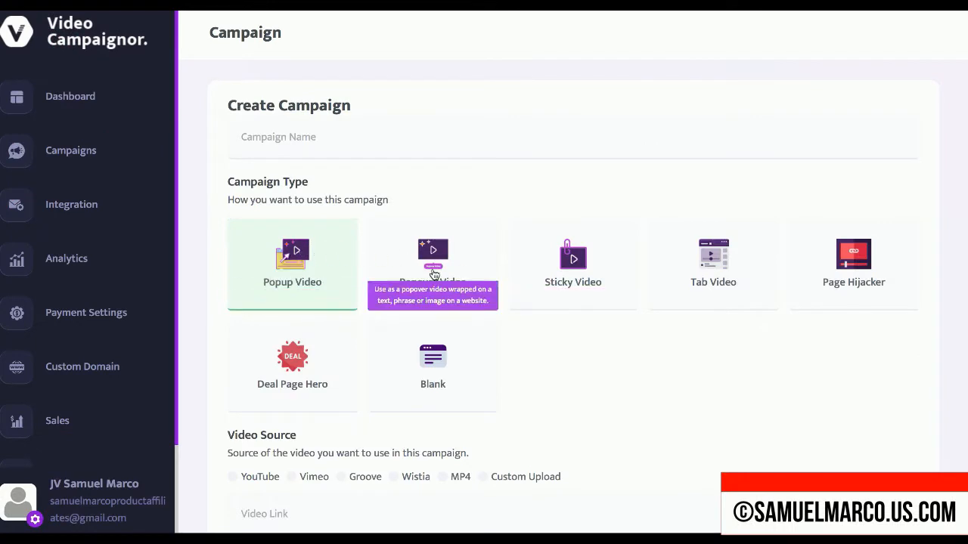
mouse_move(611, 282)
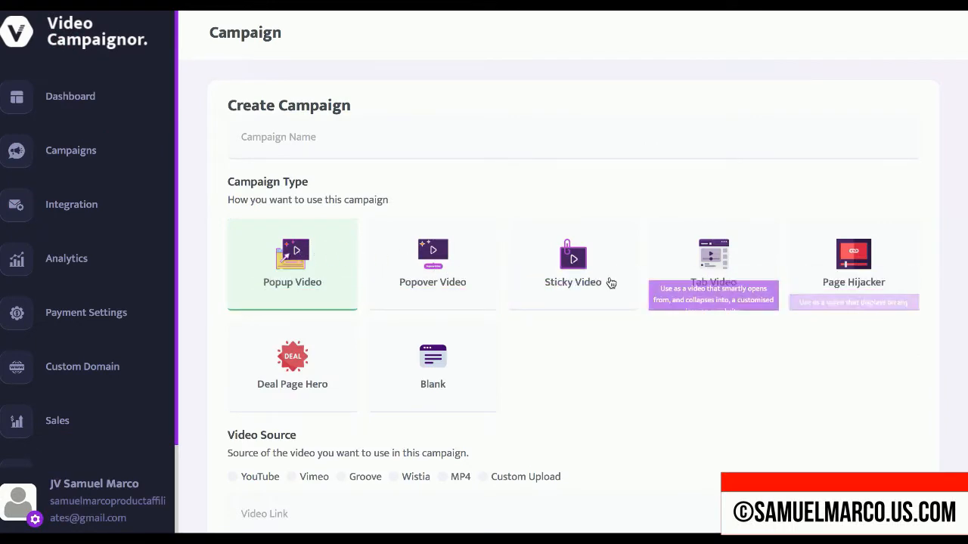
mouse_move(324, 273)
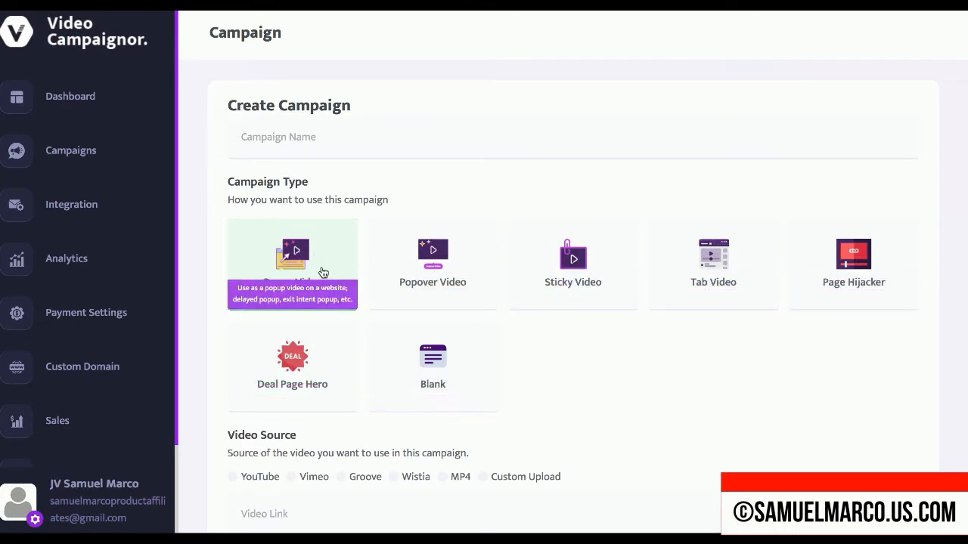
Step: Try Vimeo and Custom Upload, keep YouTube as source, and advance to Add Interactive Elements
scroll("down", 3)
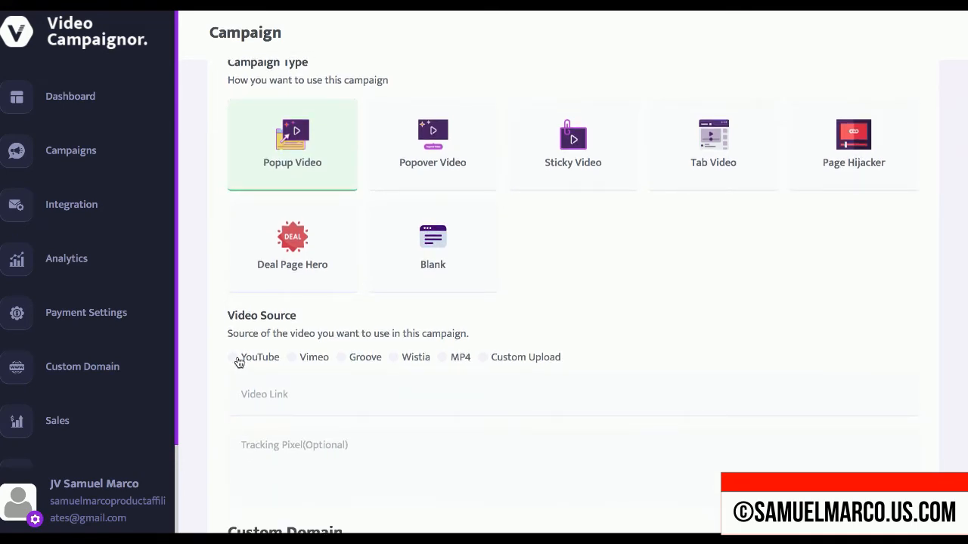
left_click(291, 357)
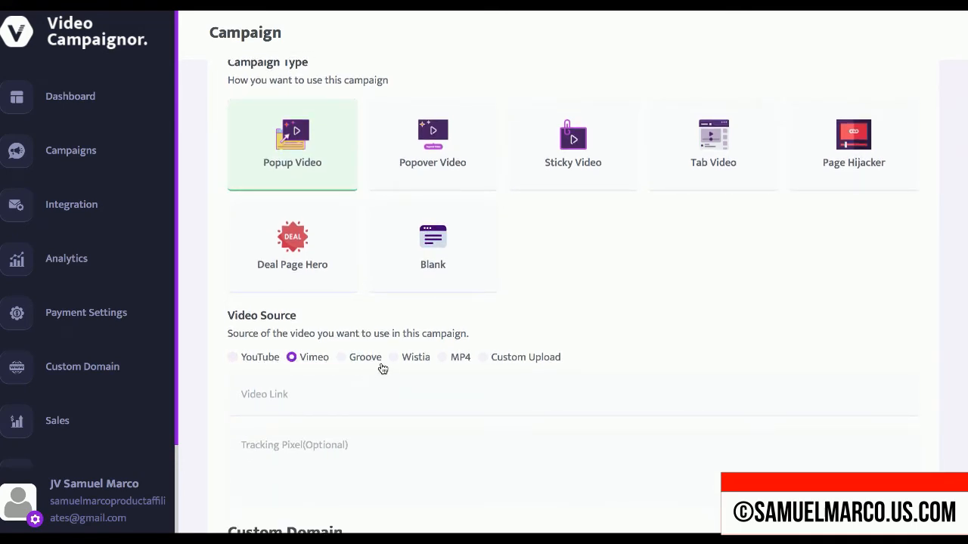
left_click(483, 357)
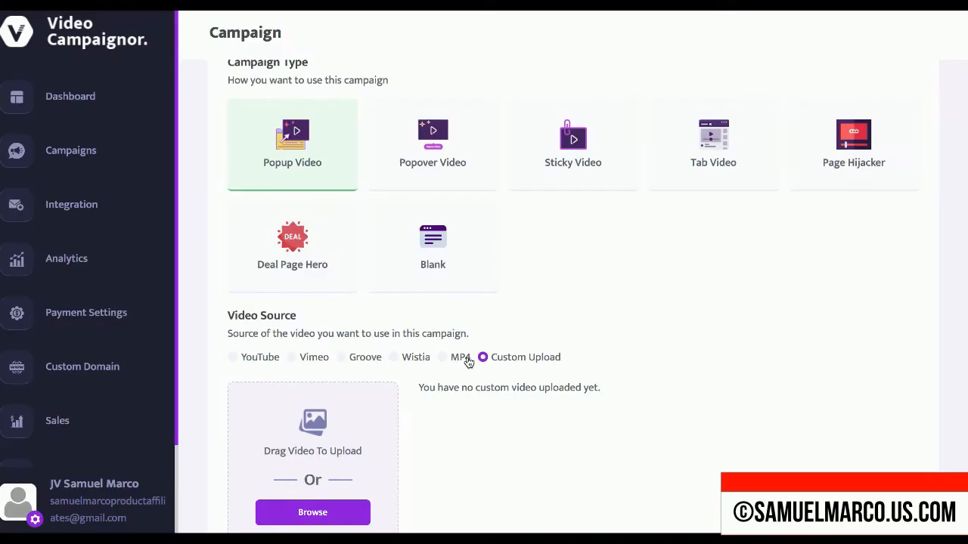
left_click(233, 357)
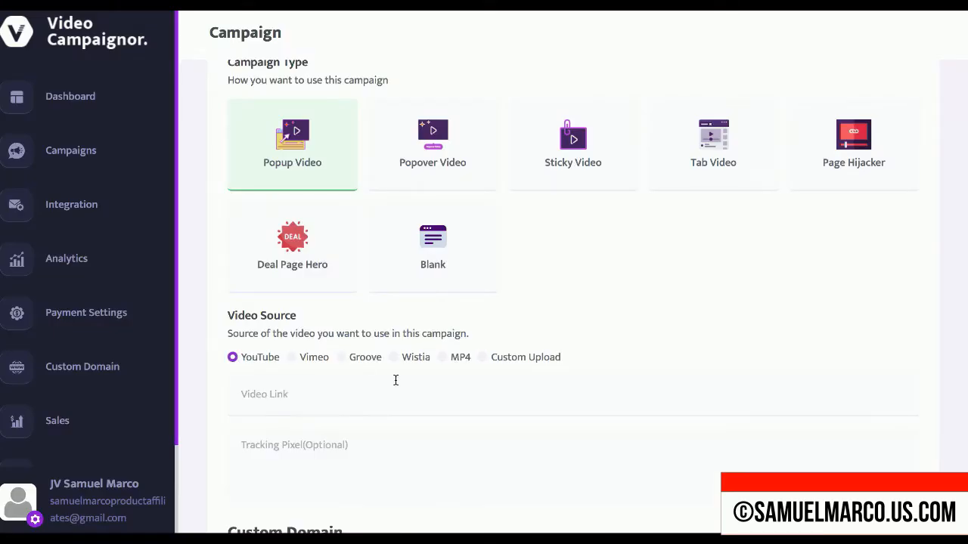
scroll("down", 3)
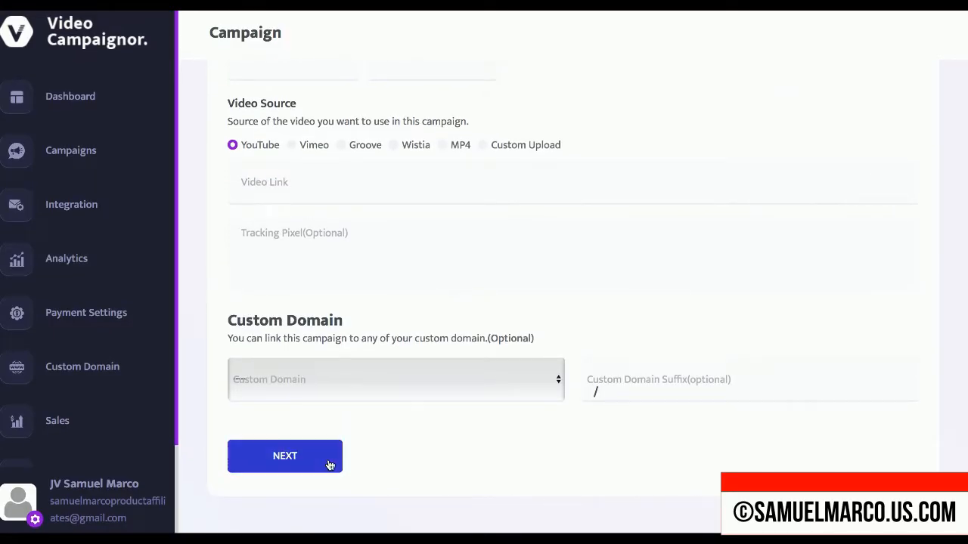
left_click(284, 457)
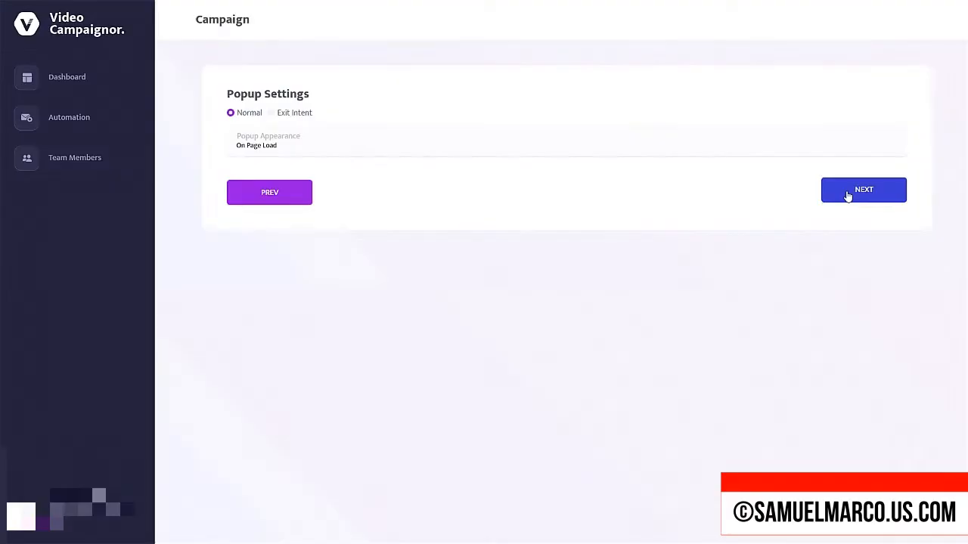
left_click(864, 190)
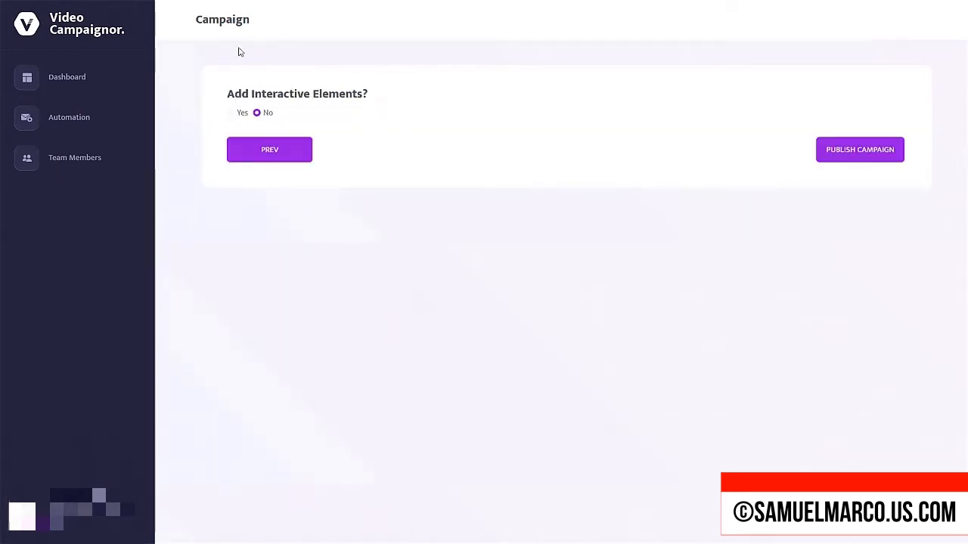
left_click(859, 150)
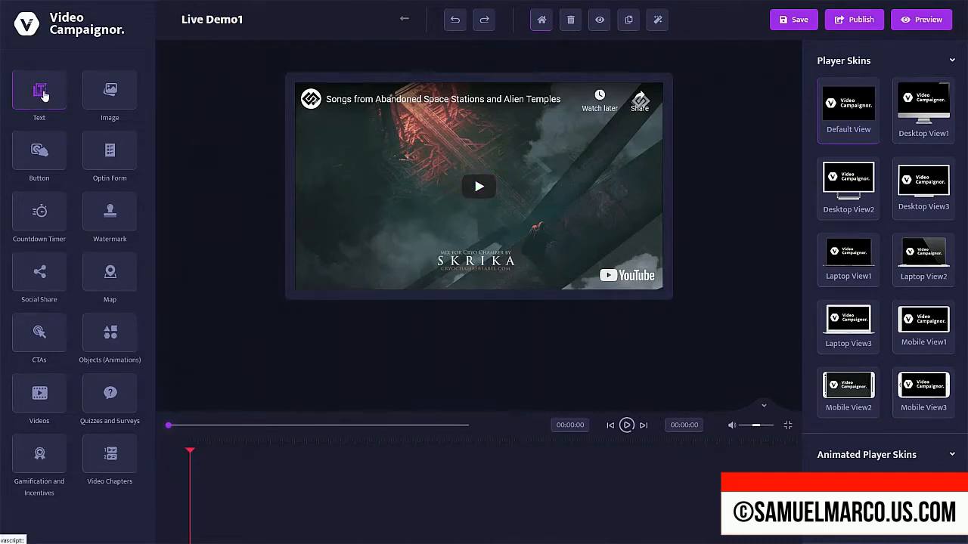
Step: Add a positioned text heading, an optin form and share icons to Live Demo1, then preview it
left_click(39, 89)
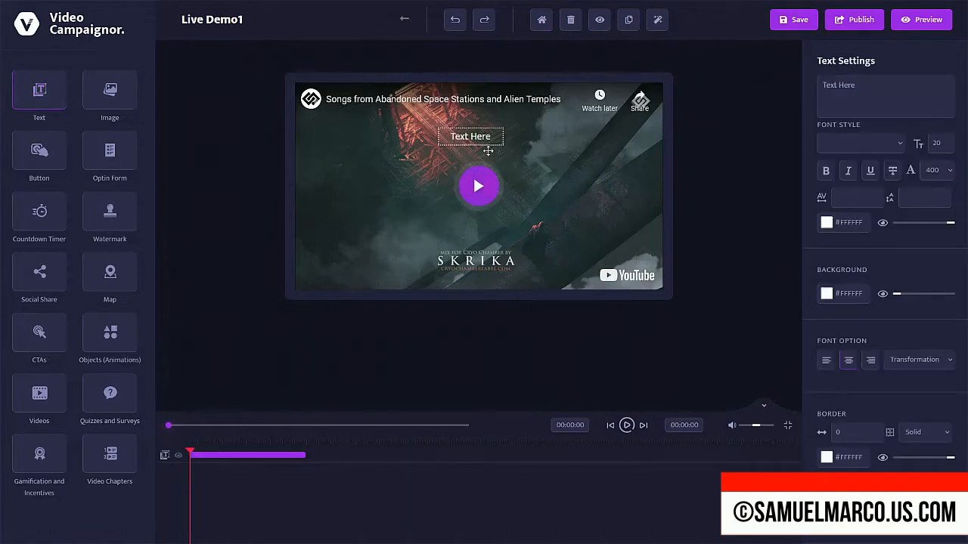
left_click_drag(471, 136, 440, 164)
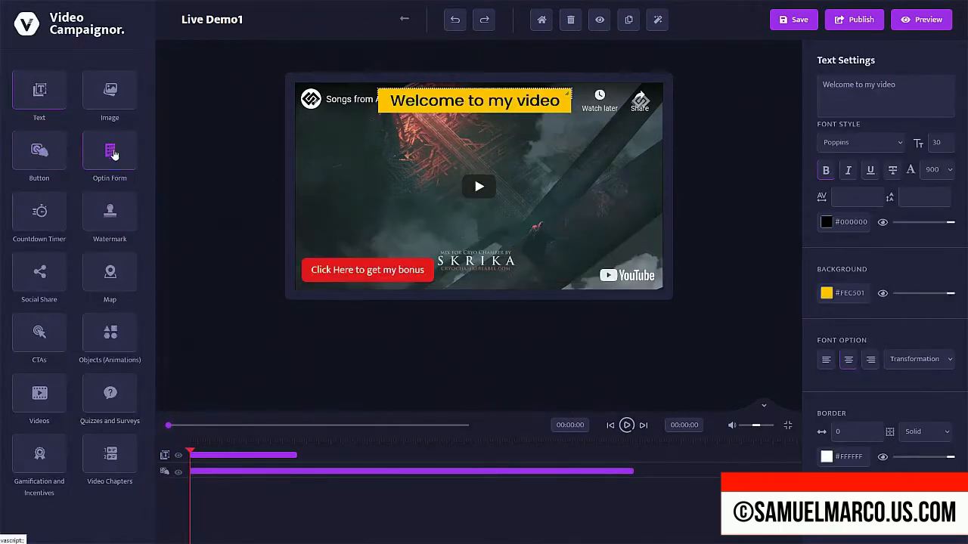
left_click(108, 149)
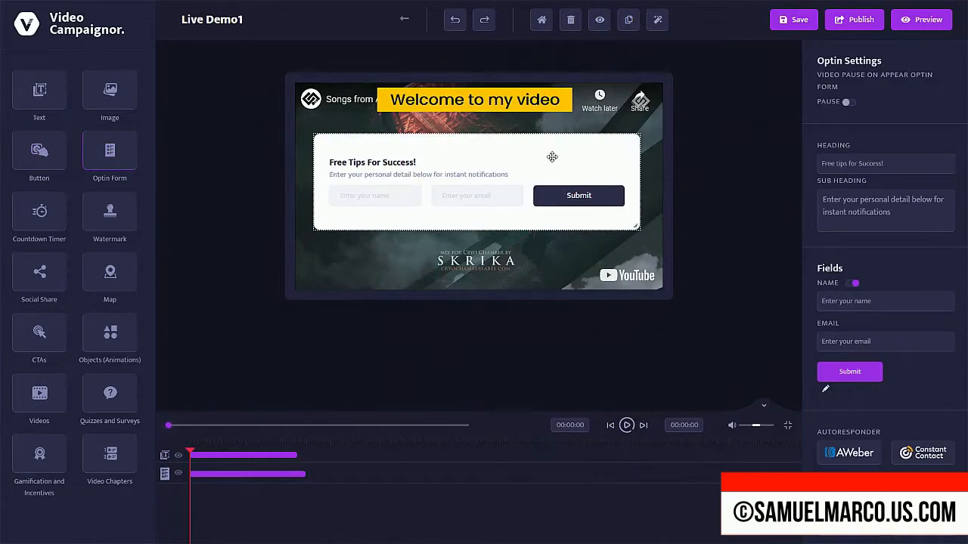
left_click(921, 18)
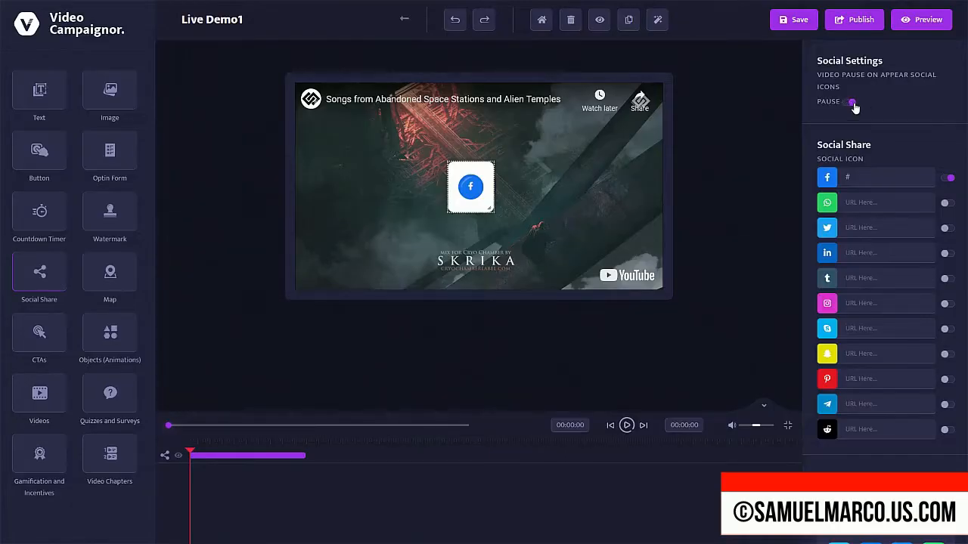
left_click(921, 18)
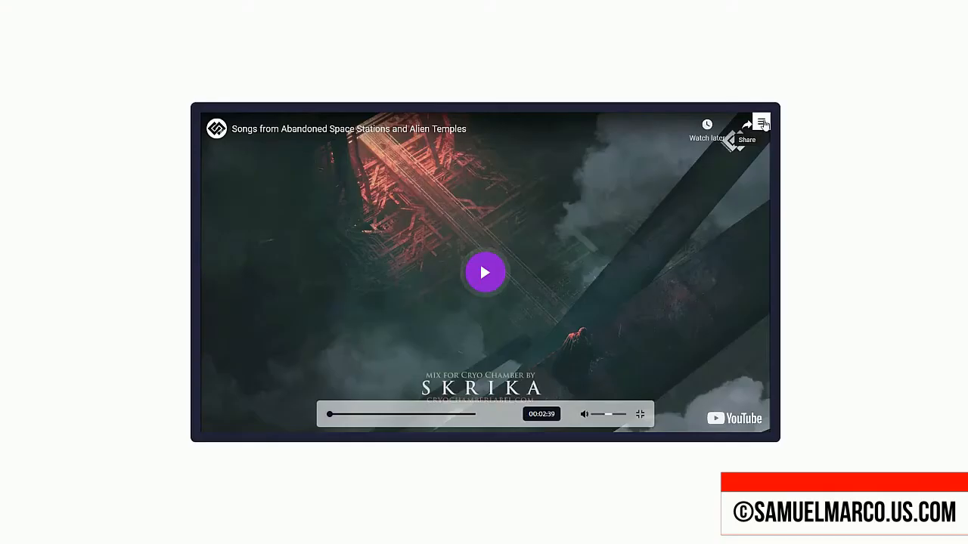
Step: Play the preview, then scroll the editor's right panel to the Play Icons settings
left_click(762, 123)
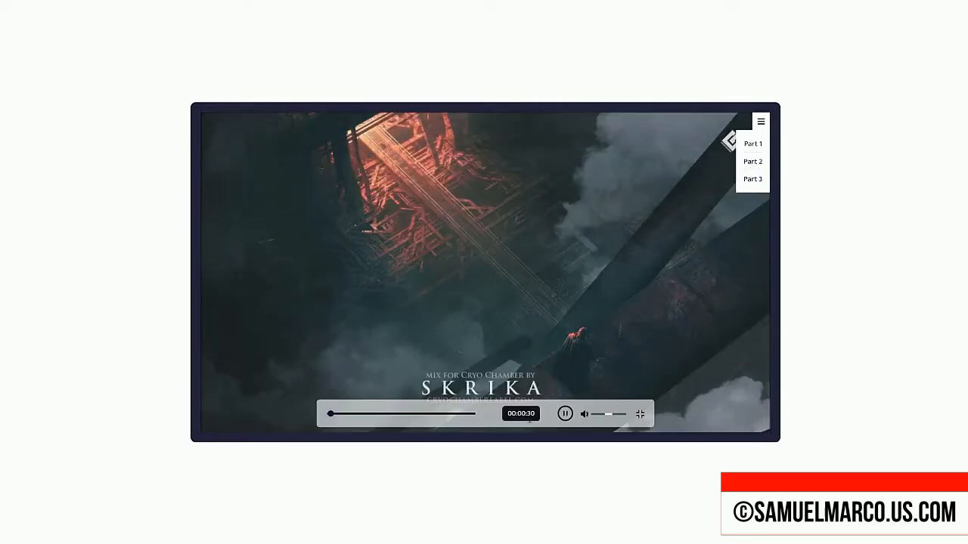
mouse_move(537, 244)
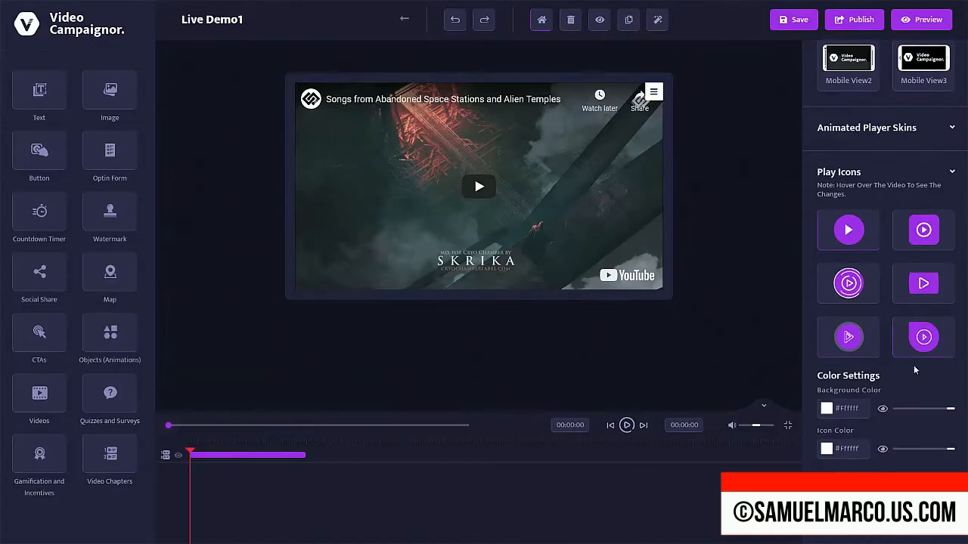
scroll("down", 3)
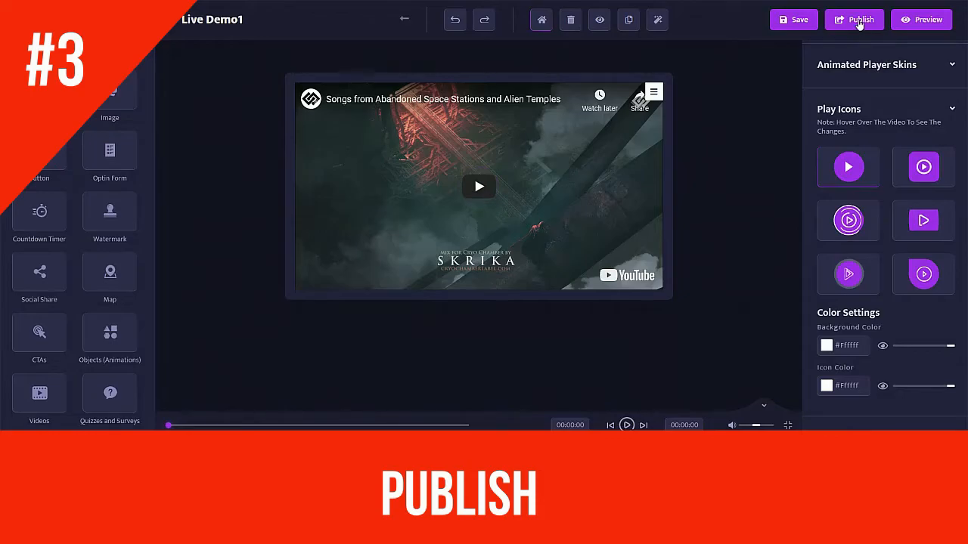
Step: Publish Live Demo1 and copy its embed code from the Campaigns table
left_click(852, 20)
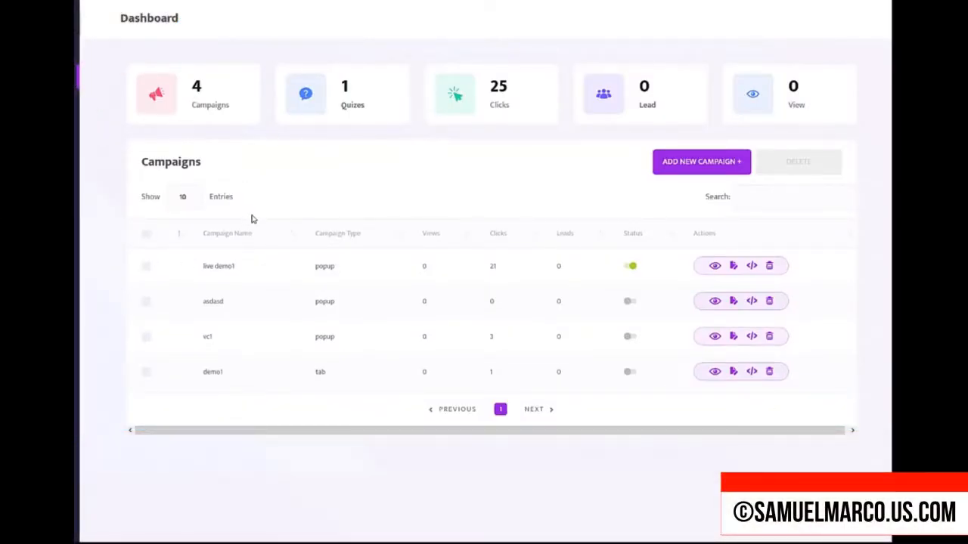
mouse_move(733, 266)
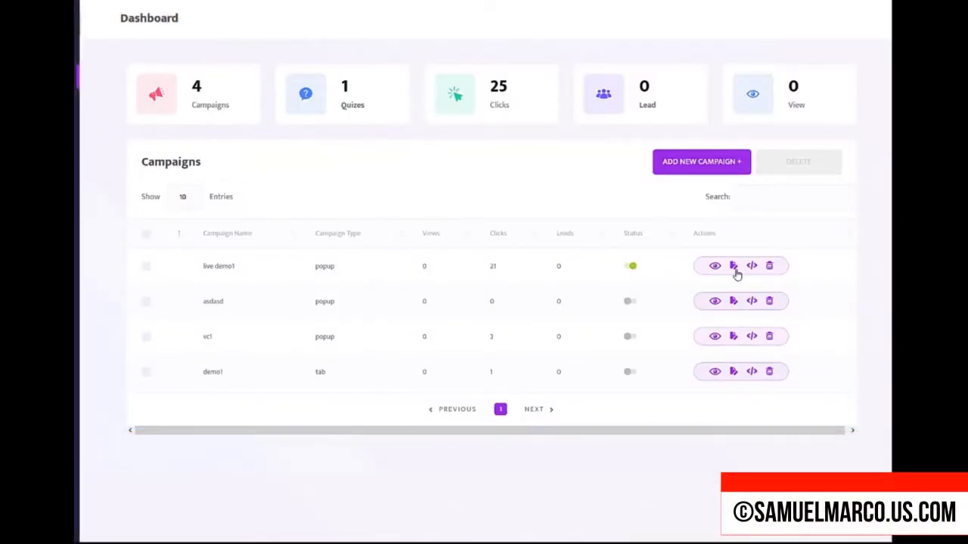
mouse_move(732, 266)
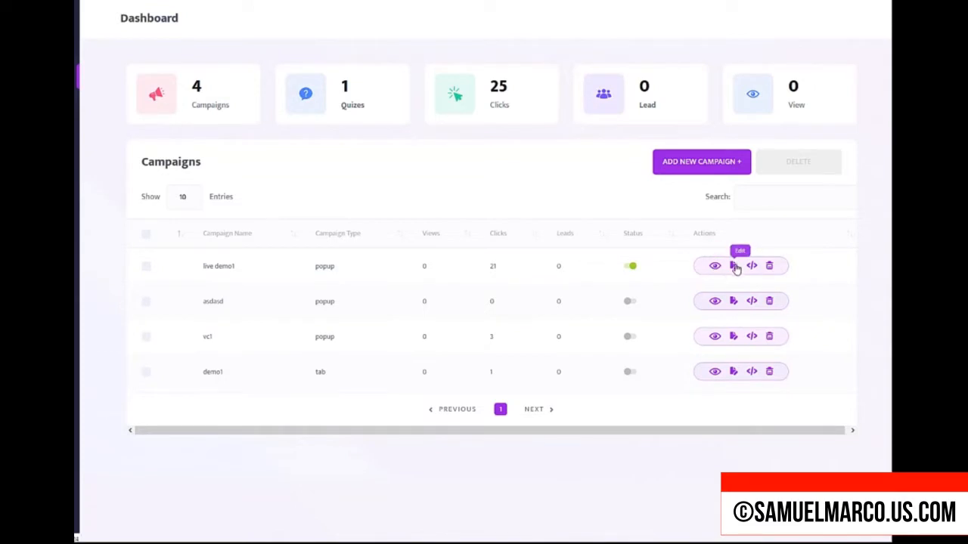
left_click(750, 267)
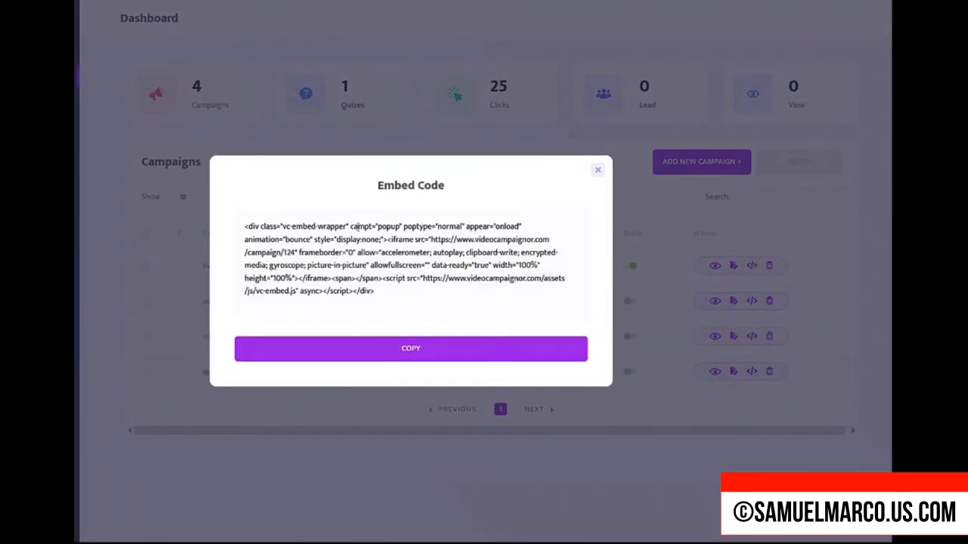
left_click(598, 170)
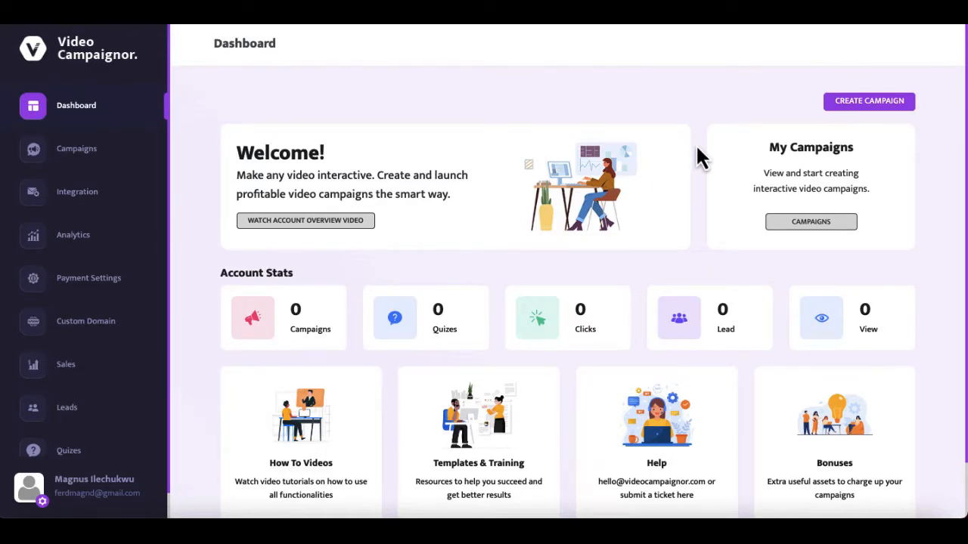
Step: Create a new campaign named 'gift shop'
left_click(868, 100)
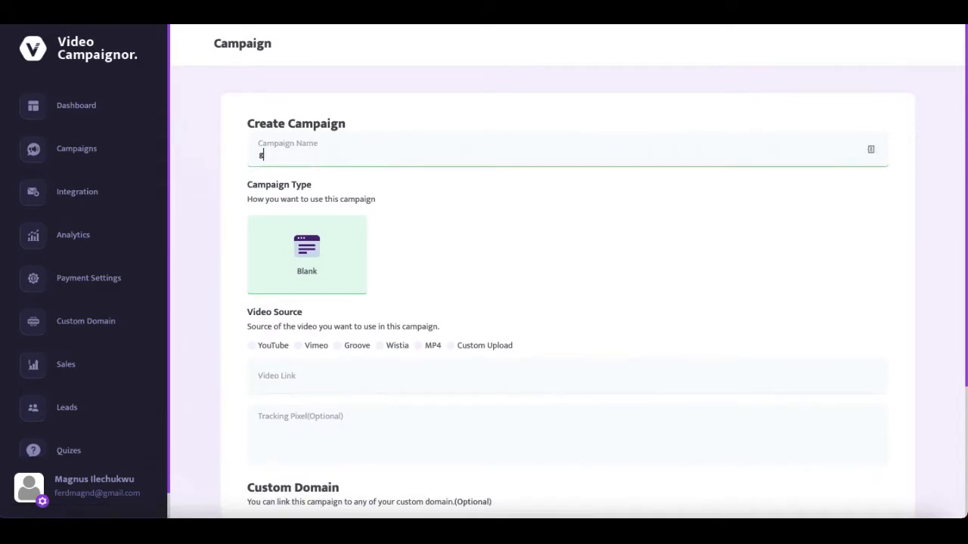
type("ift shop")
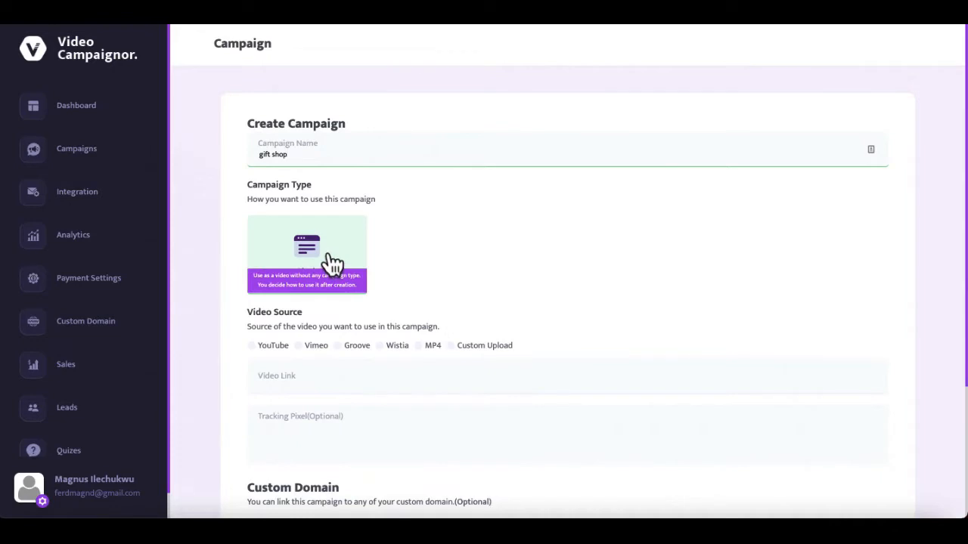
mouse_move(329, 272)
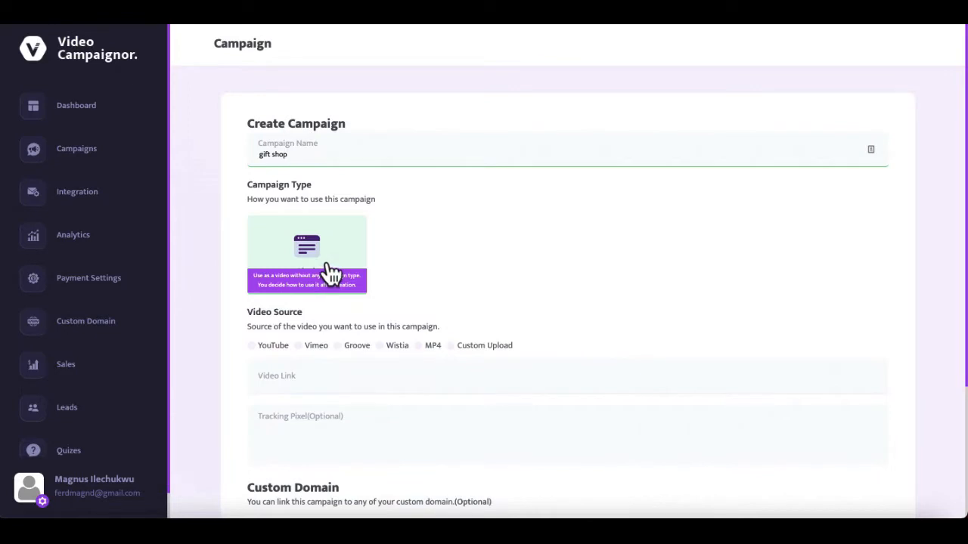
mouse_move(336, 270)
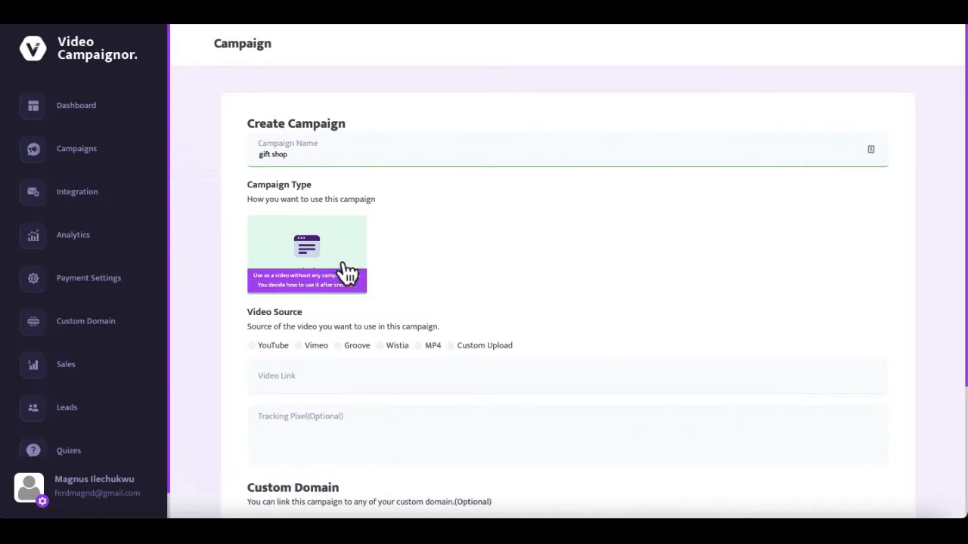
mouse_move(342, 290)
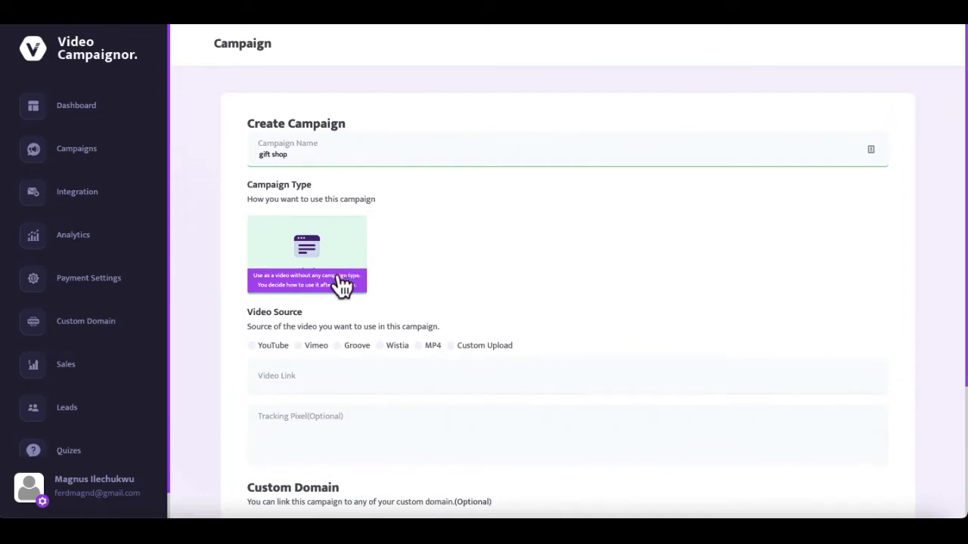
mouse_move(339, 296)
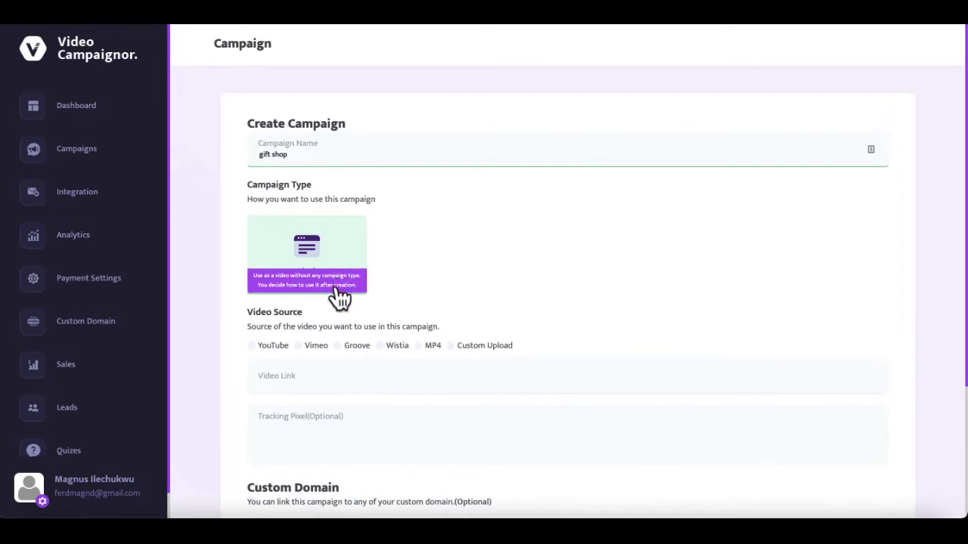
mouse_move(339, 303)
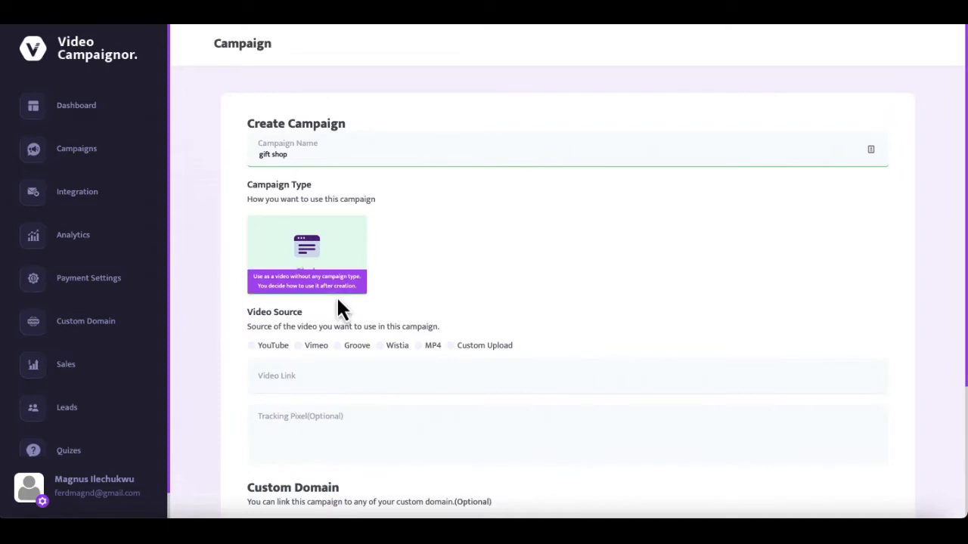
mouse_move(290, 369)
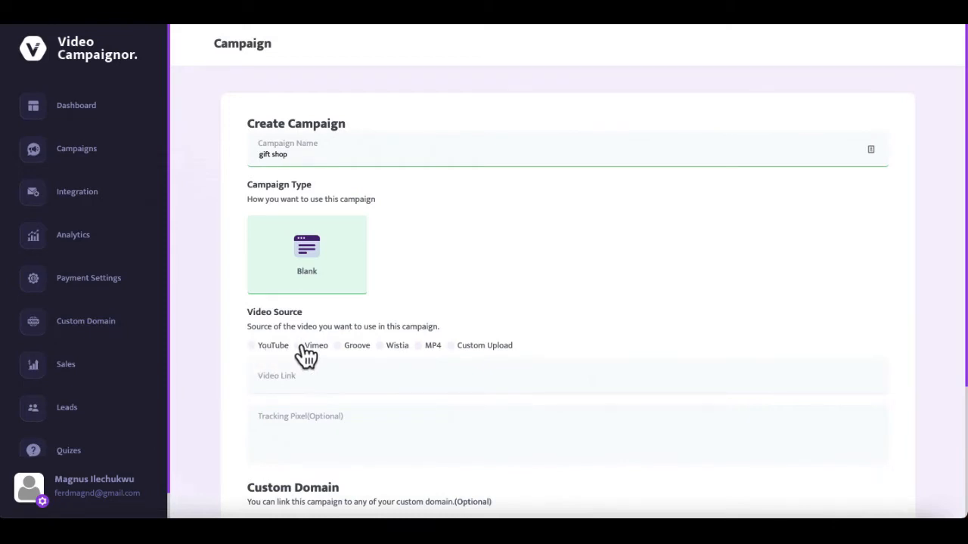
mouse_move(393, 357)
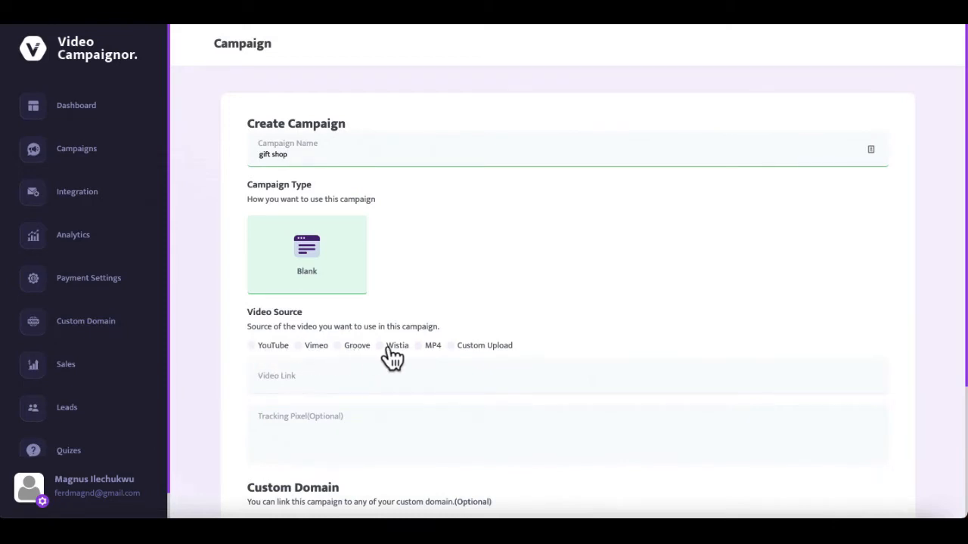
mouse_move(433, 356)
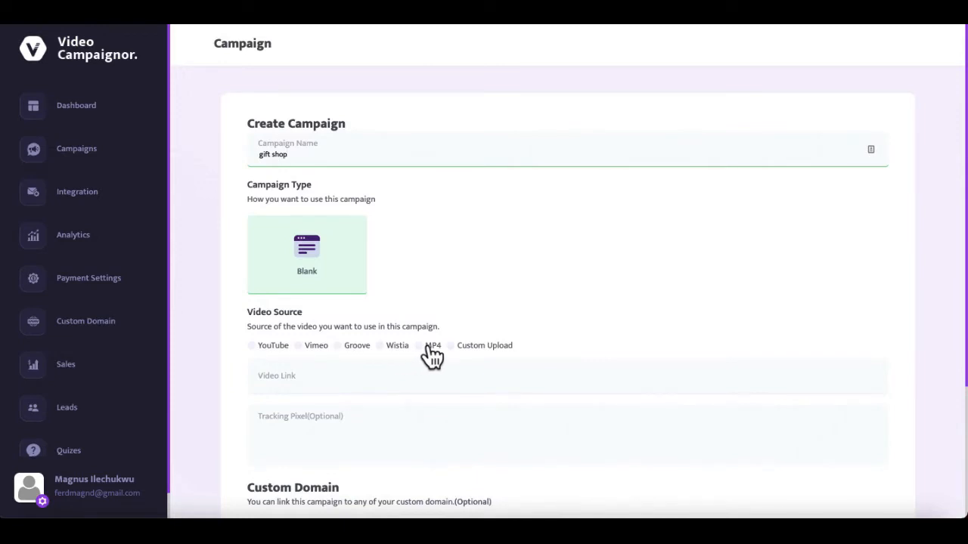
Step: Set Custom Upload as source and upload gift introduction.mp4 from the computer
left_click(432, 345)
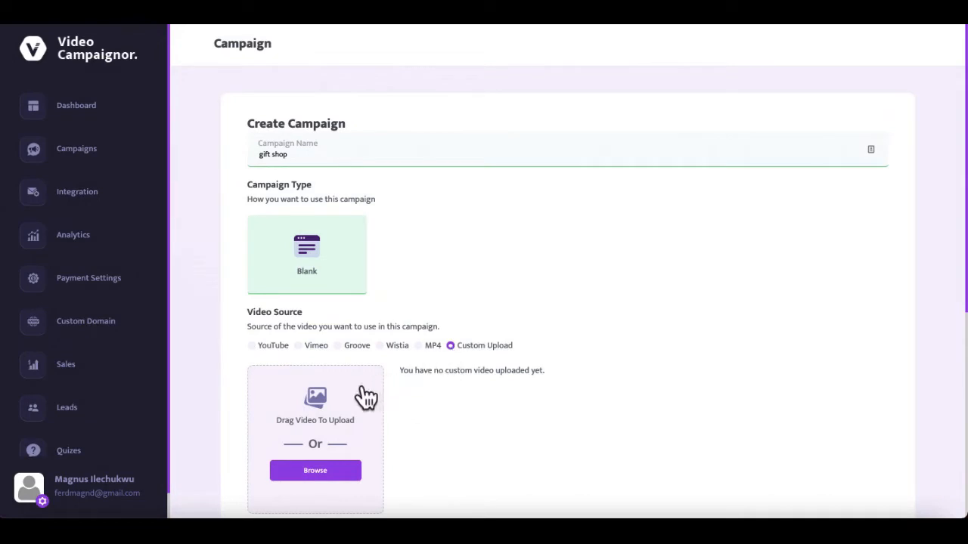
scroll("down", 3)
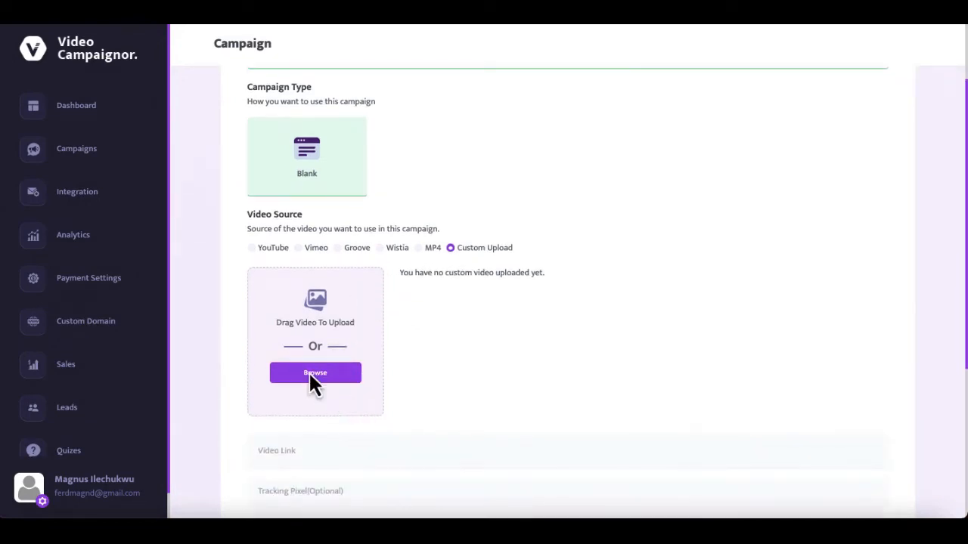
left_click(315, 372)
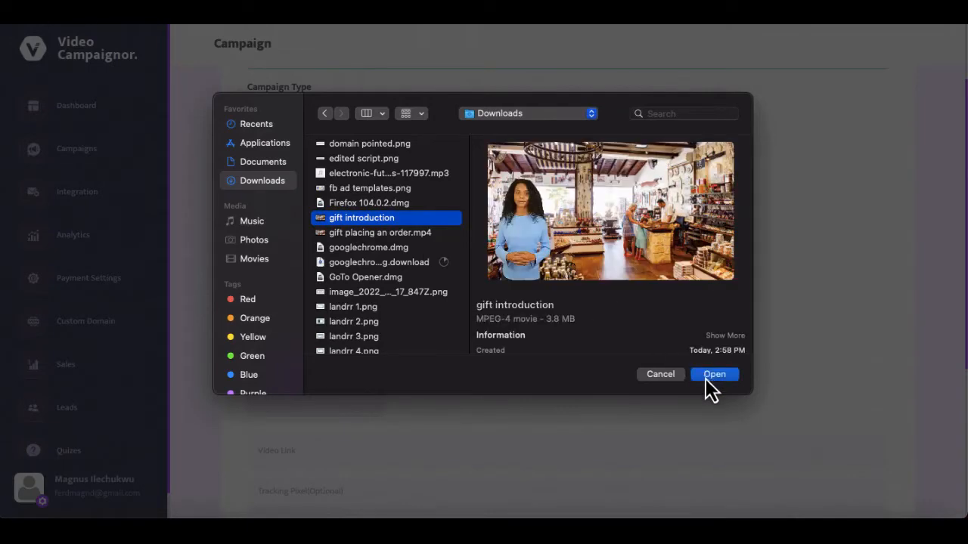
left_click(713, 373)
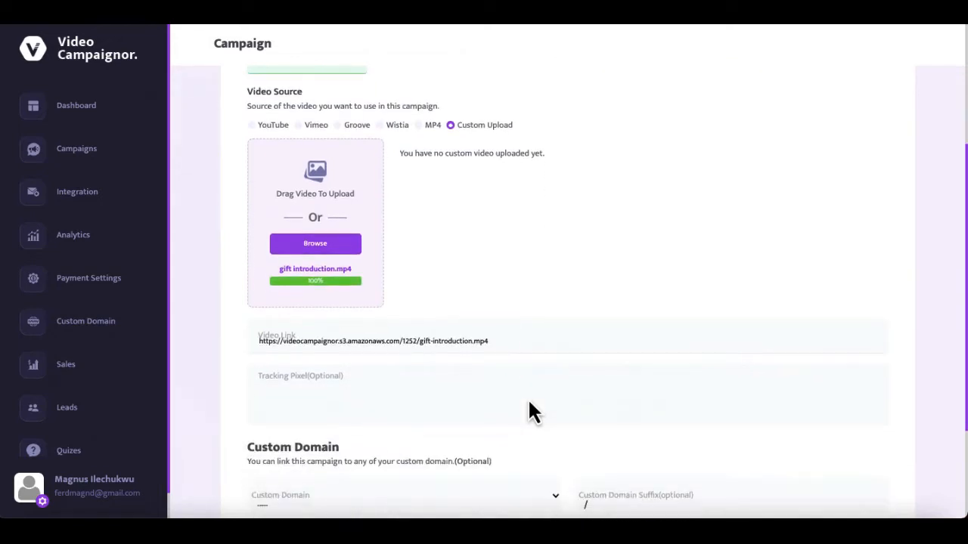
scroll("down", 3)
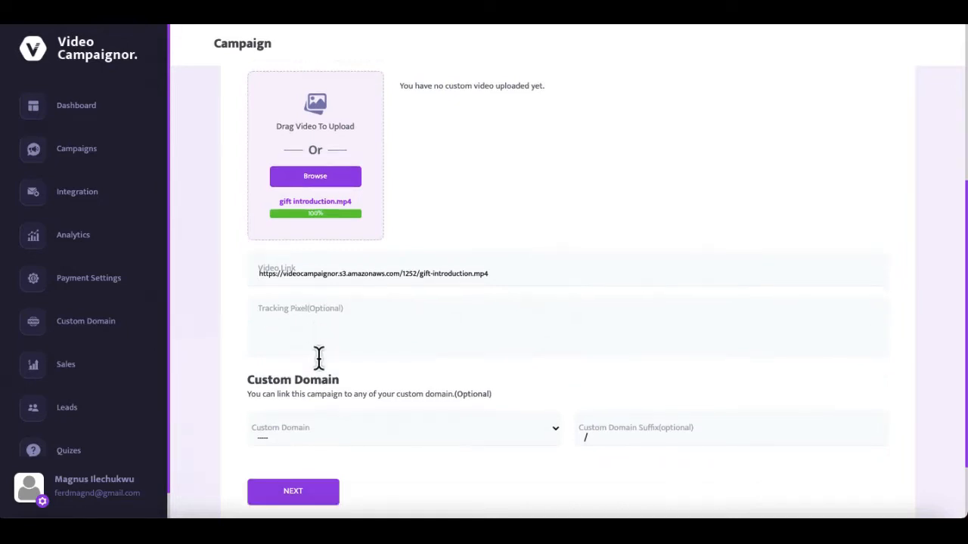
scroll("down", 3)
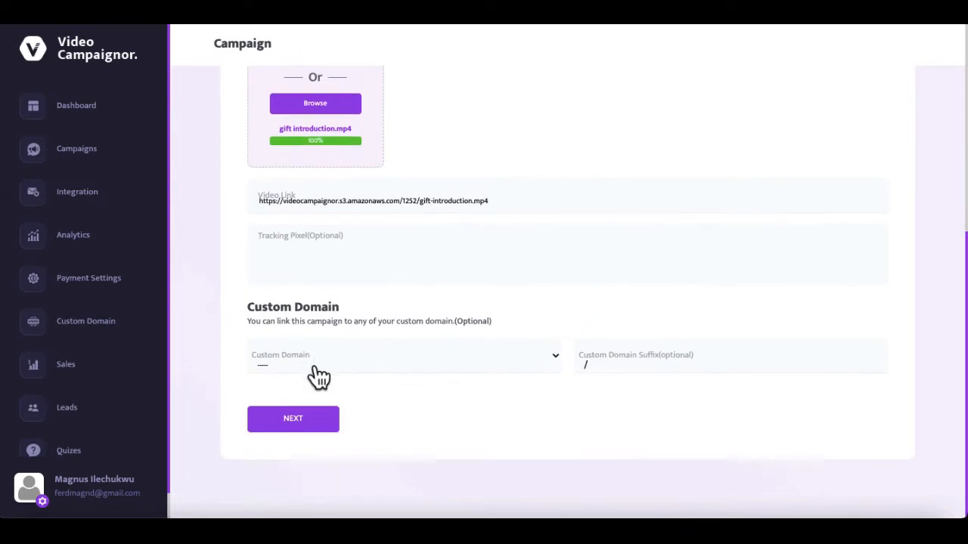
mouse_move(154, 300)
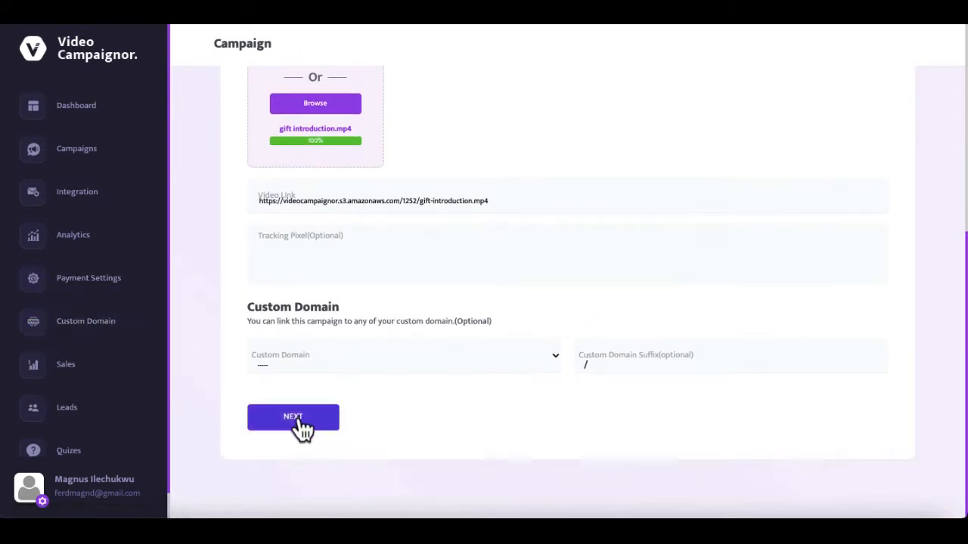
Step: Continue to appearance settings and choose the bounceIn entrance animation
left_click(293, 417)
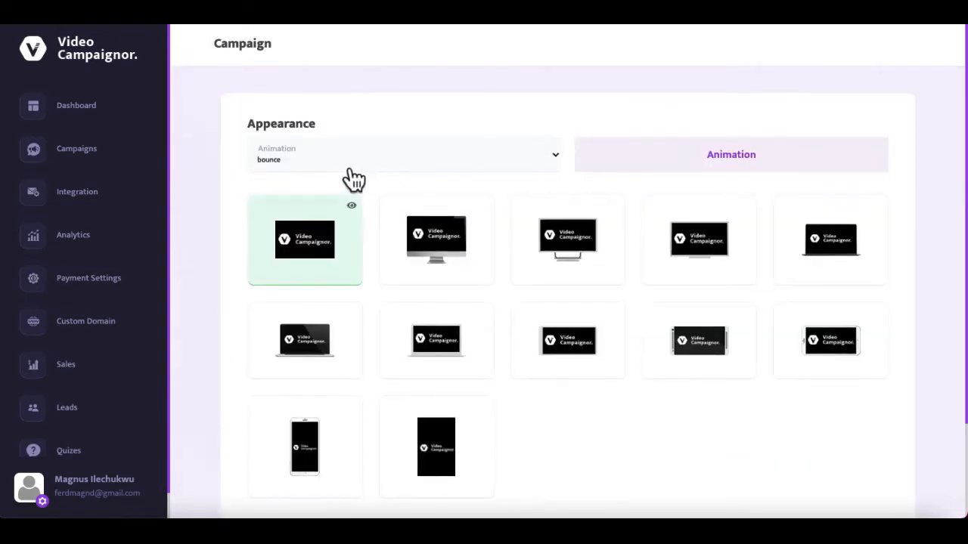
left_click(404, 154)
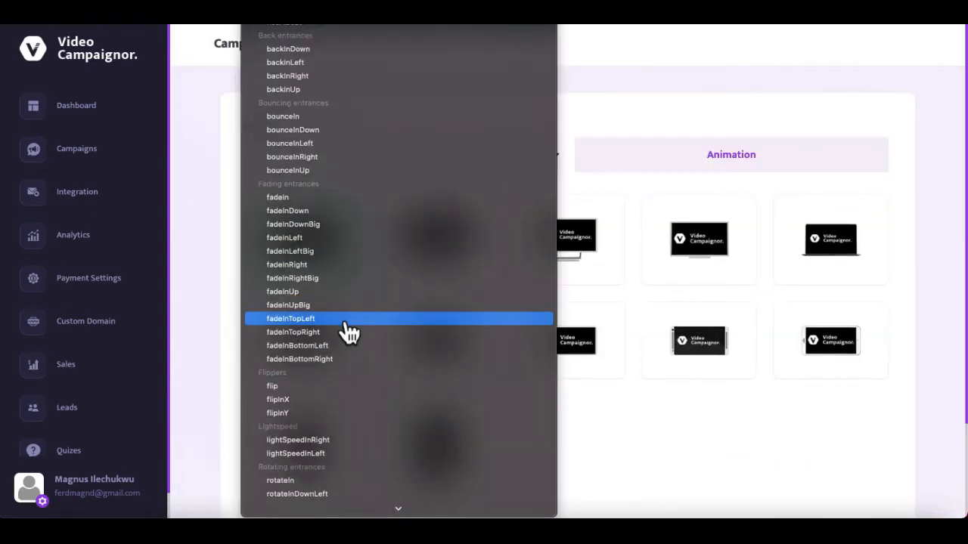
scroll("up", 3)
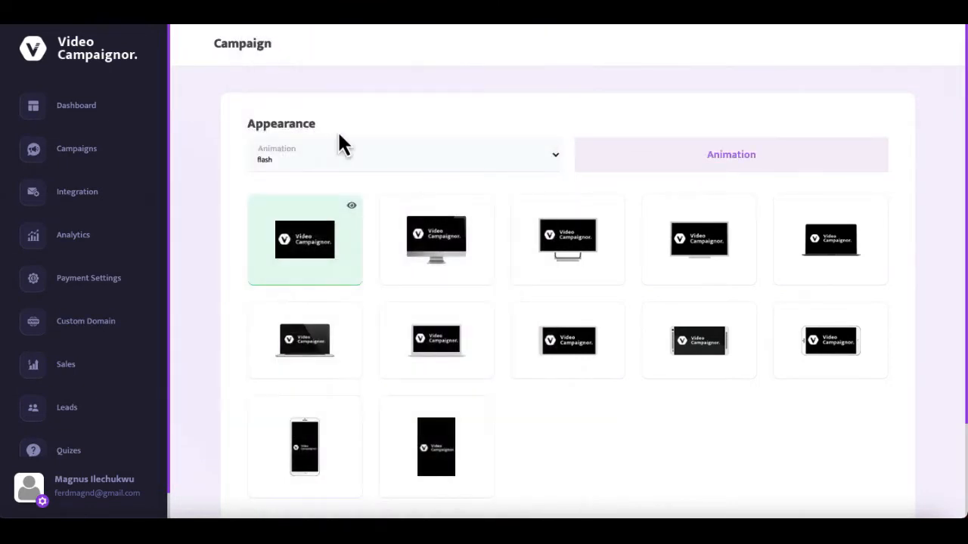
left_click(404, 154)
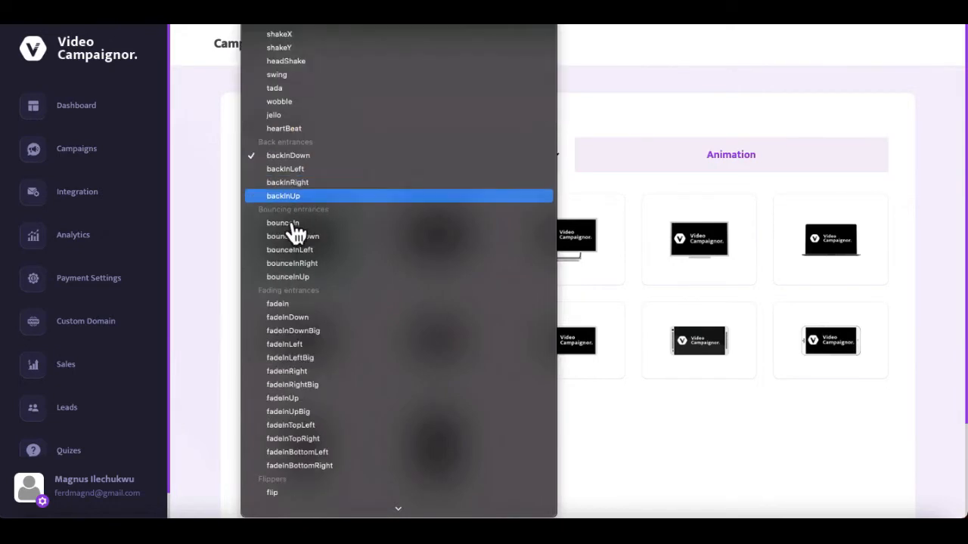
left_click(281, 222)
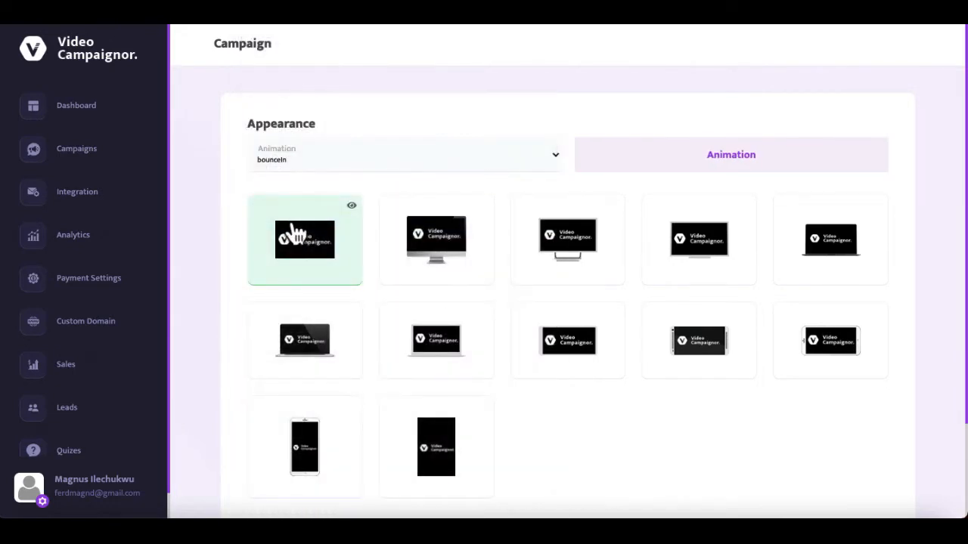
mouse_move(442, 240)
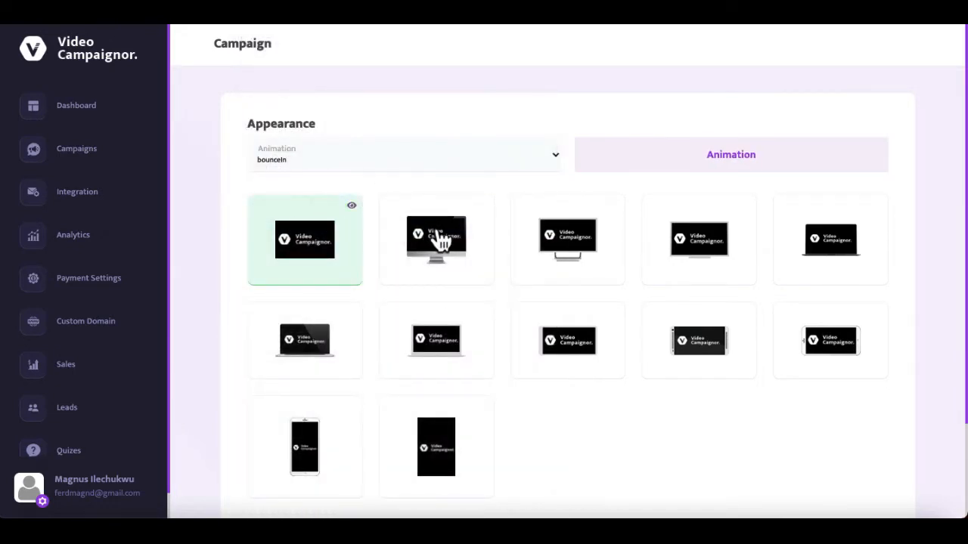
Step: Preview the desktop monitor frame, revert to the plain player frame, and continue to the editor
left_click(435, 239)
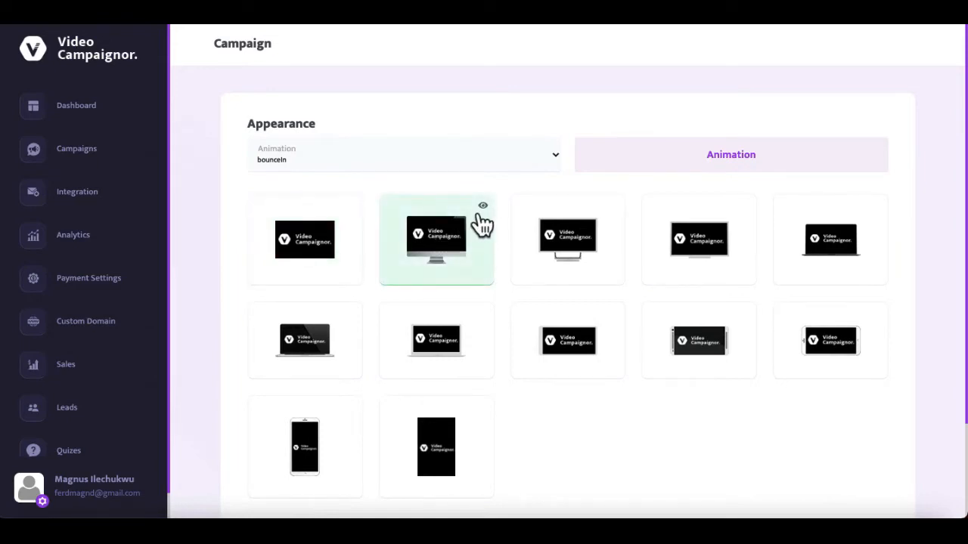
left_click(482, 205)
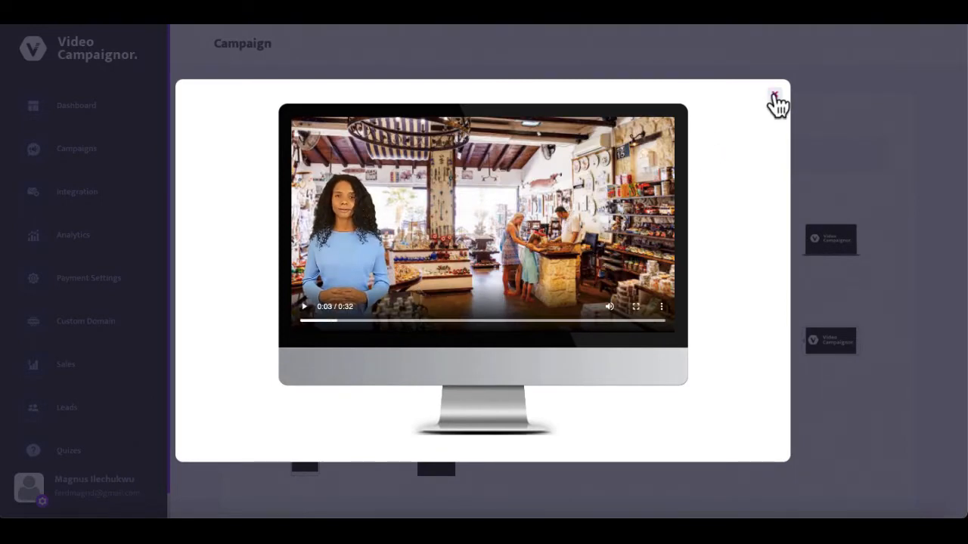
left_click(776, 98)
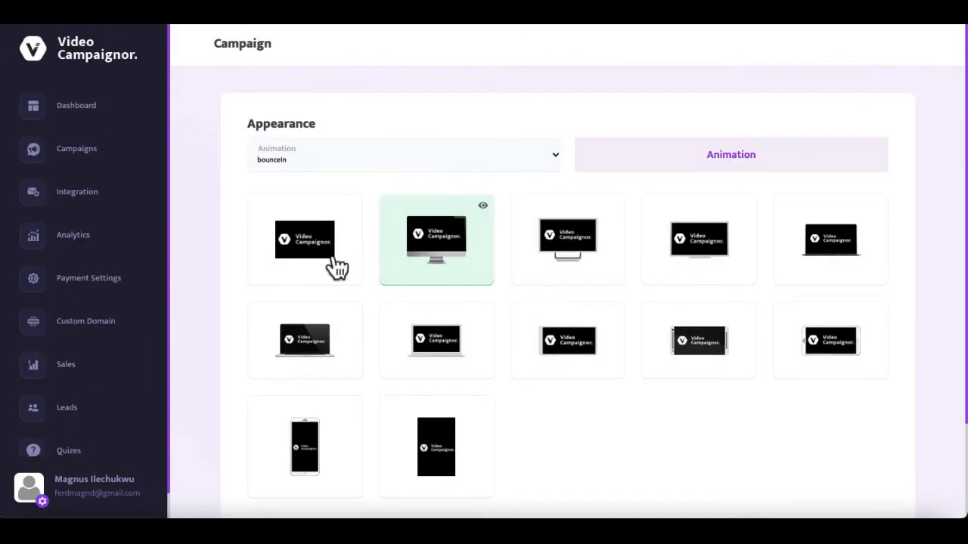
left_click(305, 238)
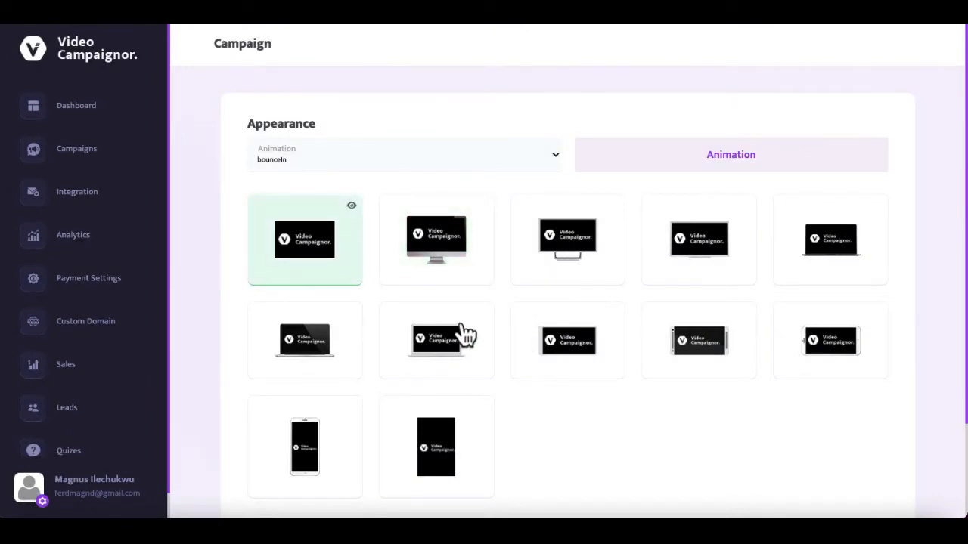
scroll("down", 3)
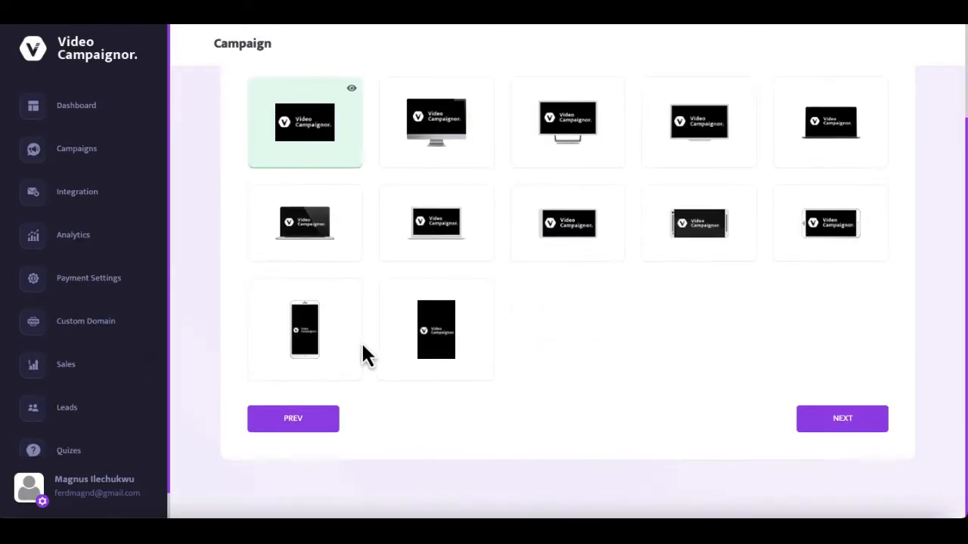
mouse_move(454, 347)
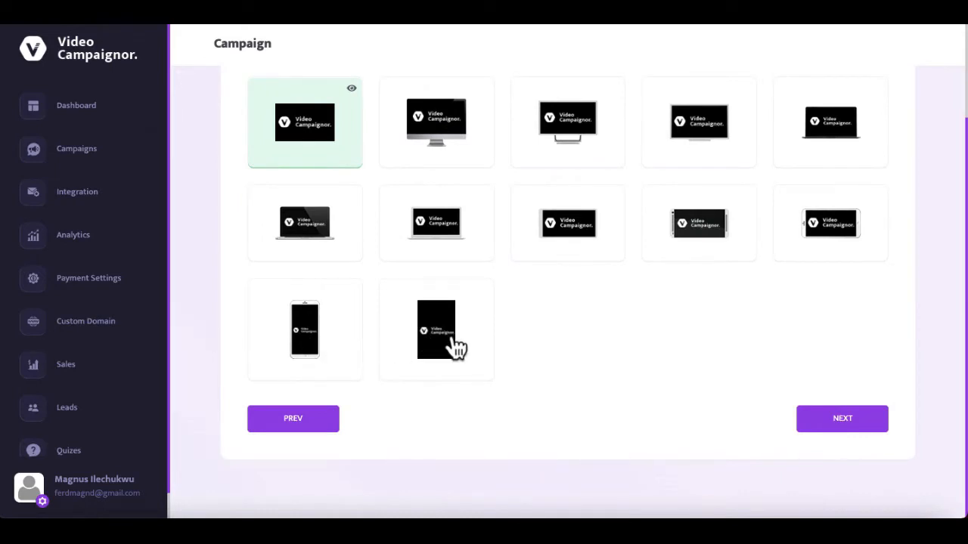
left_click(436, 329)
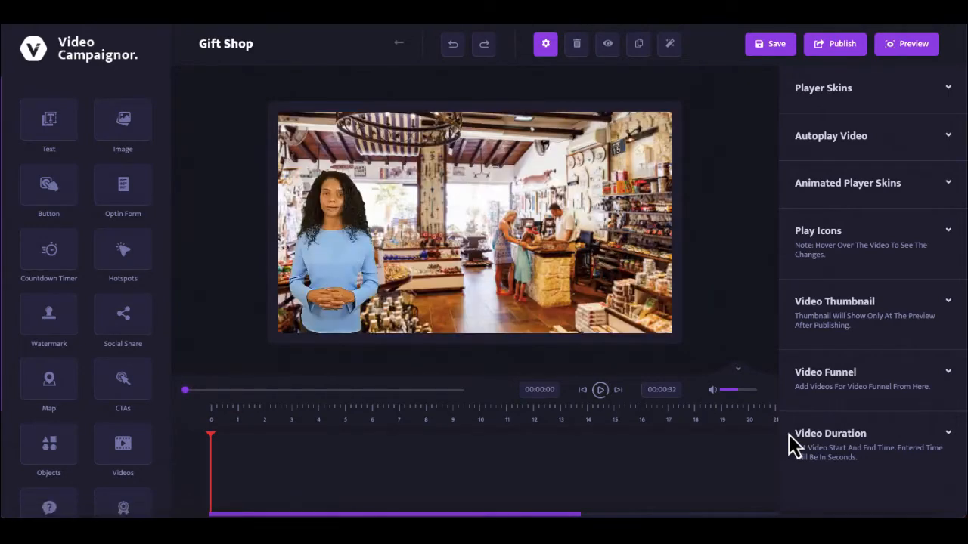
left_click(600, 390)
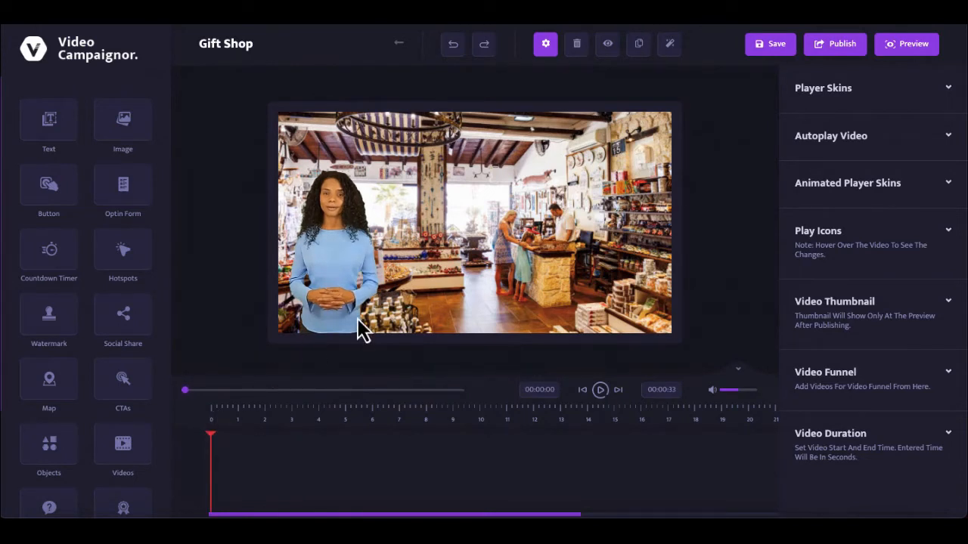
mouse_move(392, 313)
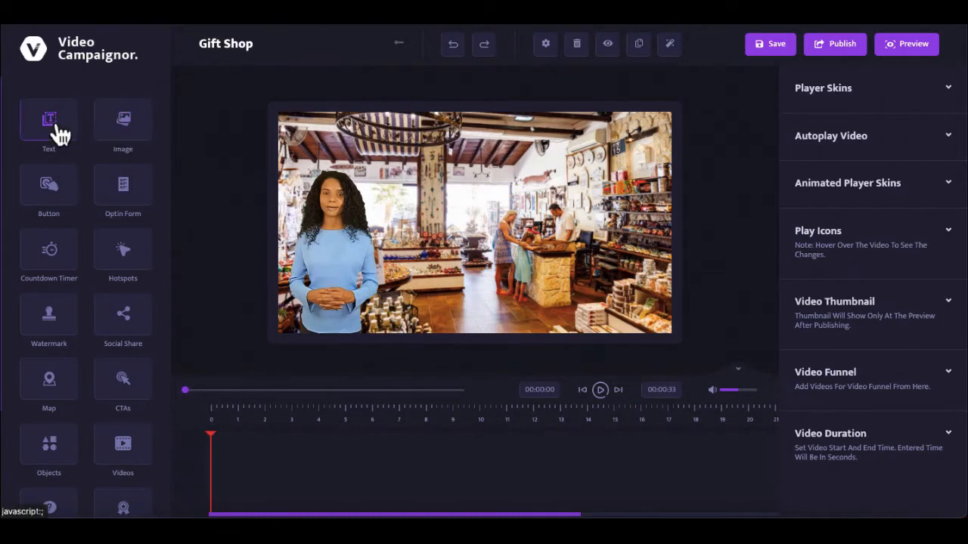
Step: Move the text to the top, set it to 'Welcome To Our Gift Shop' with a background colour
left_click(49, 124)
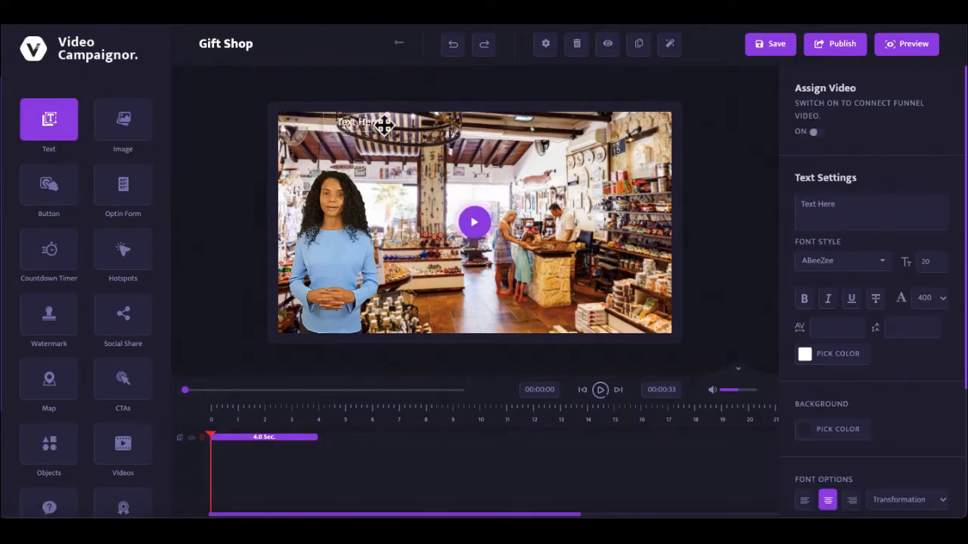
left_click_drag(366, 122, 451, 123)
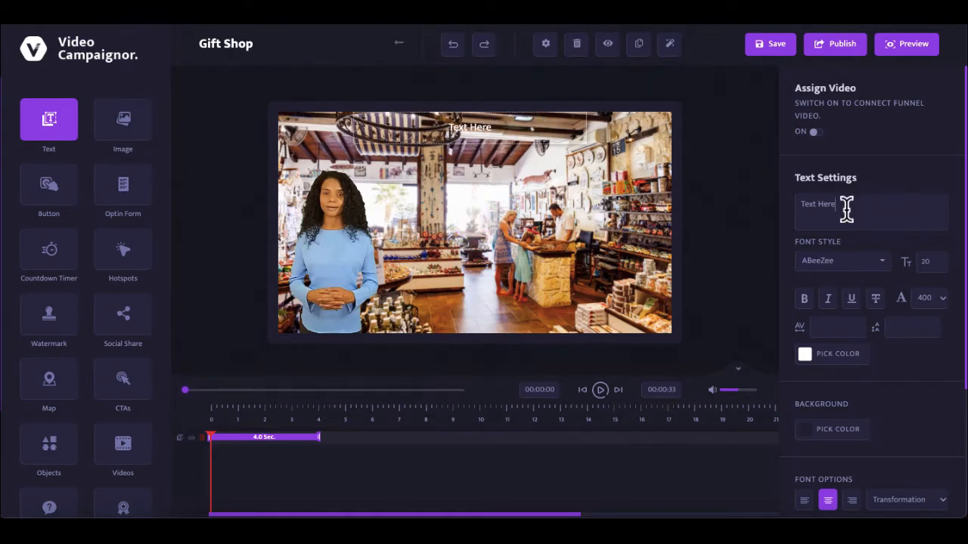
type("We")
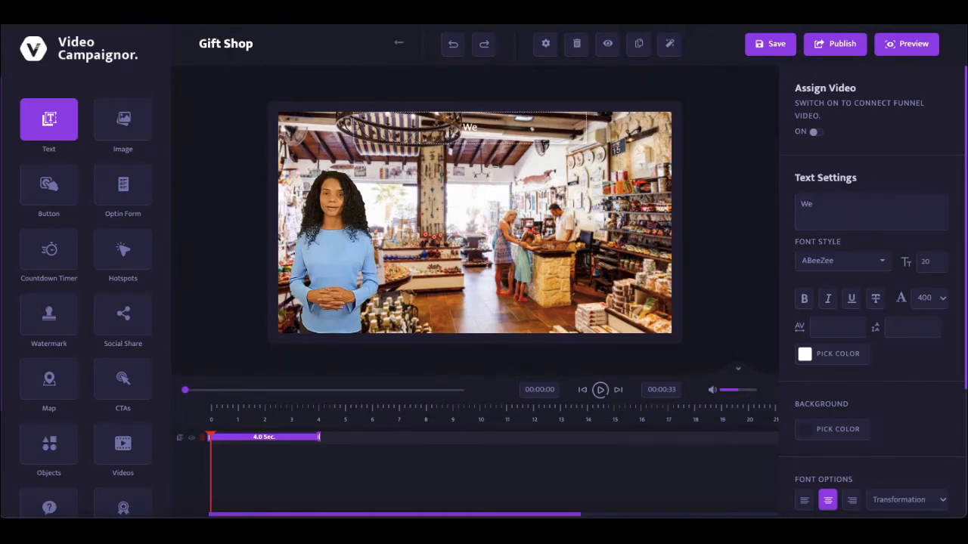
type("Welcome")
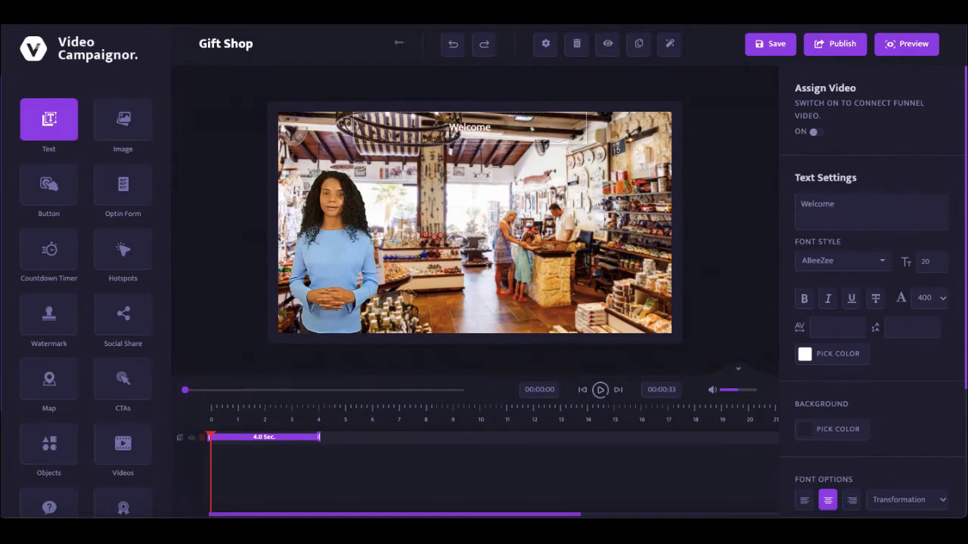
type("To Our Gi")
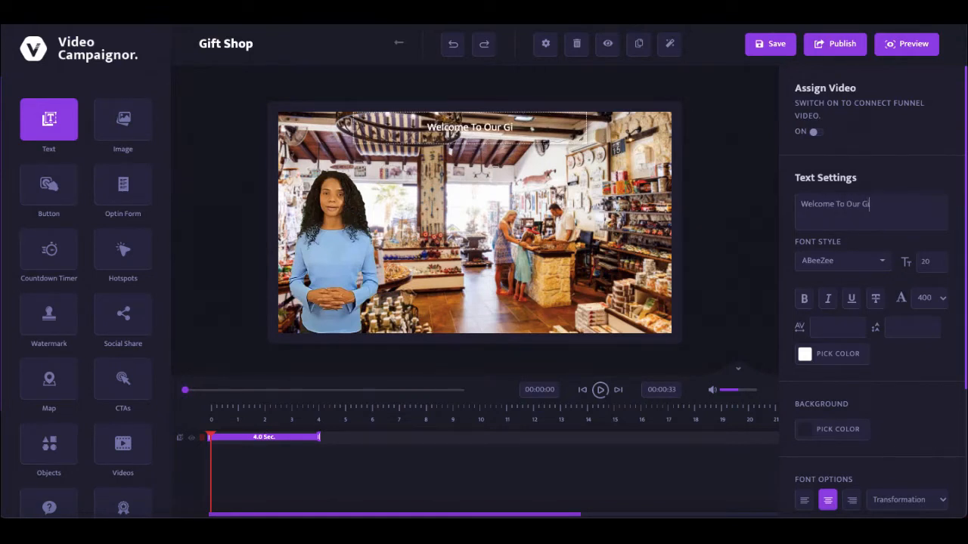
type("ft Shop")
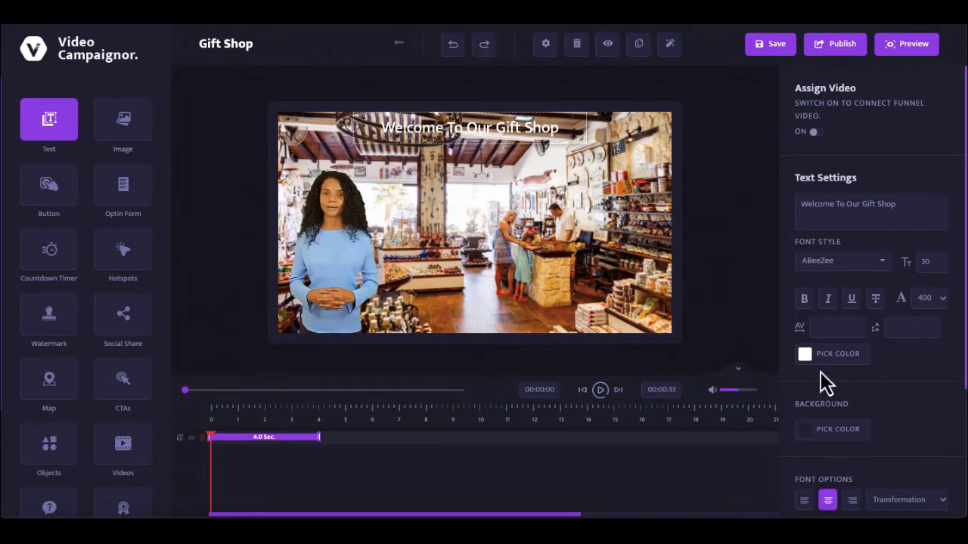
left_click(804, 353)
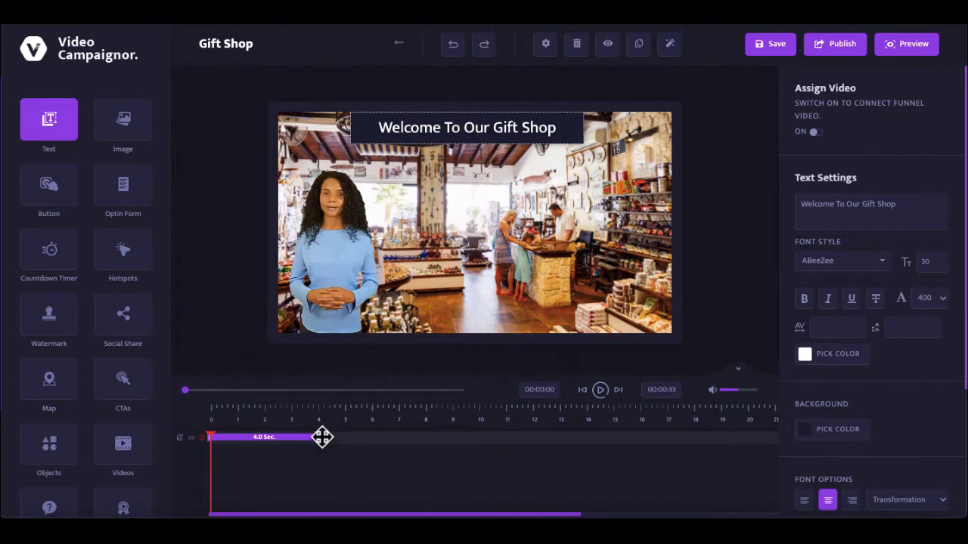
Step: Stretch the title's timeline clip so it lasts the full 20.6-second video
left_click_drag(318, 437, 350, 437)
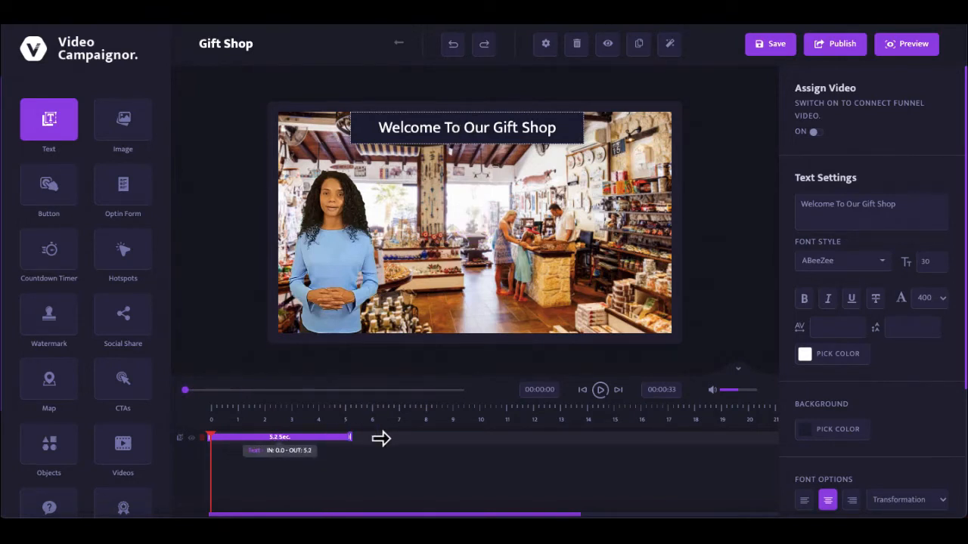
left_click_drag(349, 437, 690, 437)
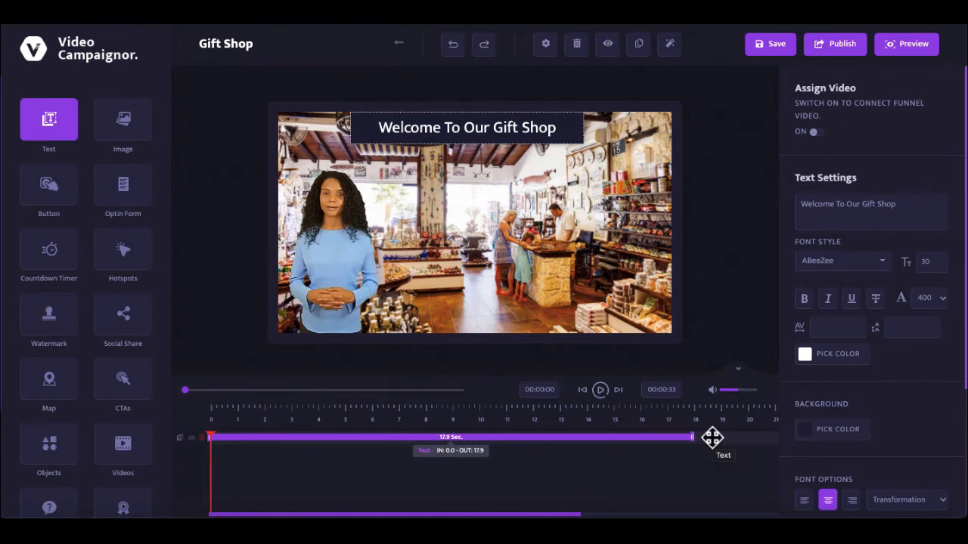
left_click_drag(692, 437, 764, 437)
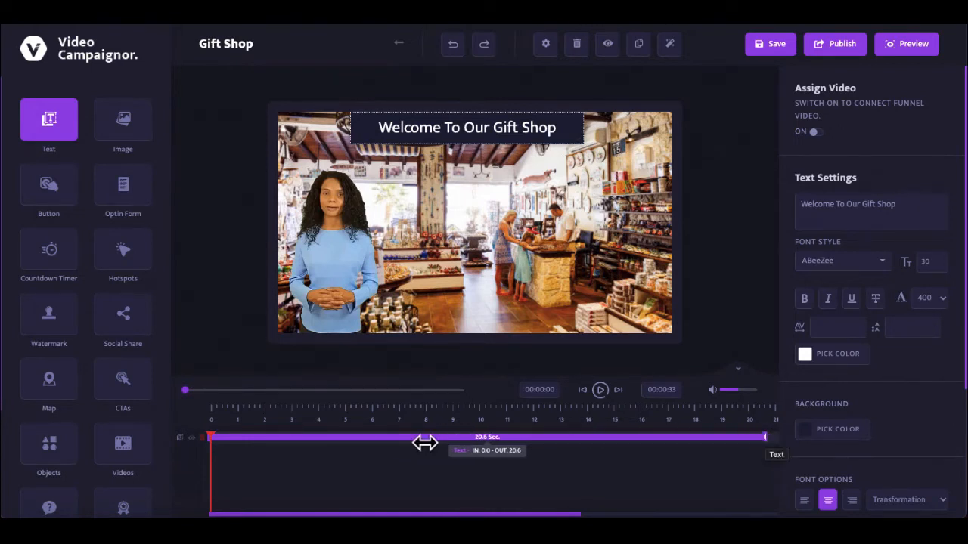
left_click_drag(210, 437, 230, 437)
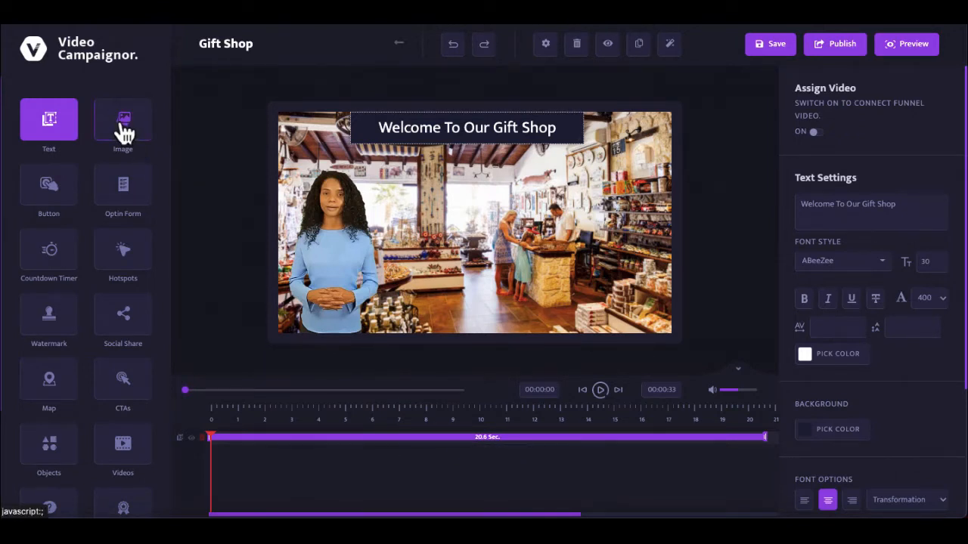
left_click(123, 121)
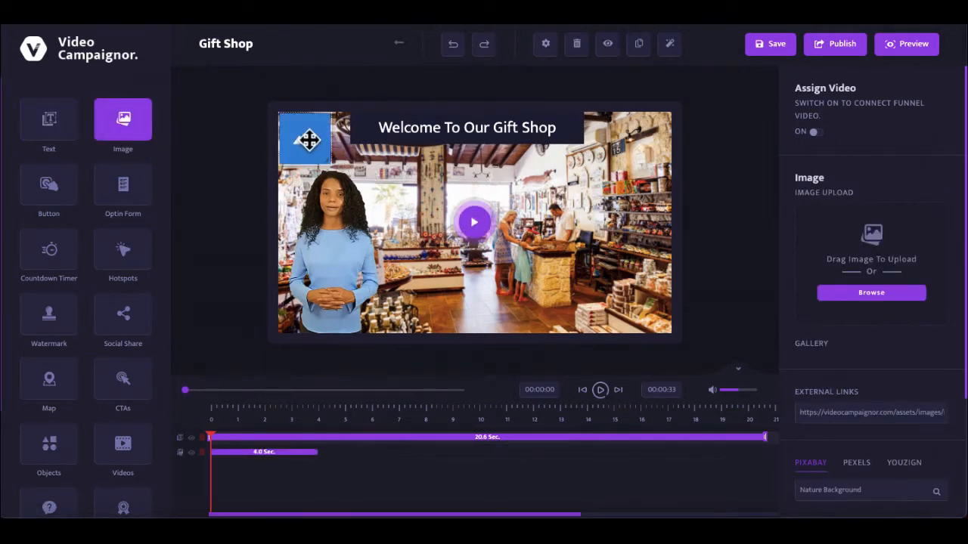
left_click_drag(305, 139, 422, 198)
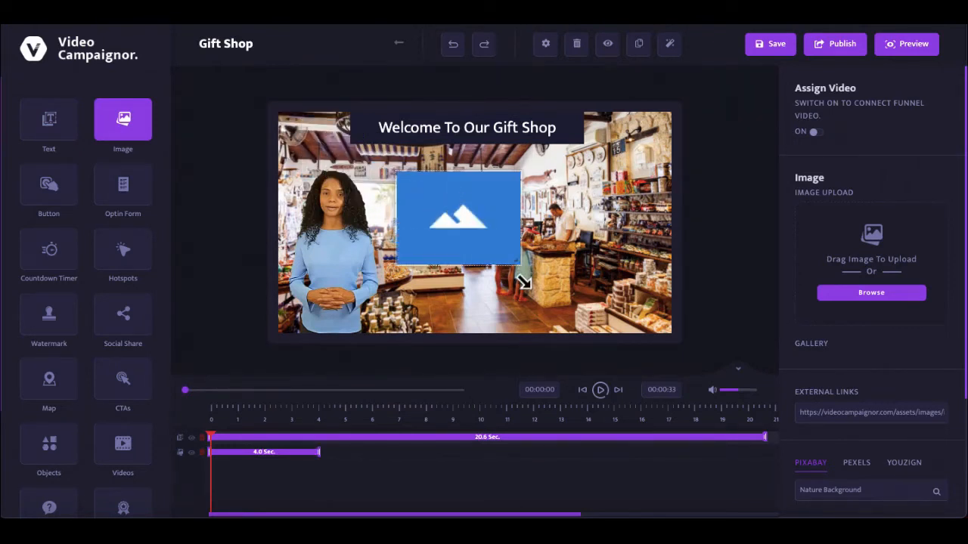
scroll("down", 3)
type("gift")
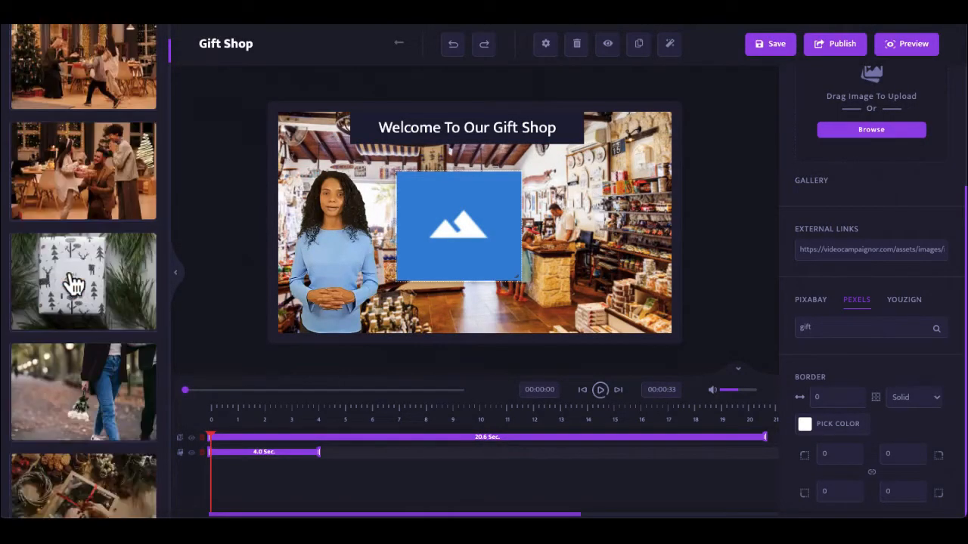
scroll("down", 3)
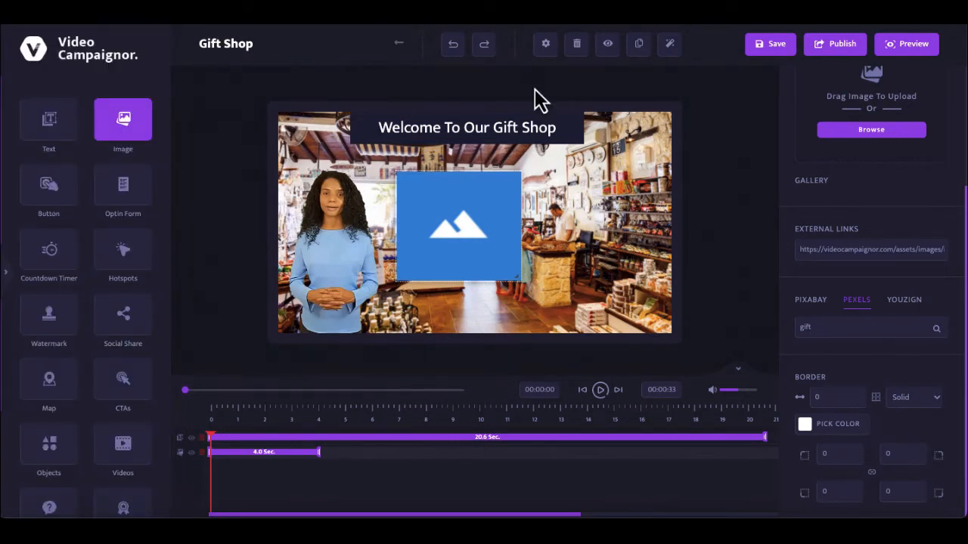
left_click(576, 42)
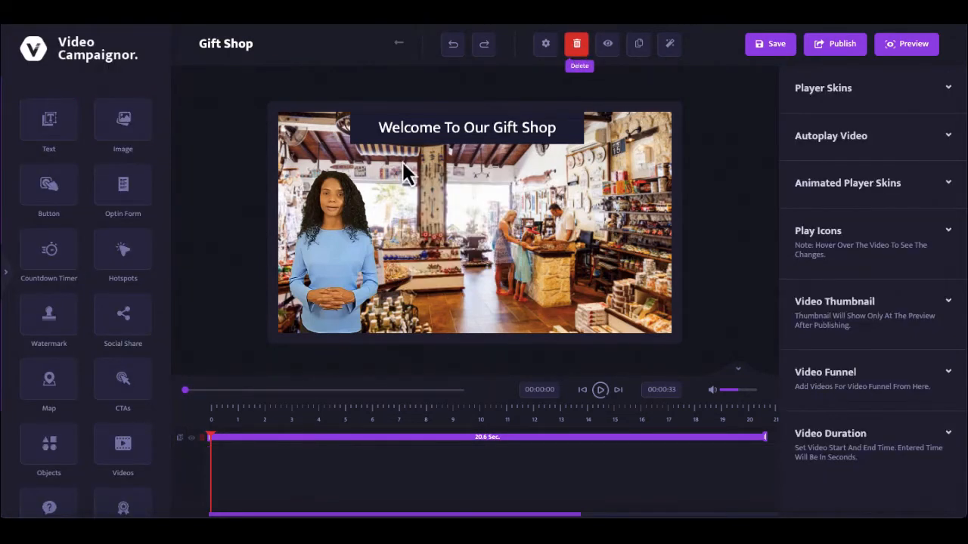
Step: Add a button element, then add the 'Free Tips For Success!' optin form
left_click(49, 184)
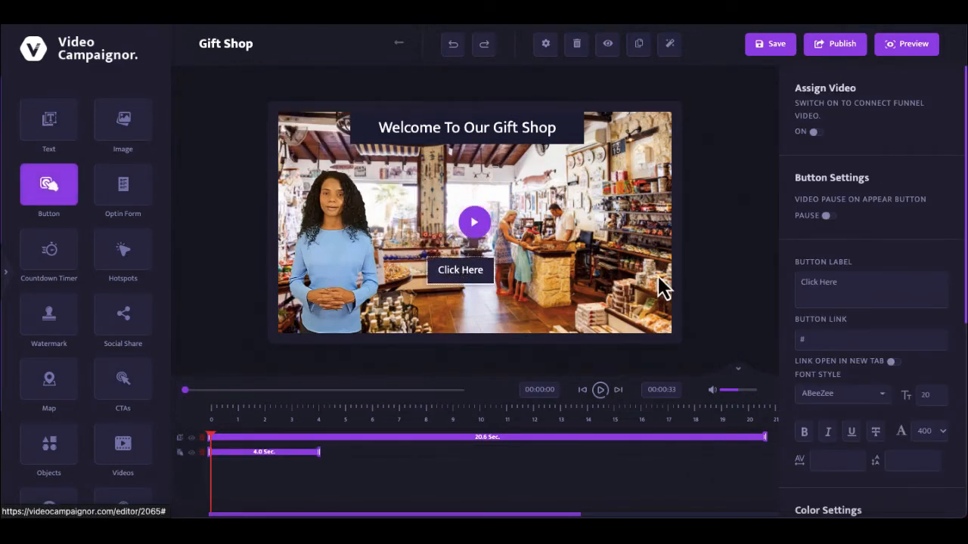
scroll("down", 3)
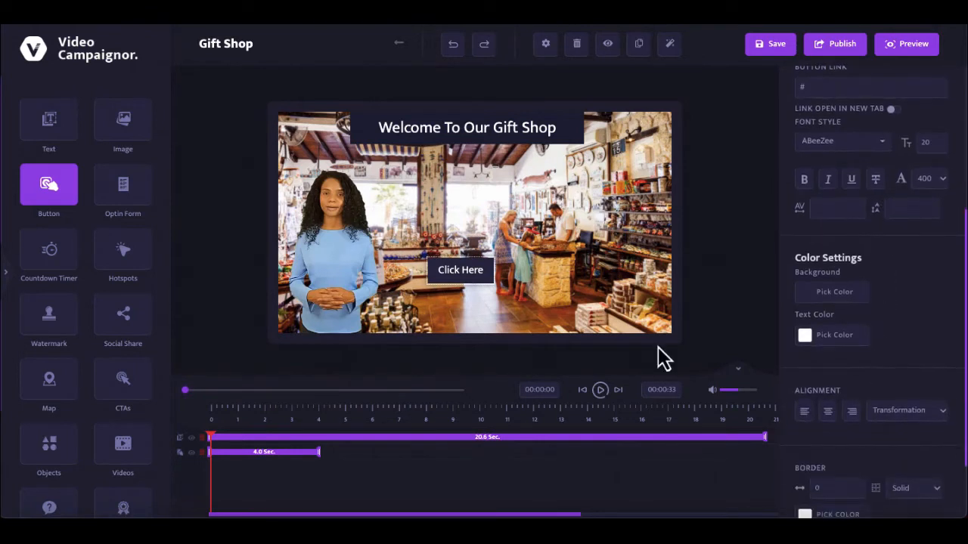
mouse_move(576, 43)
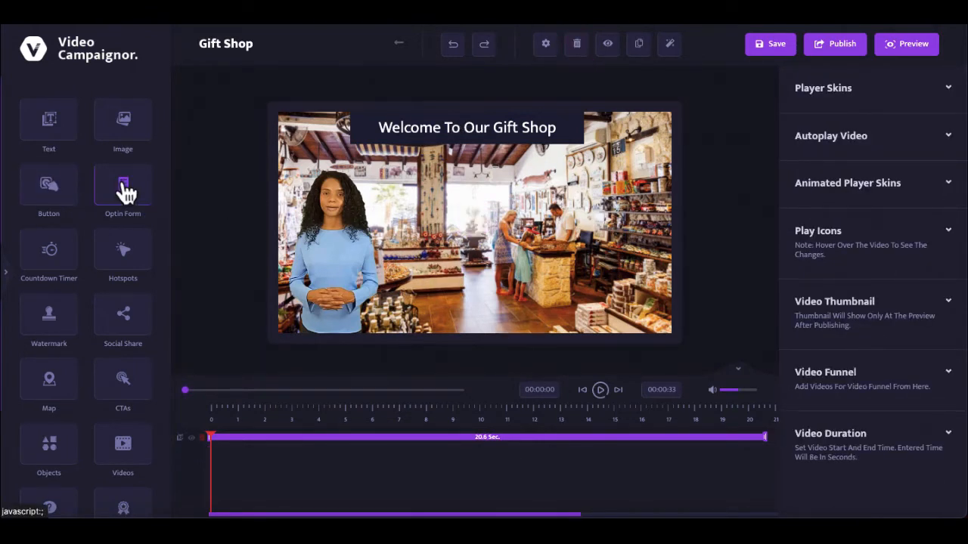
left_click(123, 189)
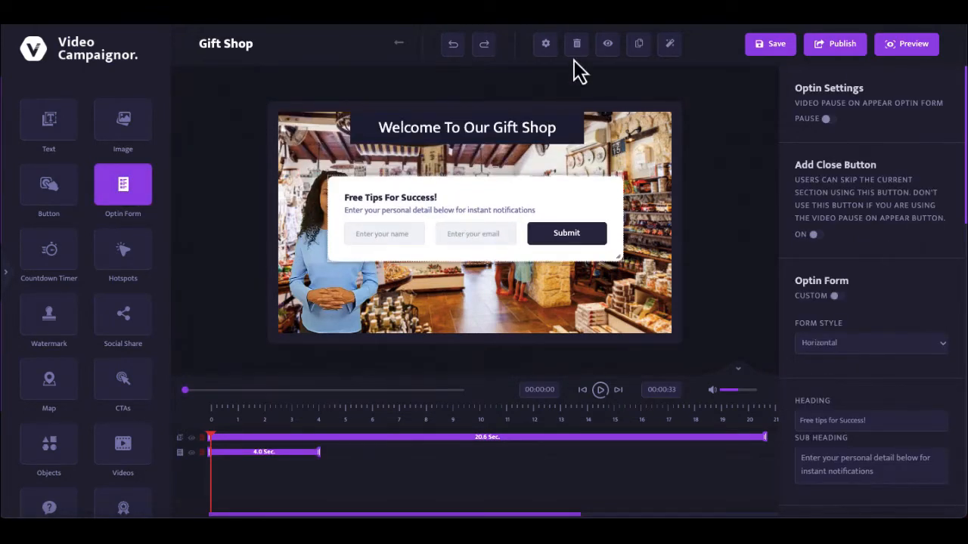
Step: Delete the optin form, add a countdown timer, try its types and styles, then remove it
left_click(576, 43)
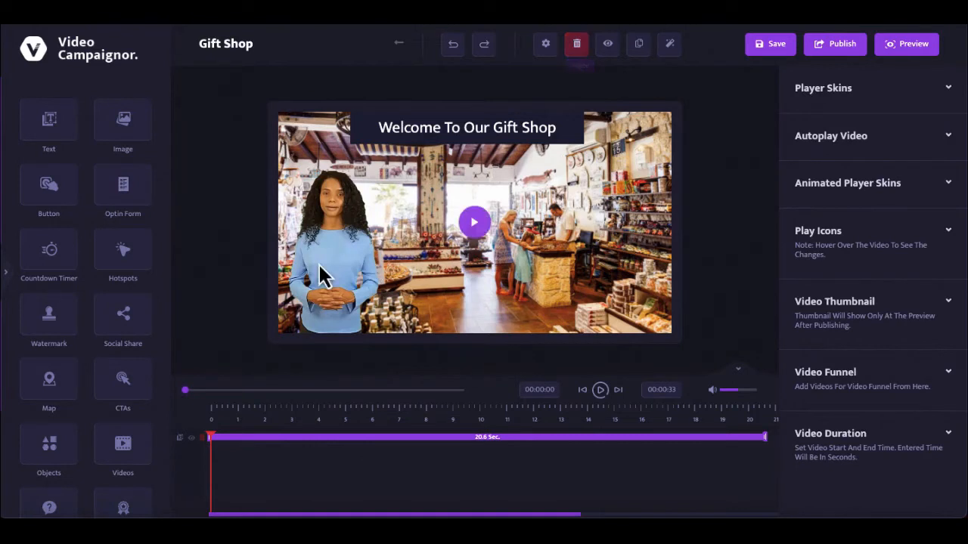
left_click(48, 250)
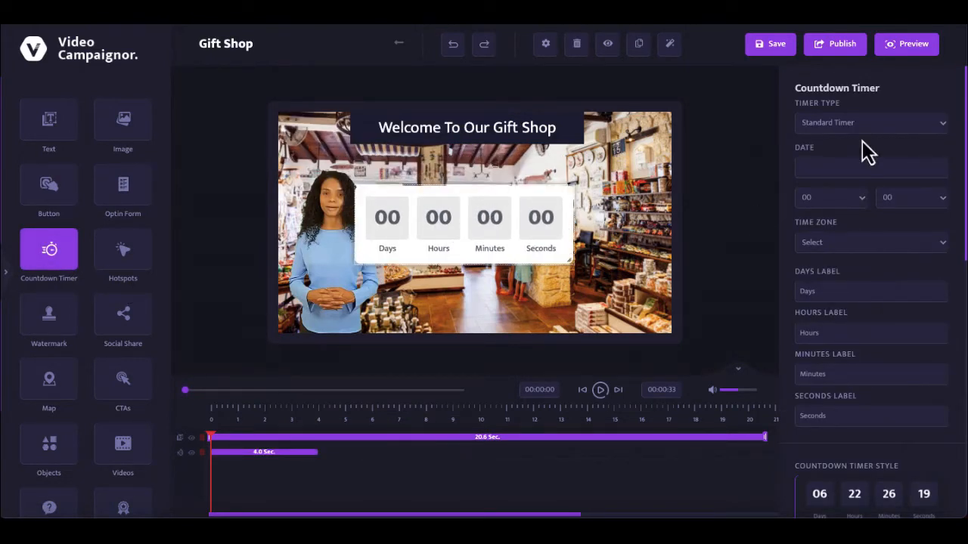
left_click(870, 123)
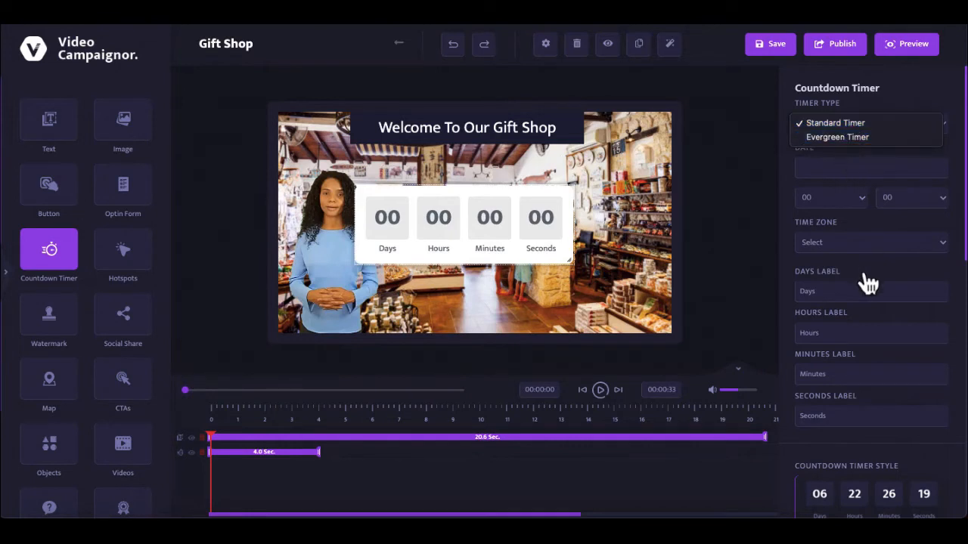
scroll("down", 3)
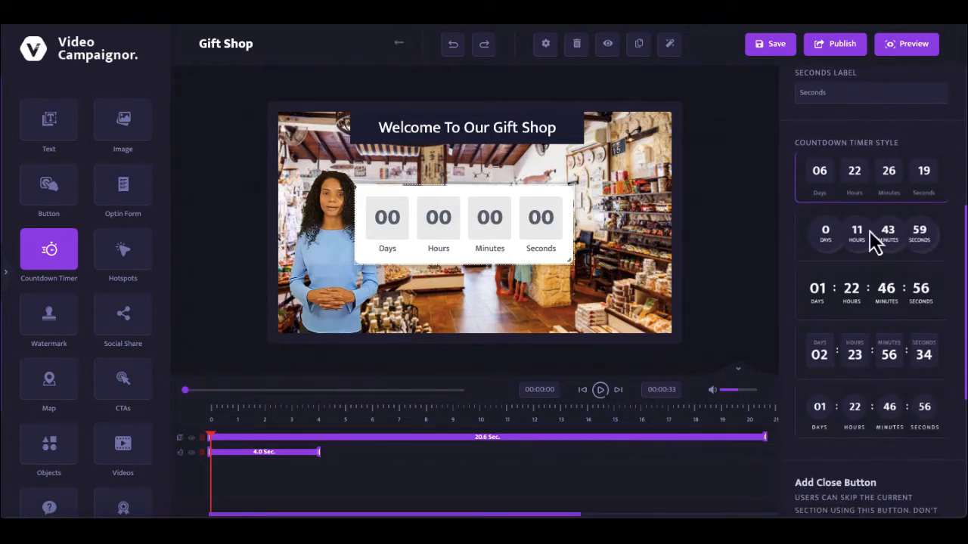
mouse_move(738, 353)
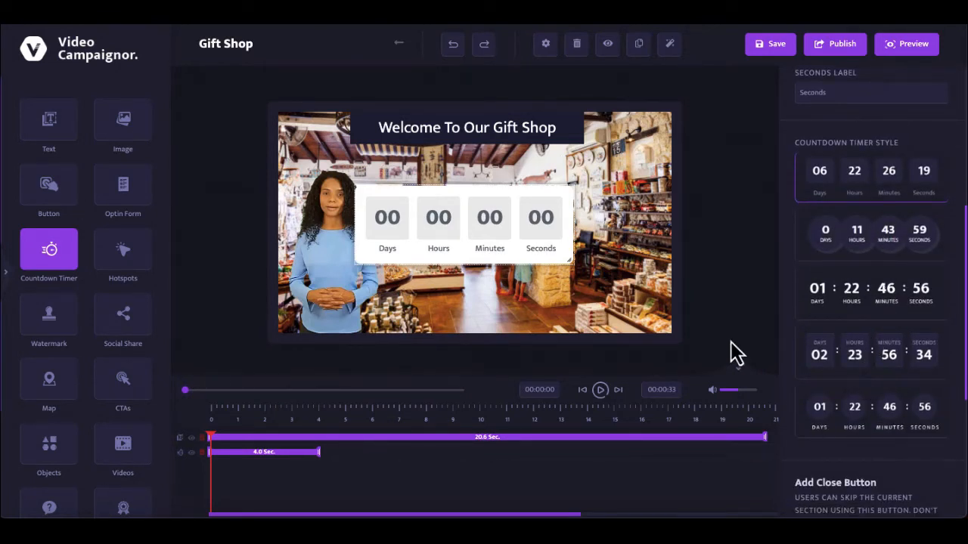
left_click(869, 232)
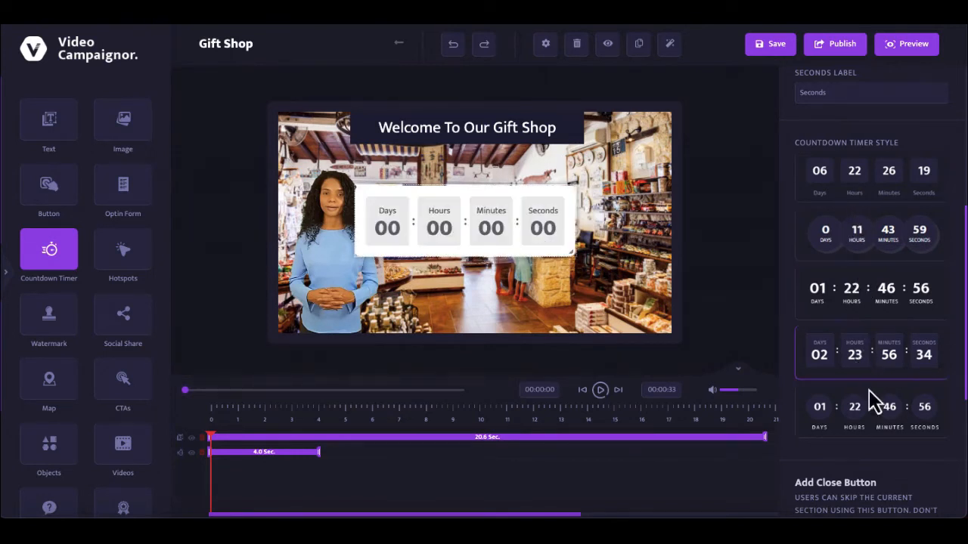
left_click(871, 407)
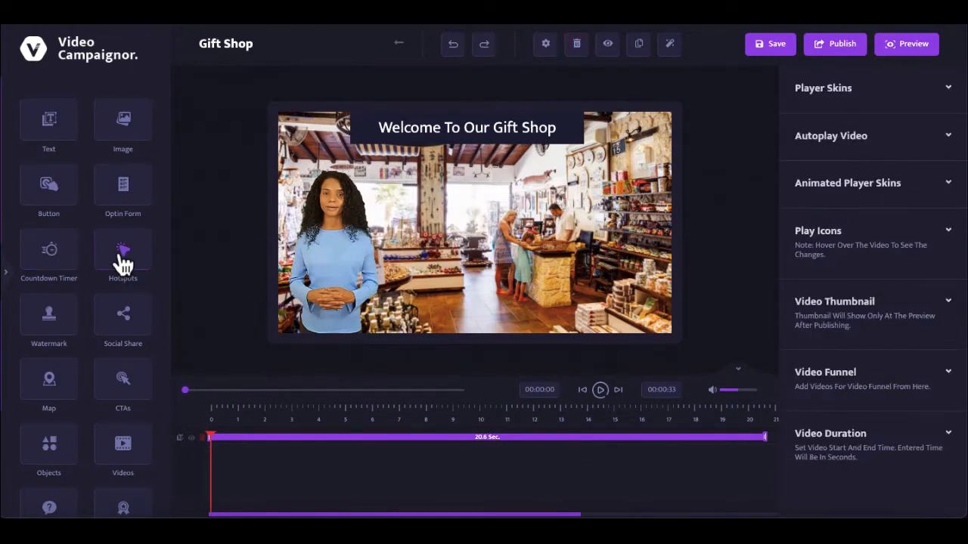
left_click(122, 254)
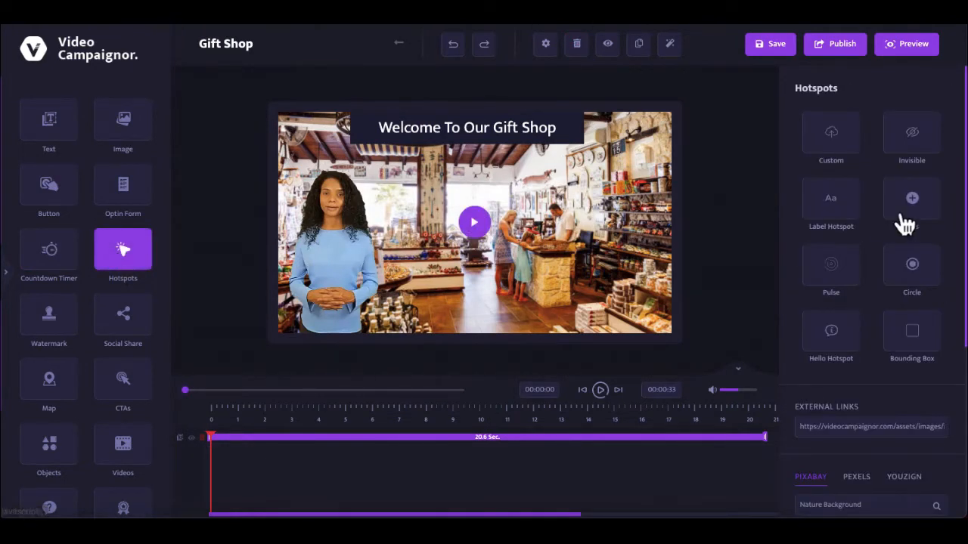
mouse_move(912, 272)
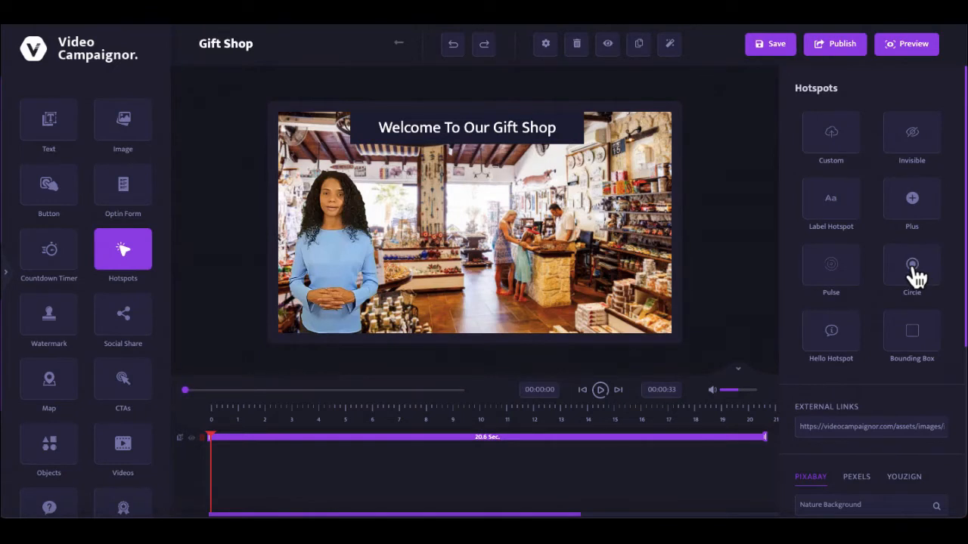
left_click(912, 269)
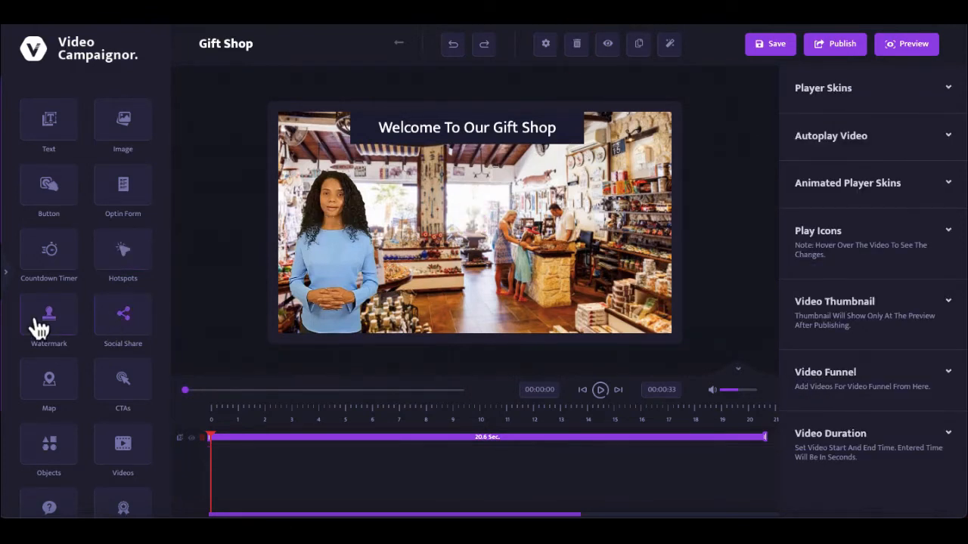
left_click(48, 318)
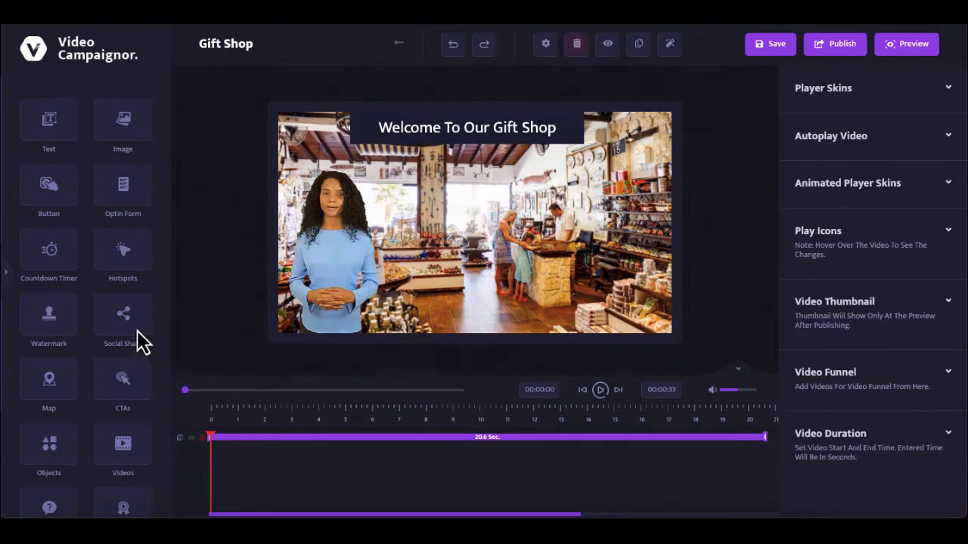
Step: Add a Social Share layer centred on the video with more share networks enabled
left_click(123, 318)
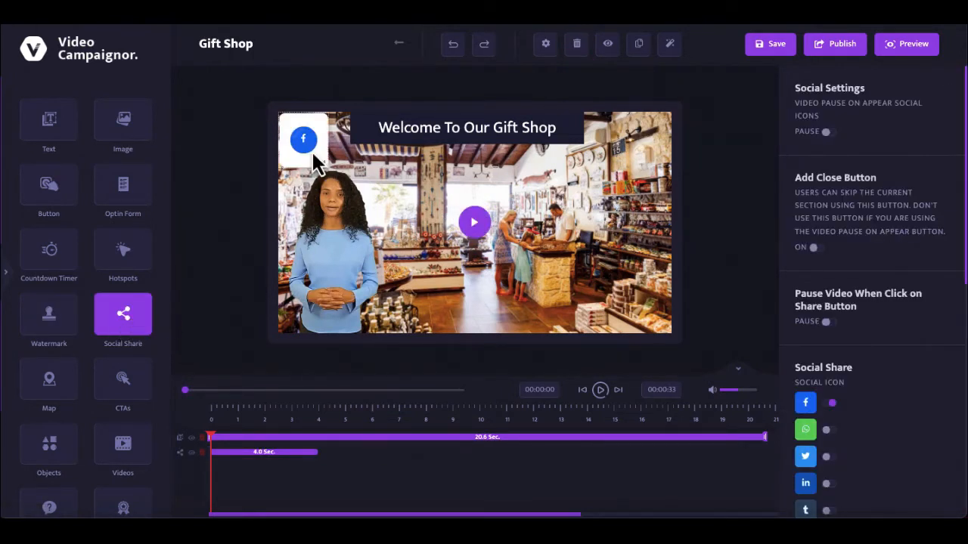
left_click_drag(303, 140, 402, 218)
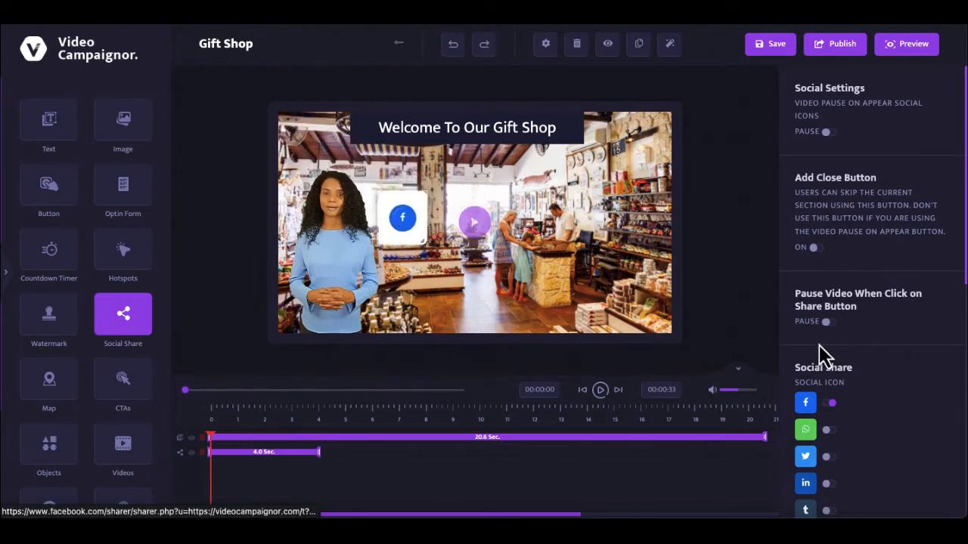
scroll("down", 3)
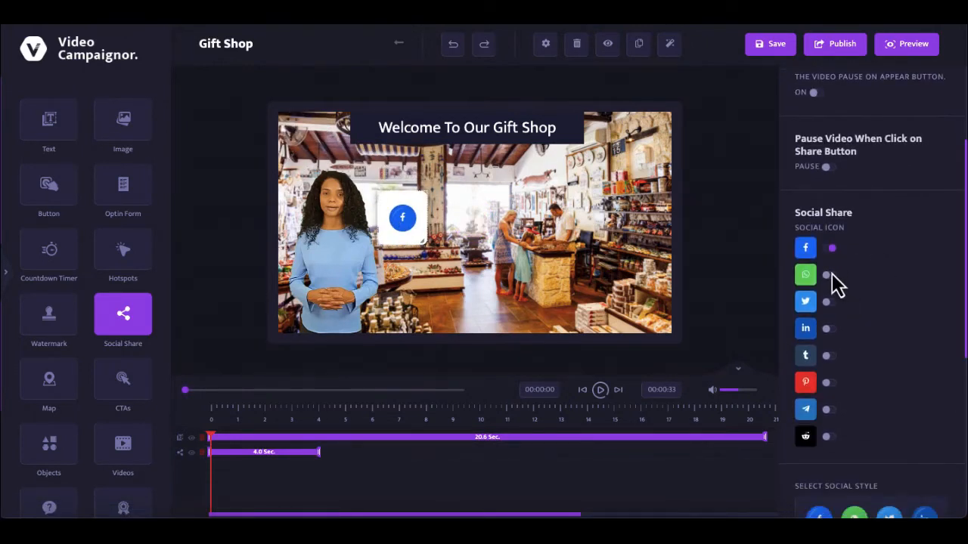
left_click(825, 303)
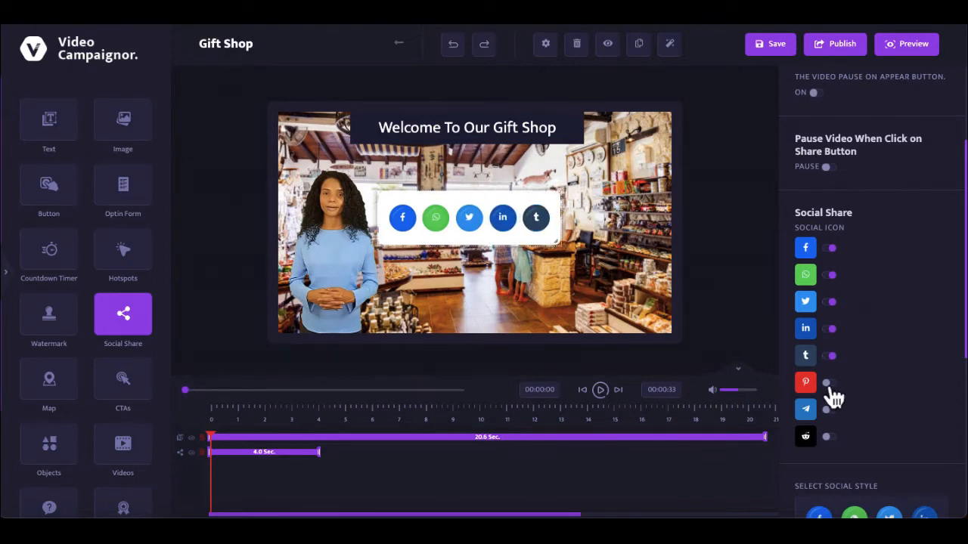
Step: Try hexagon and round icon styles and a box colour, then delete the share layer
scroll("down", 3)
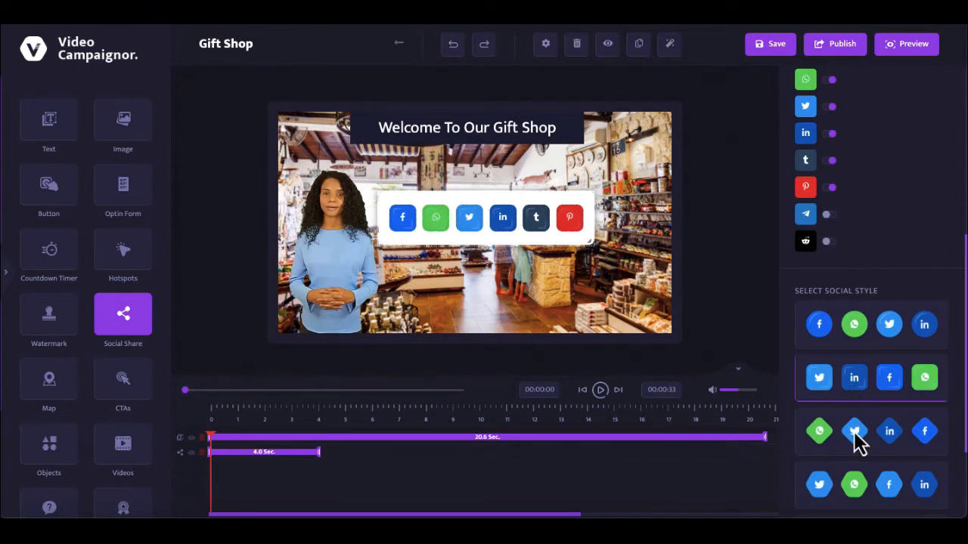
left_click(853, 484)
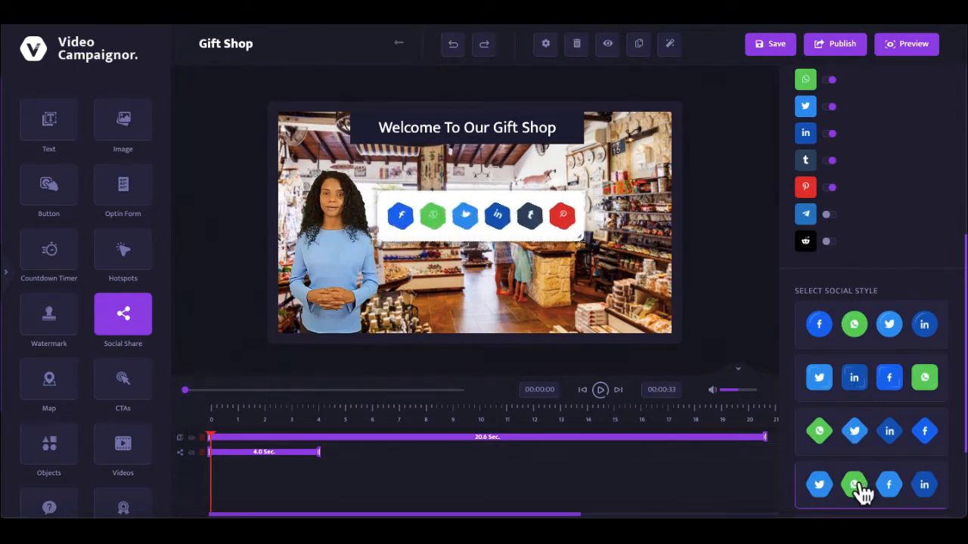
left_click(852, 484)
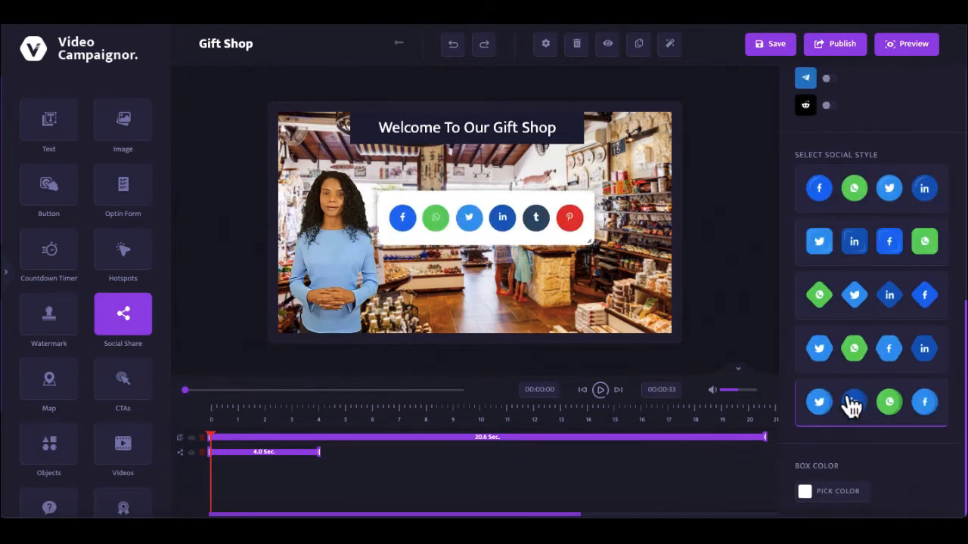
left_click(804, 491)
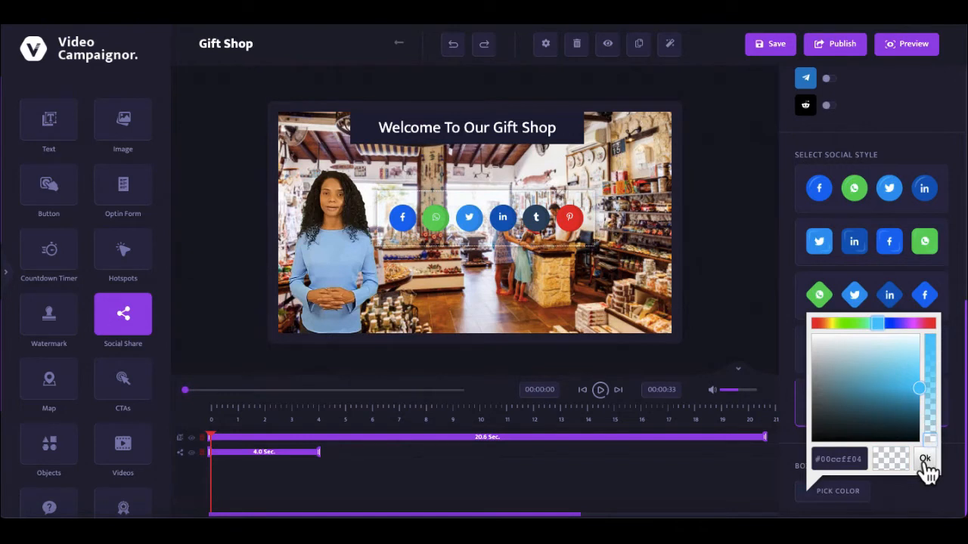
left_click(926, 459)
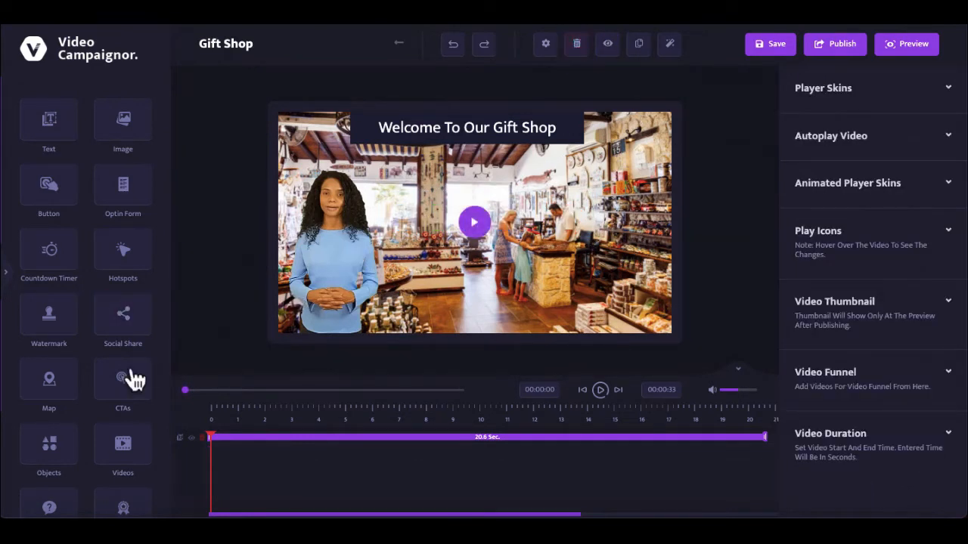
left_click(49, 381)
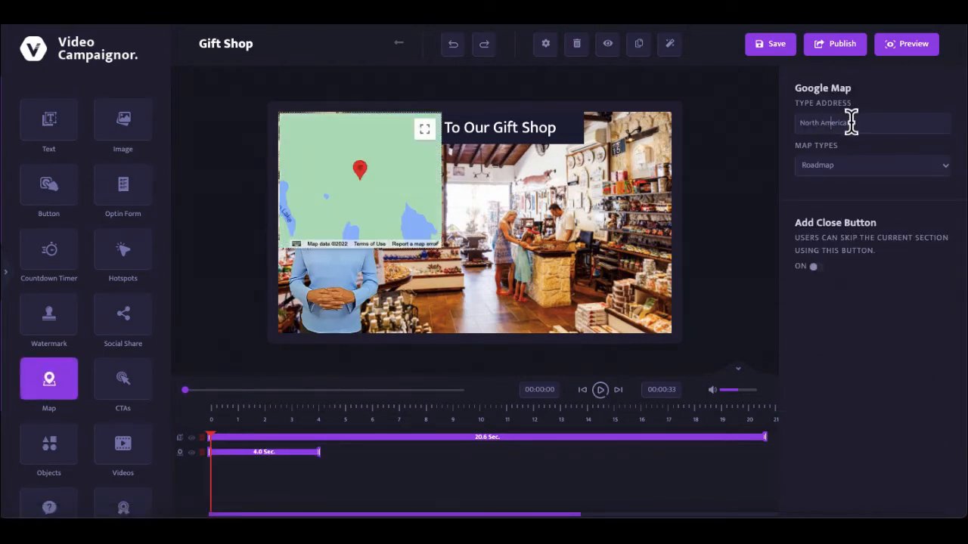
type("20 Cooper Square, New York, NY 10003, USA")
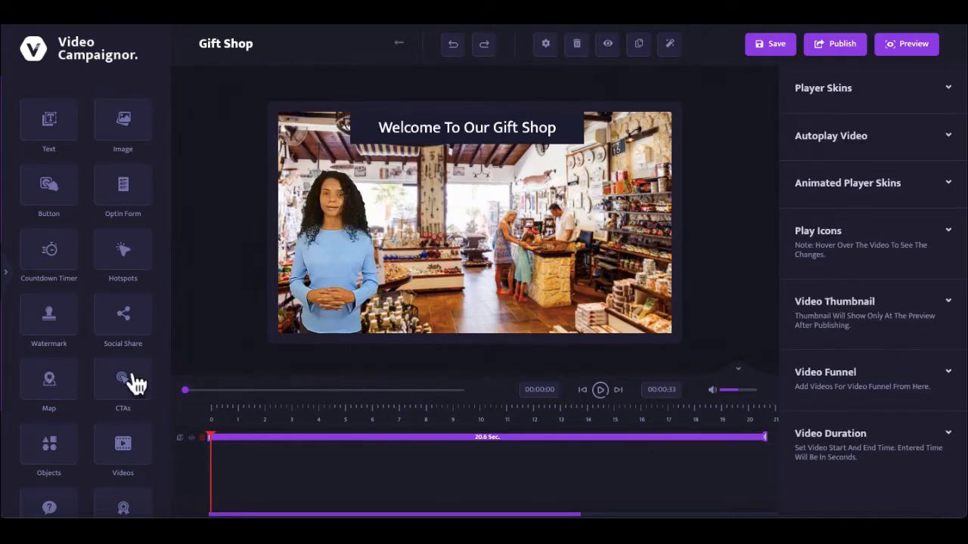
left_click(123, 380)
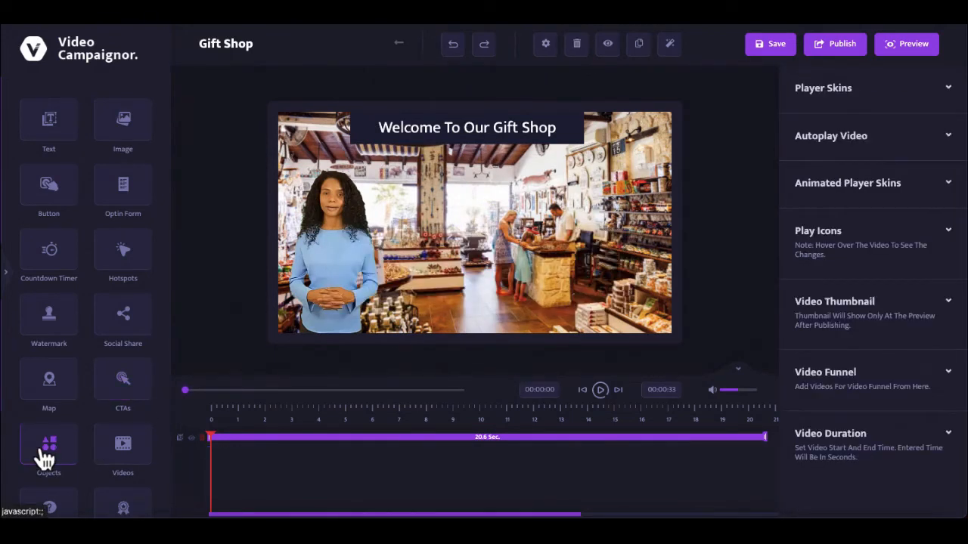
Step: Browse the Objects and Peoples library and add an embedded YouTube video layer
left_click(48, 445)
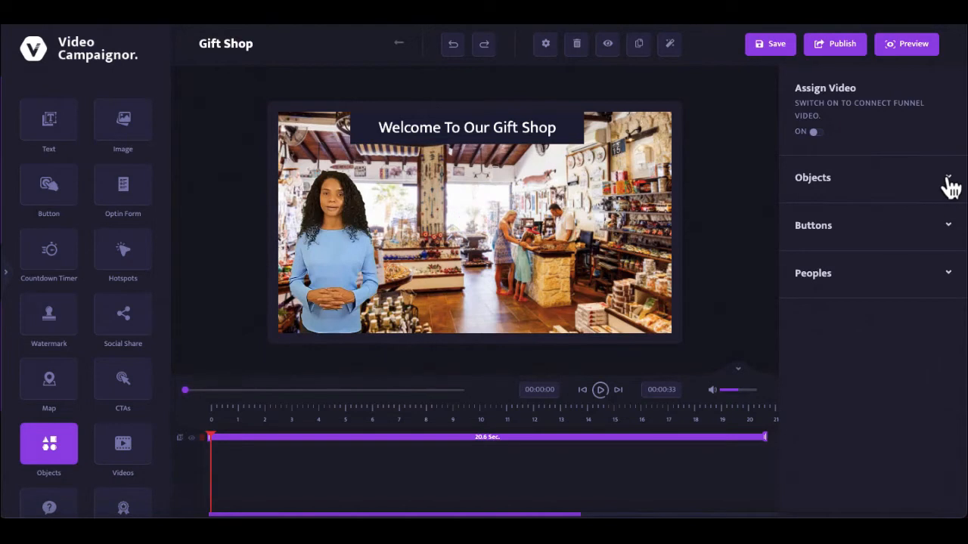
left_click(814, 177)
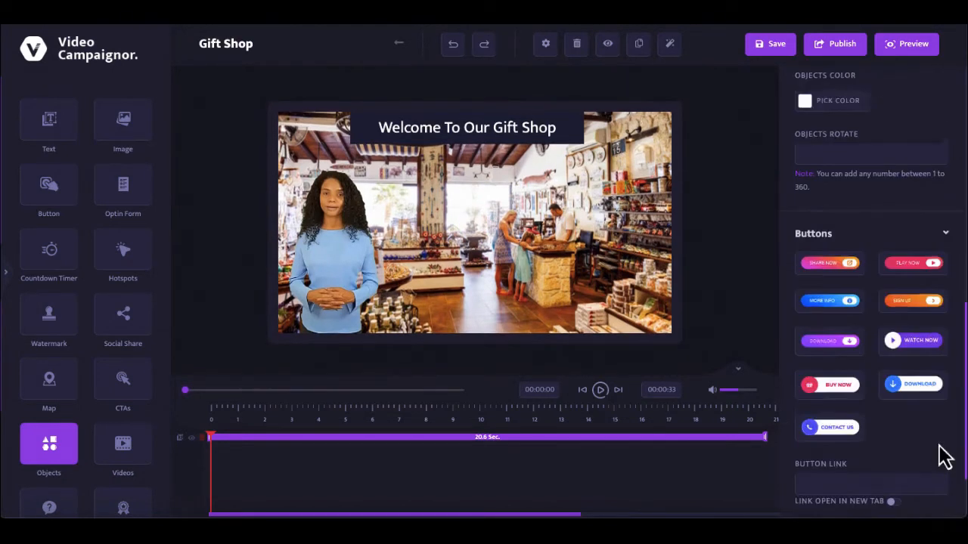
scroll("down", 3)
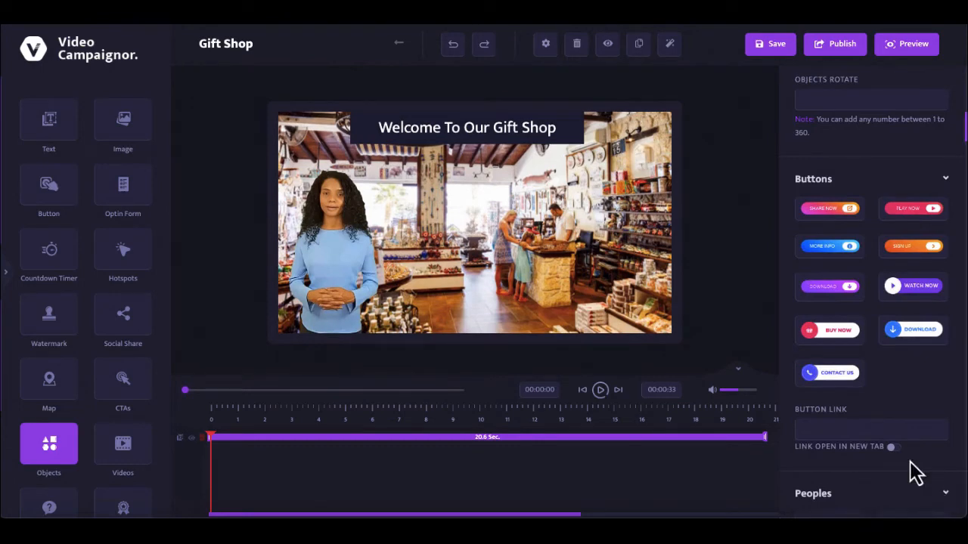
scroll("down", 3)
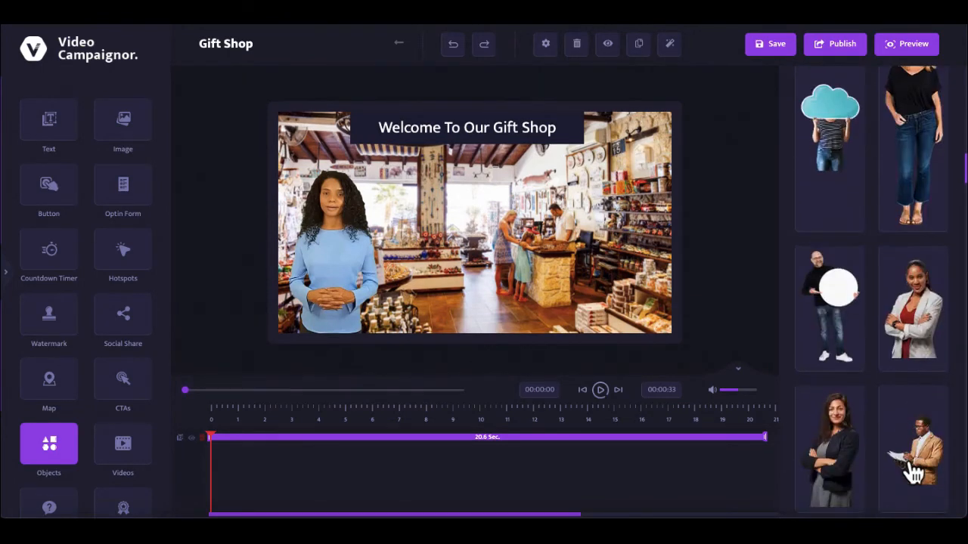
scroll("down", 3)
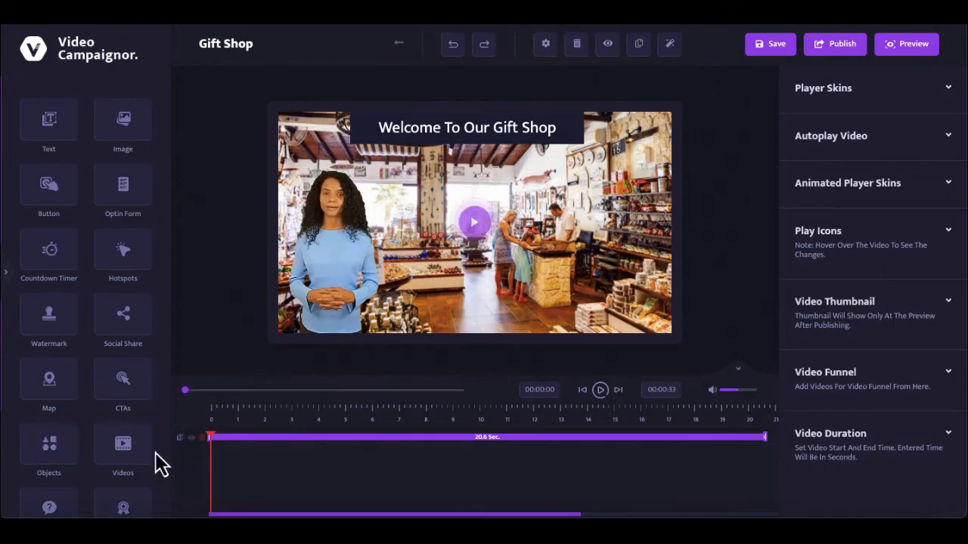
left_click(123, 446)
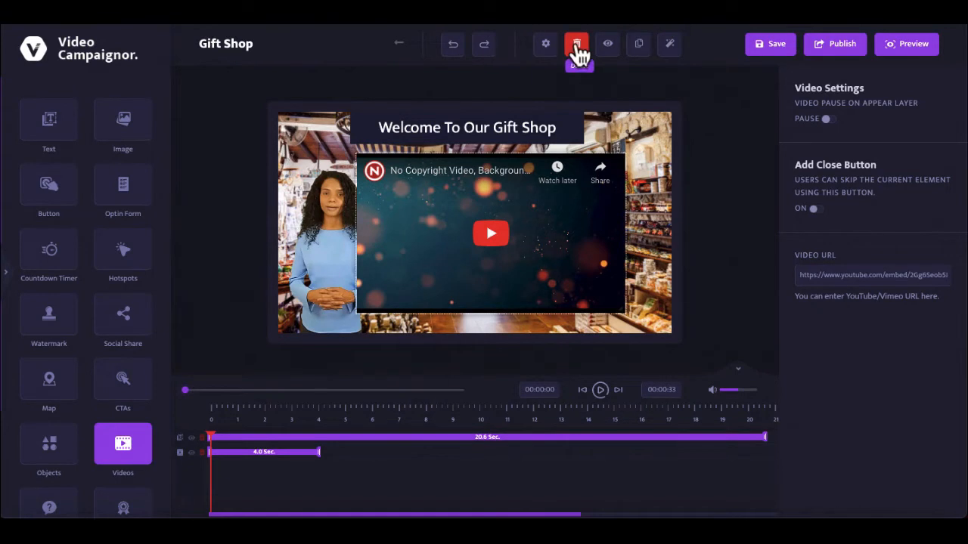
Step: Delete the embedded video, add a centred Quizzes and Surveys layer, then remove it too
left_click(576, 43)
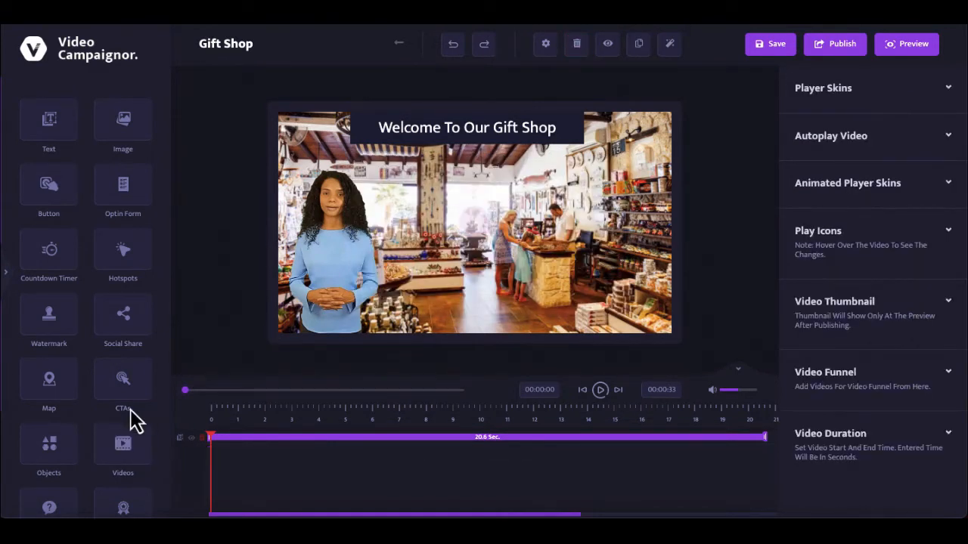
scroll("down", 3)
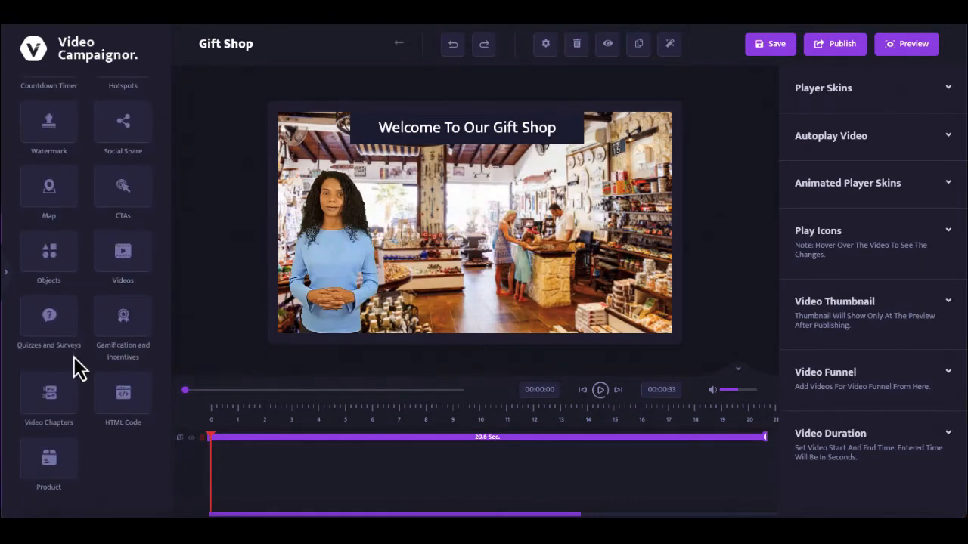
left_click(49, 320)
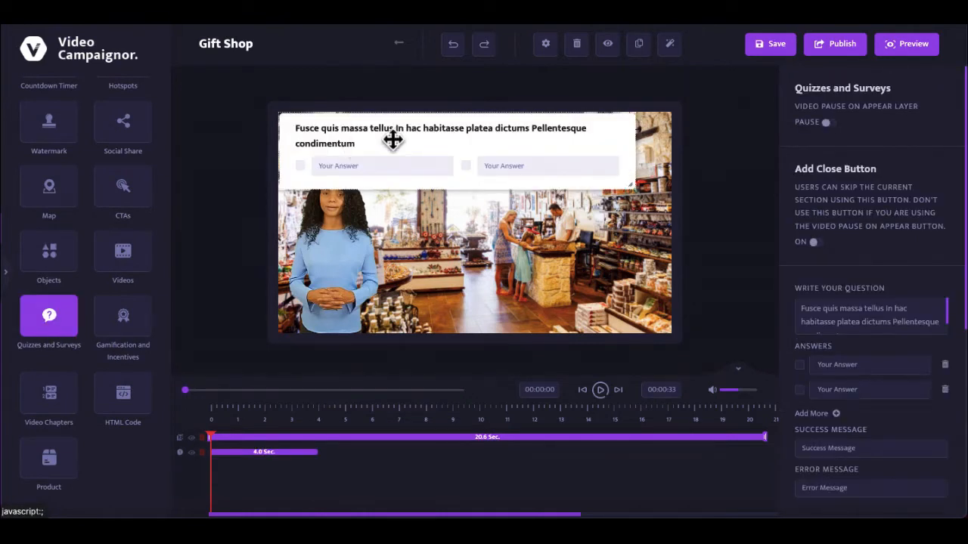
left_click_drag(393, 139, 632, 227)
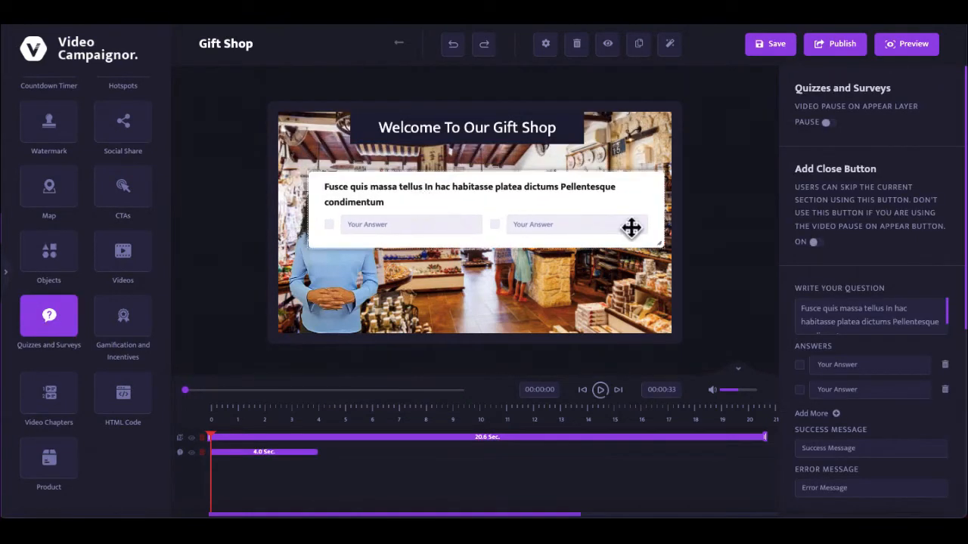
scroll("down", 3)
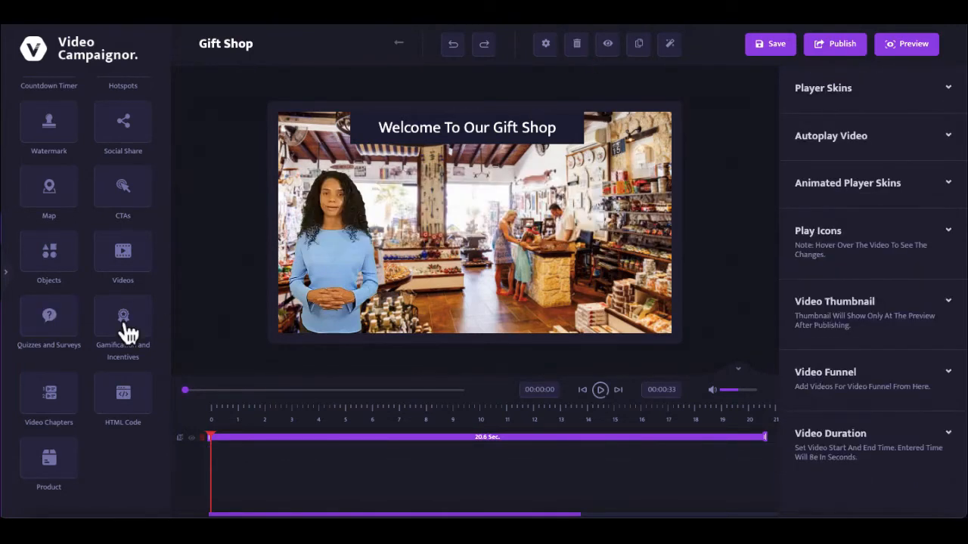
left_click(123, 316)
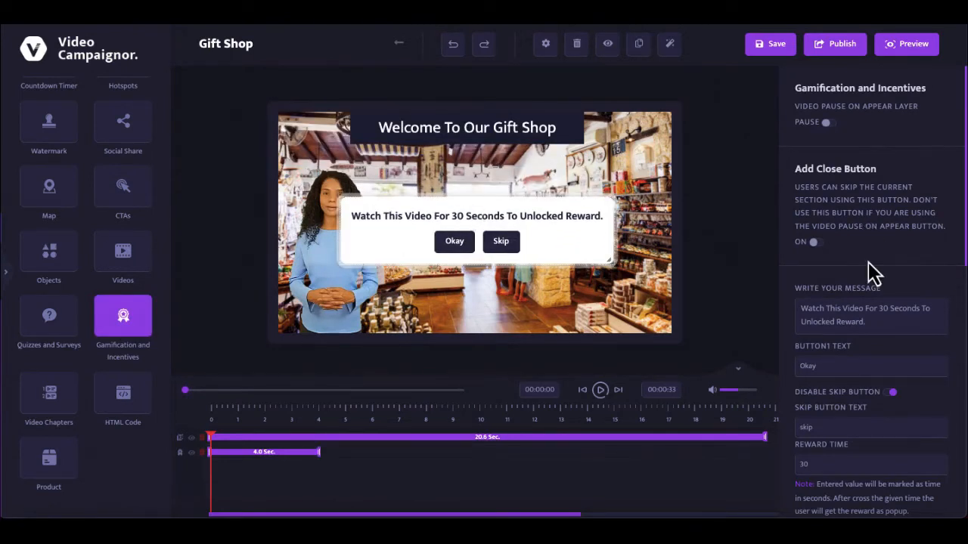
scroll("down", 3)
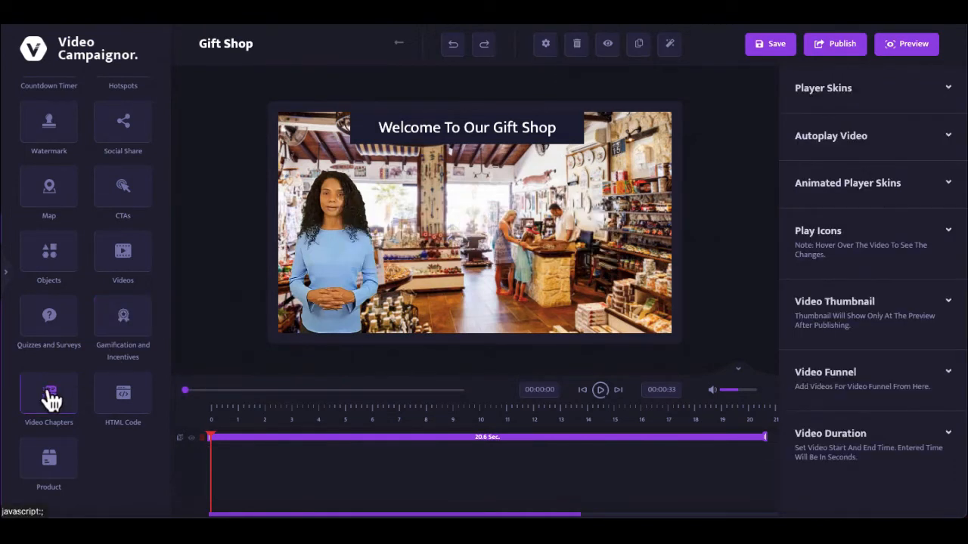
left_click(48, 399)
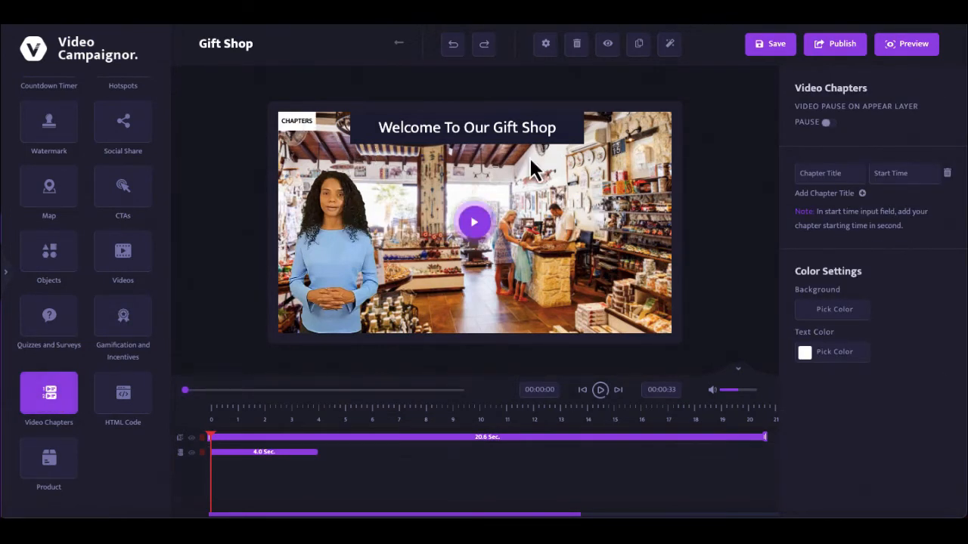
left_click(823, 193)
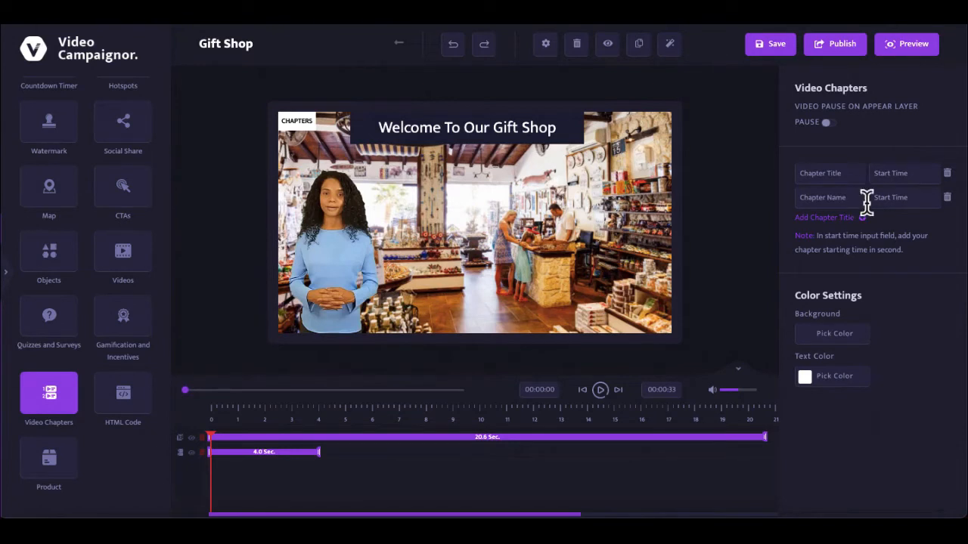
left_click(823, 218)
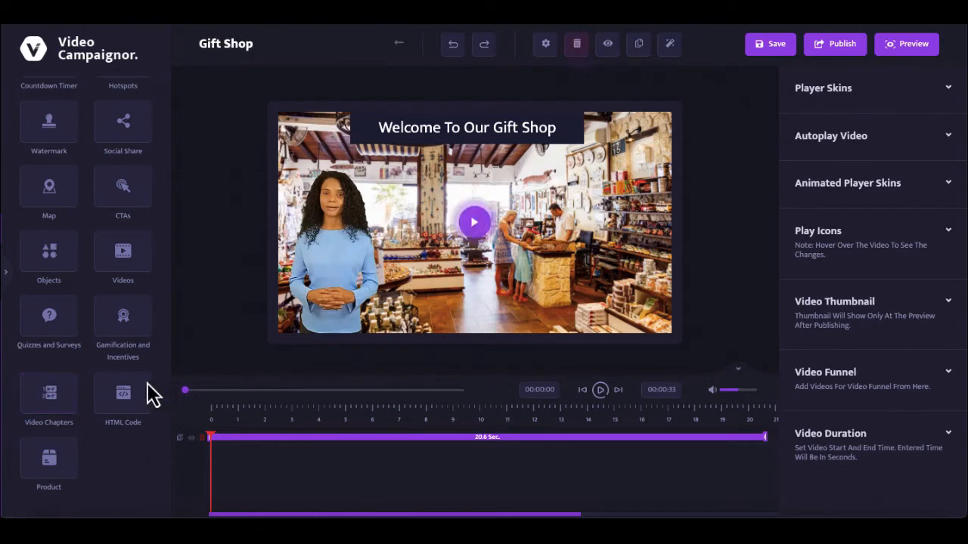
left_click(123, 393)
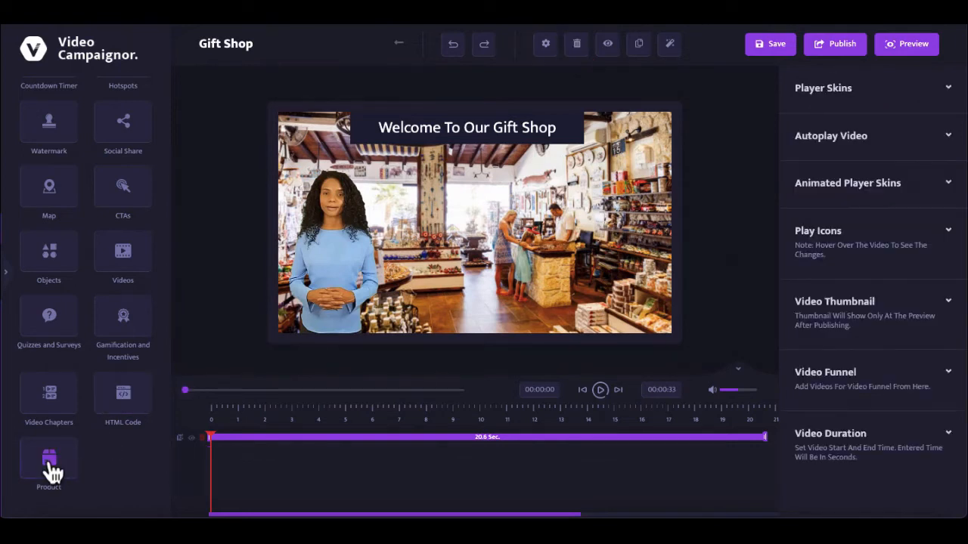
Step: Add a product card ('Product Title', $50.99, Buy Now) with Paypal as payment mode
left_click(48, 461)
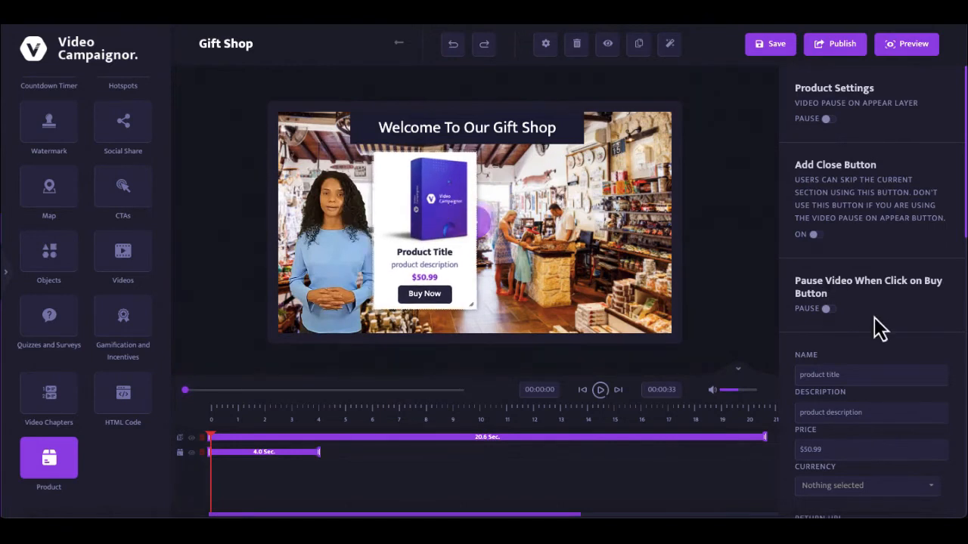
scroll("down", 3)
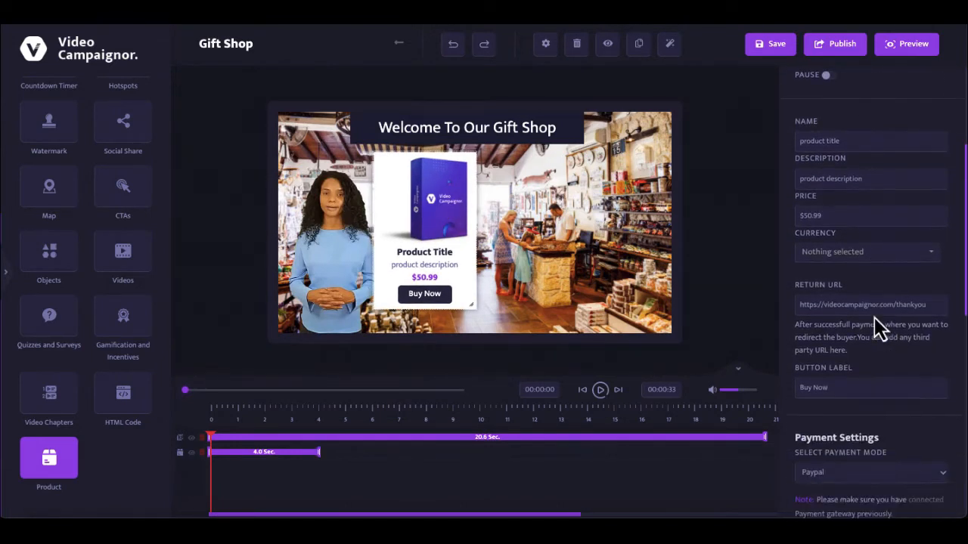
scroll("down", 3)
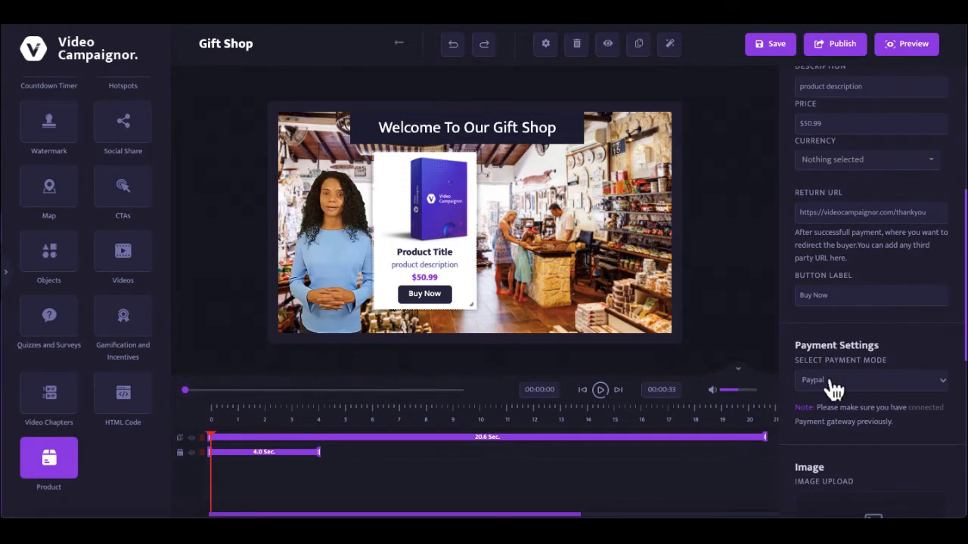
left_click(870, 380)
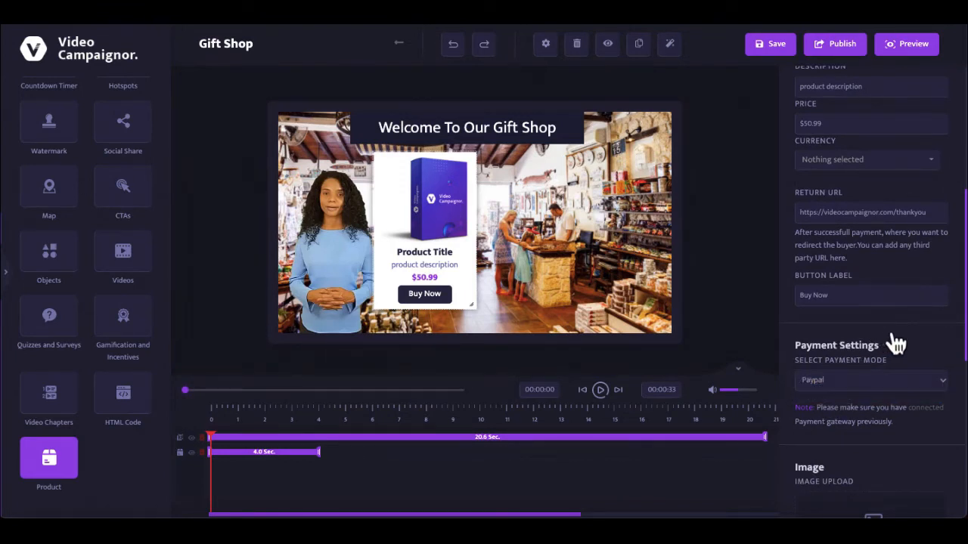
scroll("up", 3)
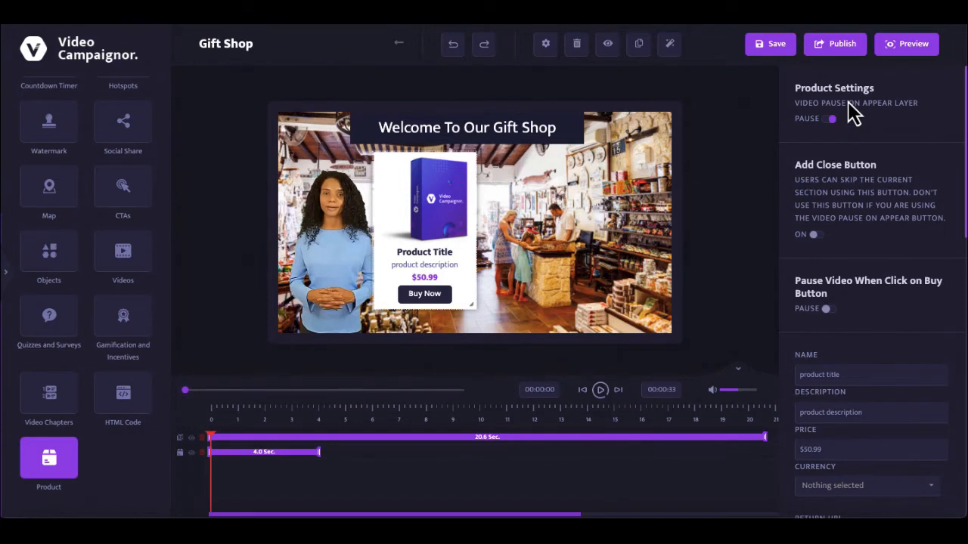
mouse_move(686, 86)
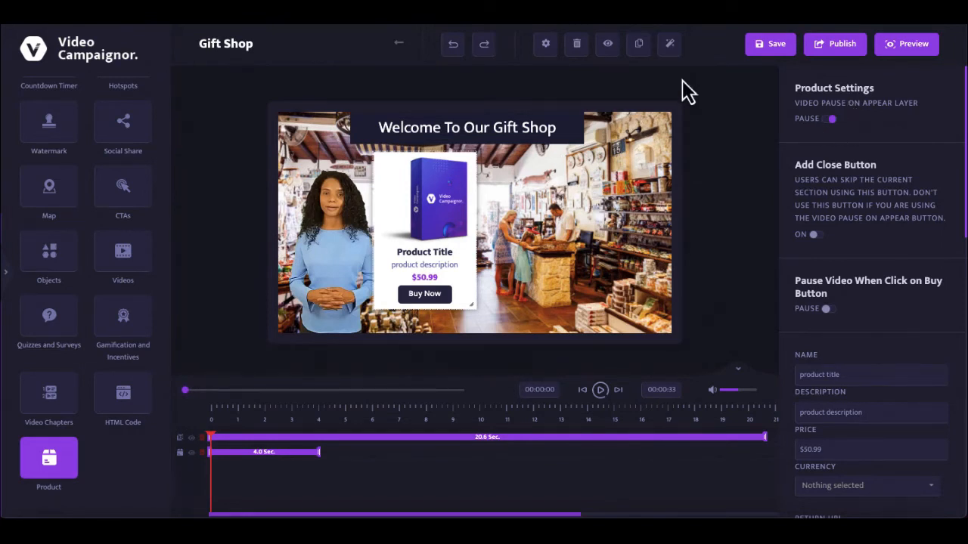
Step: Try layer animations such as backInLeft on the product card, then remove the card
left_click(668, 43)
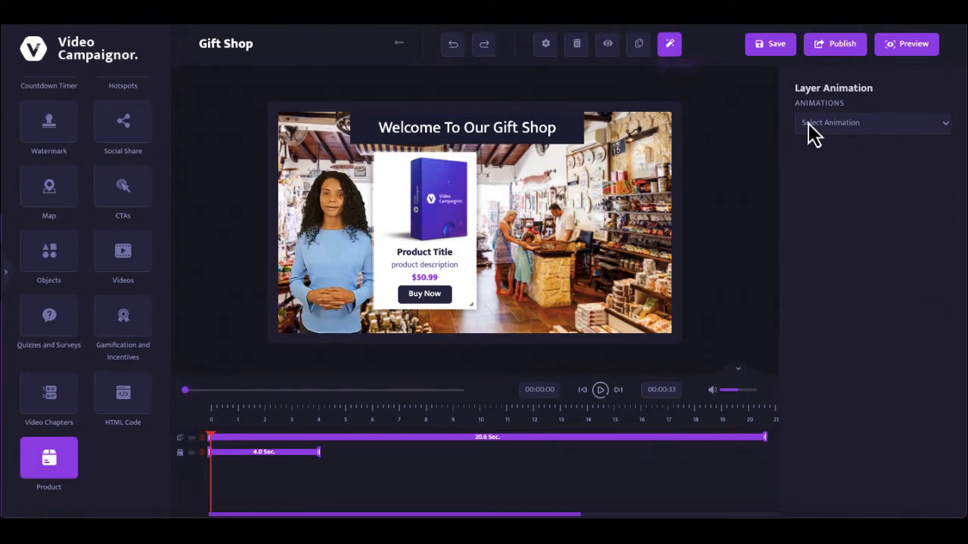
left_click(869, 123)
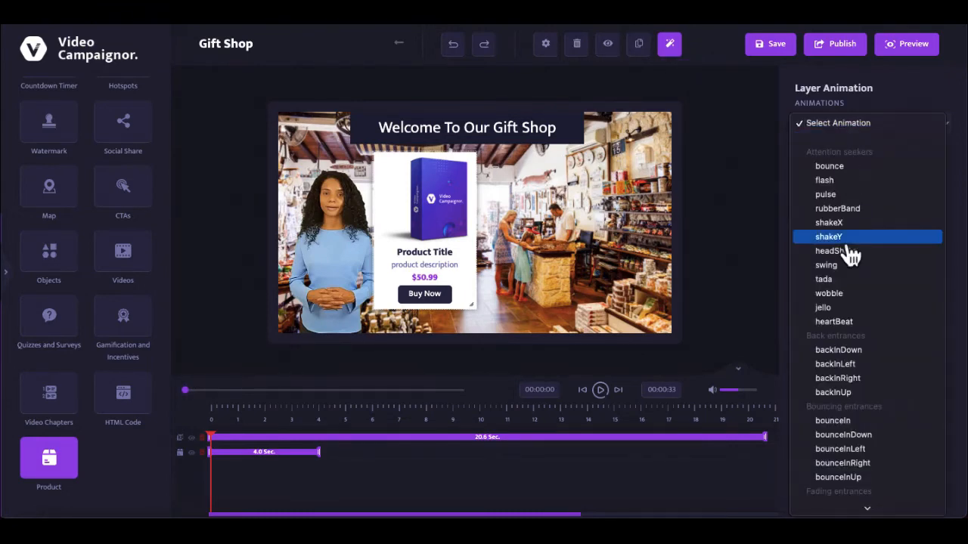
scroll("down", 3)
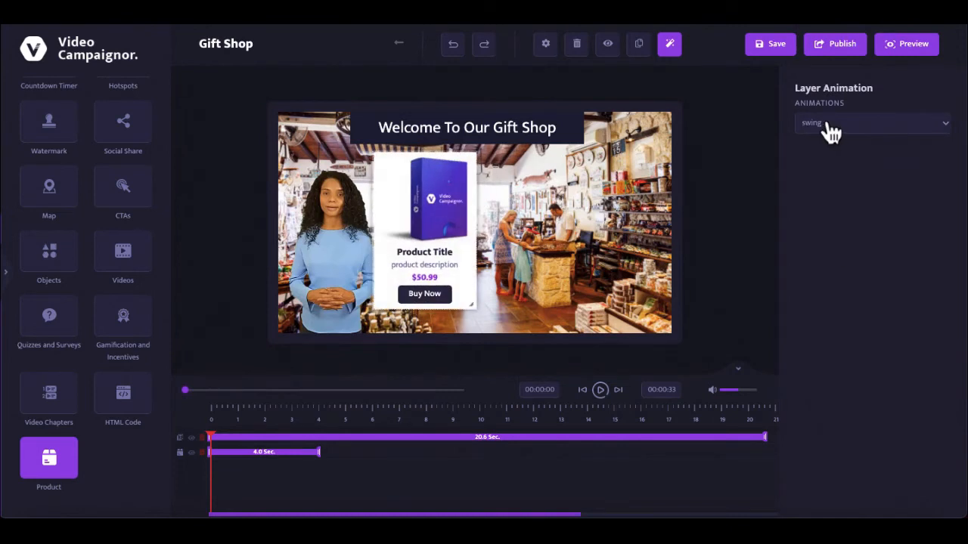
left_click(869, 123)
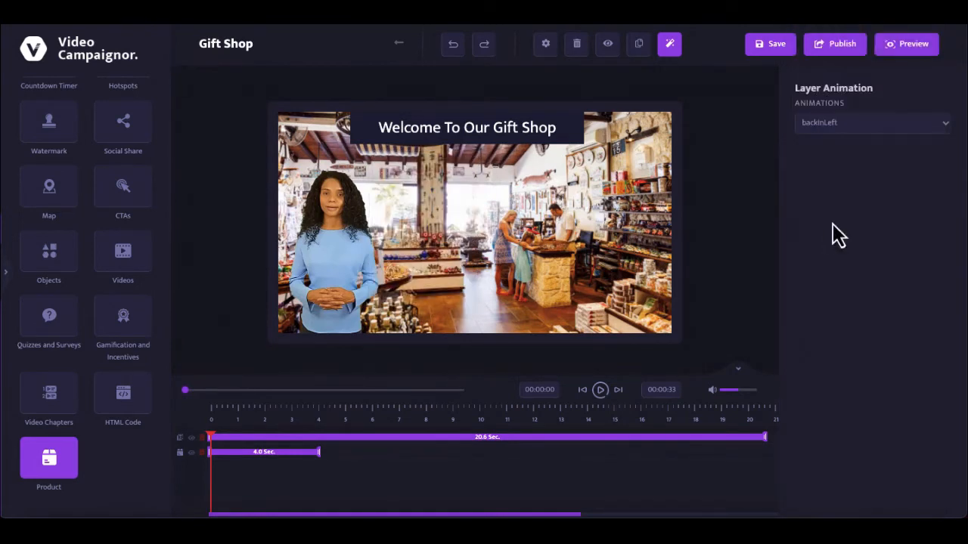
left_click(48, 457)
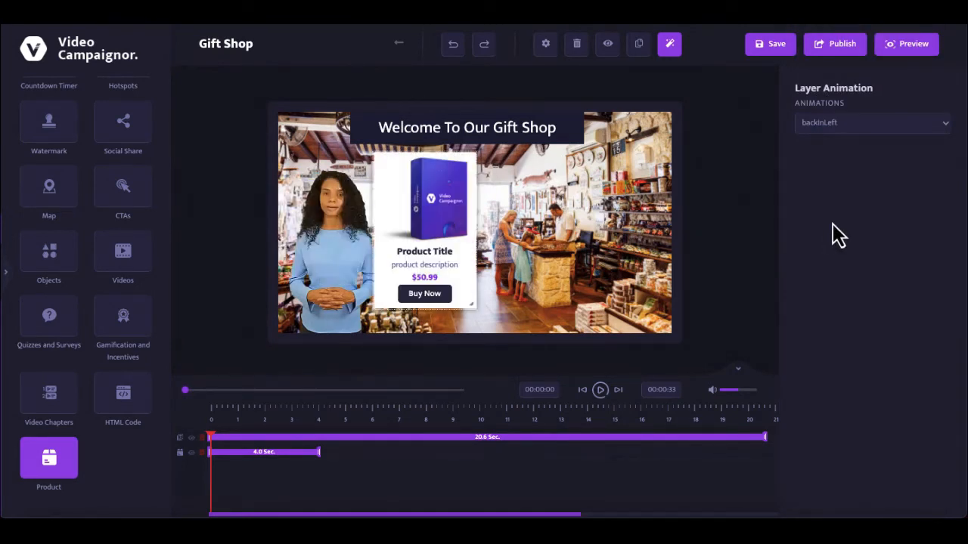
left_click(576, 42)
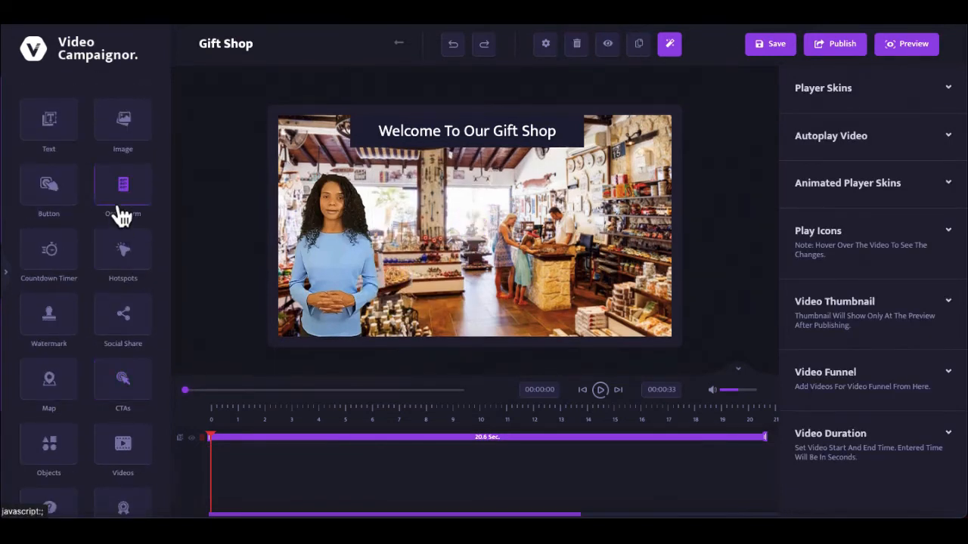
Step: Add a button positioned on the scene and label it 'Browse Gift Options'
left_click(48, 184)
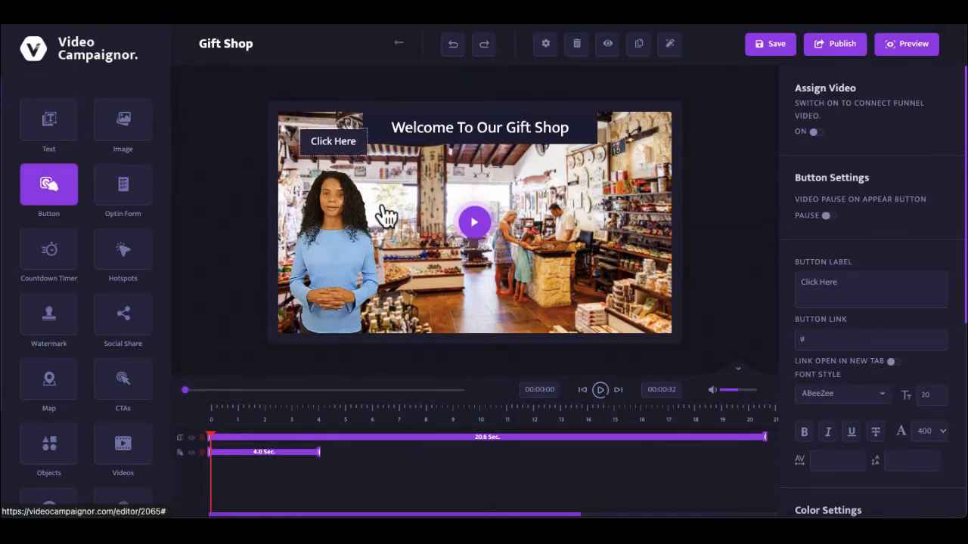
left_click_drag(333, 142, 456, 263)
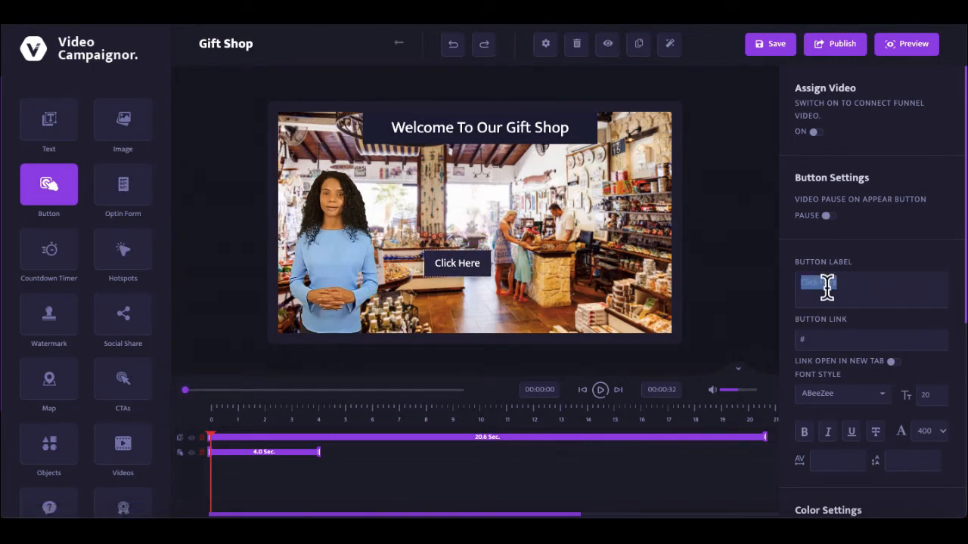
type("Browse")
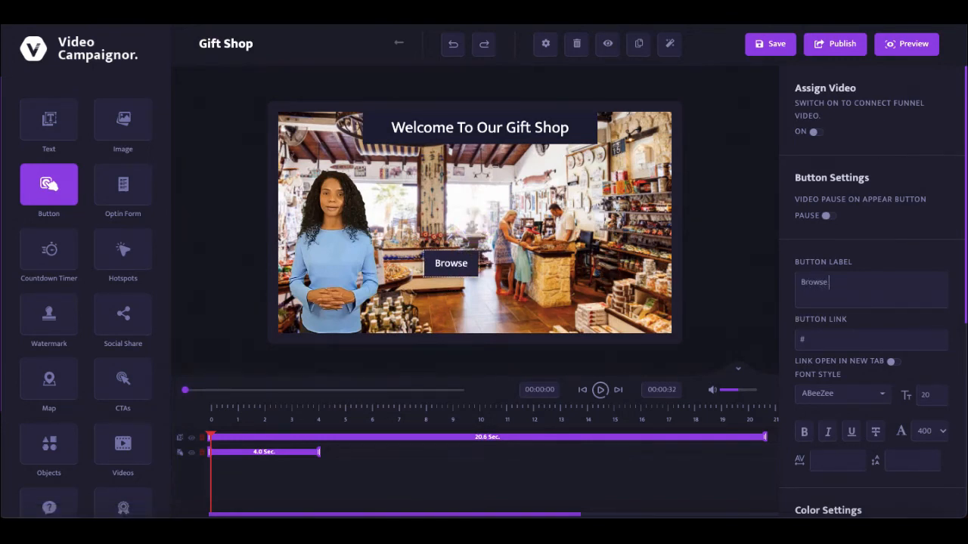
type("Gift Opti")
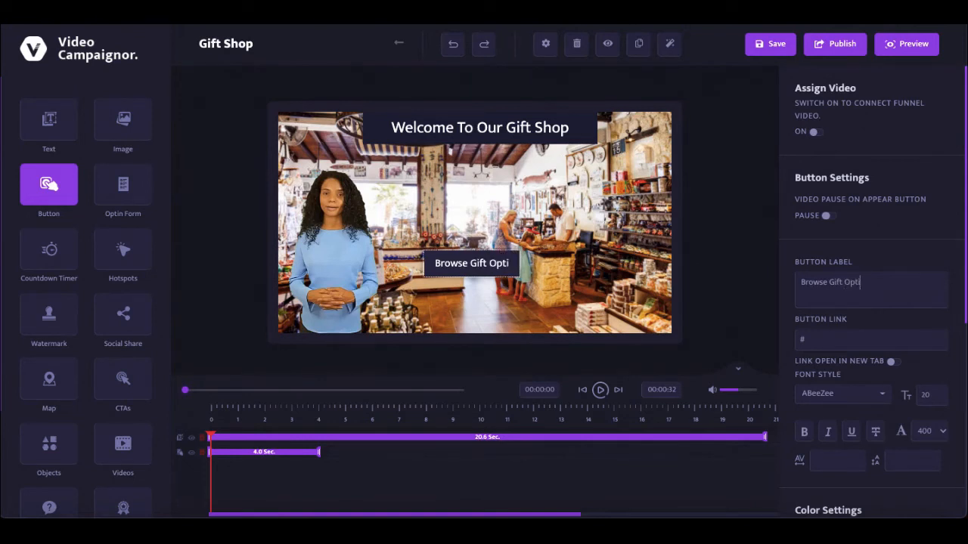
type("ons")
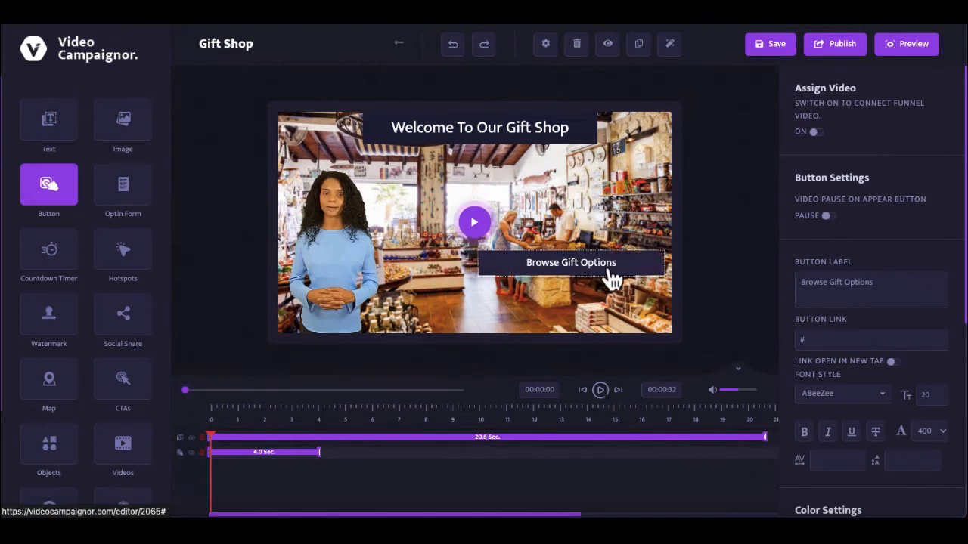
mouse_move(834, 340)
type("https://www.google.com/")
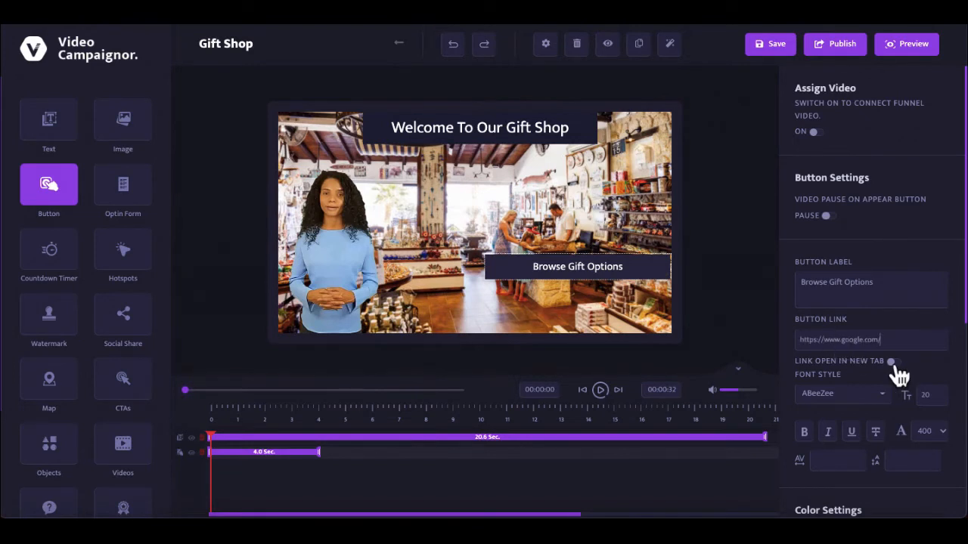
Step: Link the button to google.com opening in a new tab with a blue background
left_click(898, 360)
type("26")
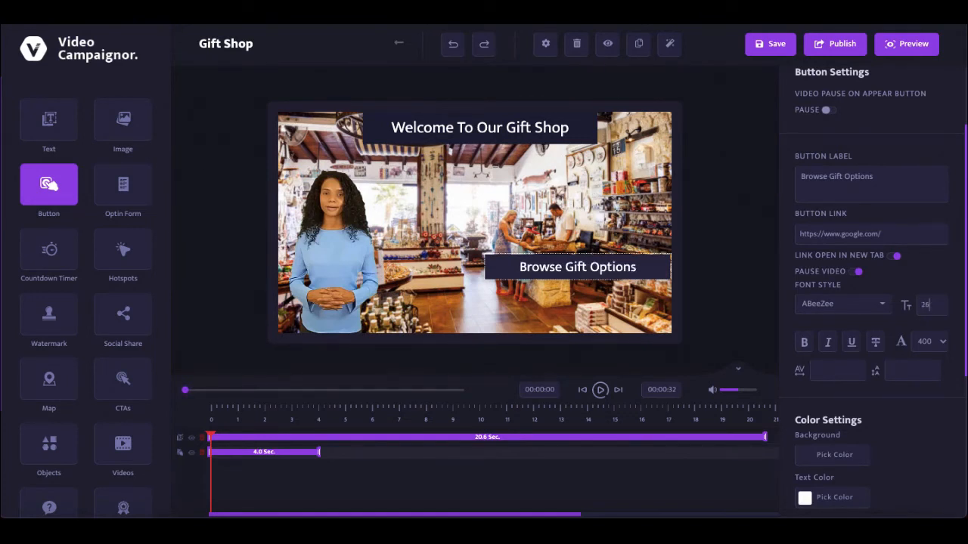
scroll("down", 3)
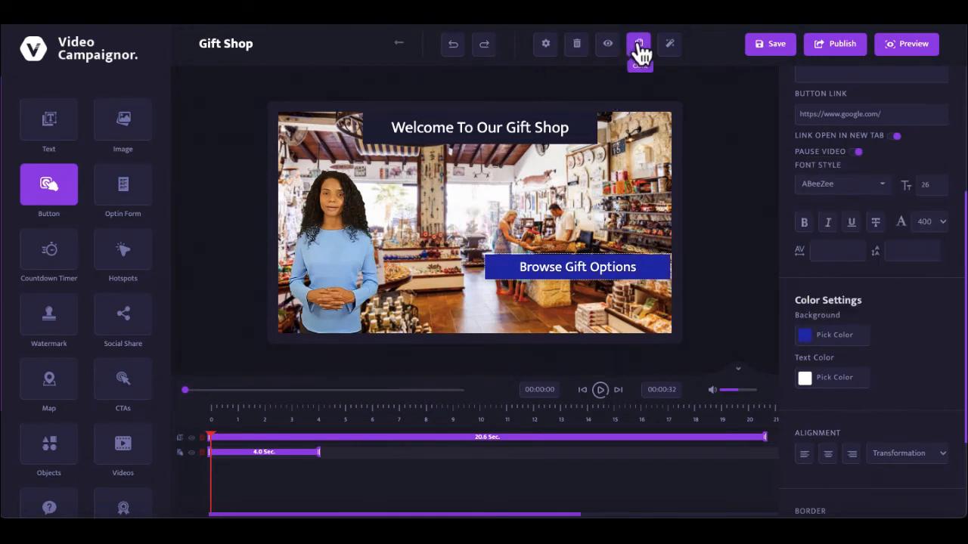
Step: Duplicate the button and relabel the copy 'Place An Order'
left_click(638, 42)
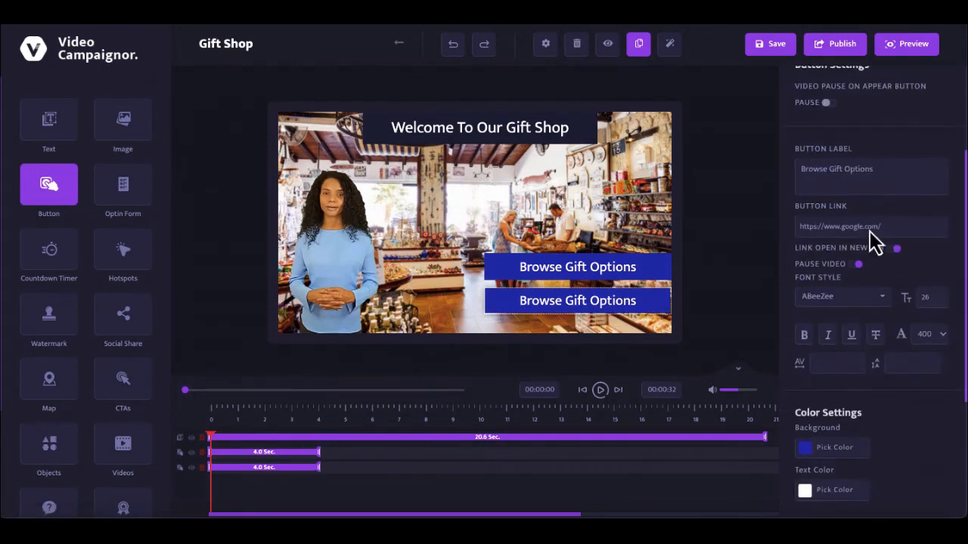
scroll("up", 3)
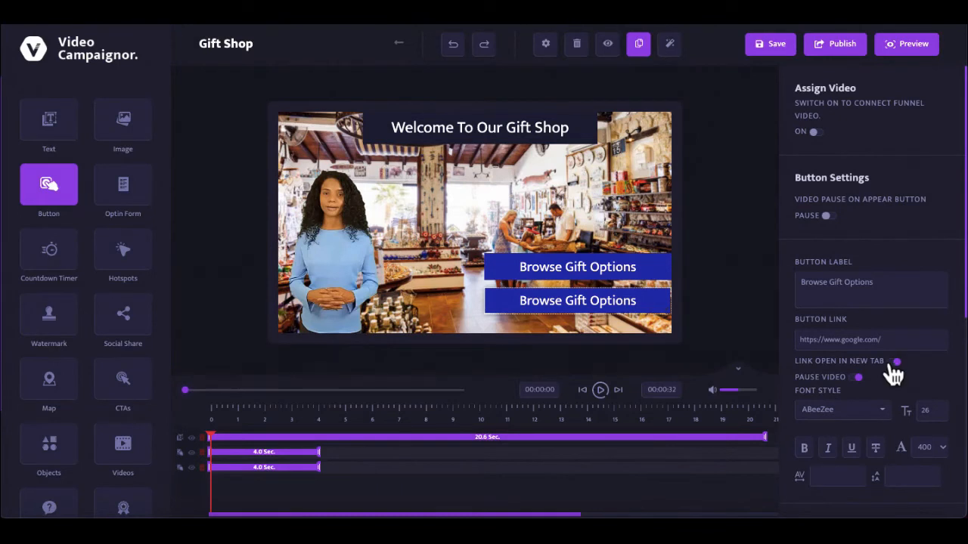
left_click(859, 377)
type("P")
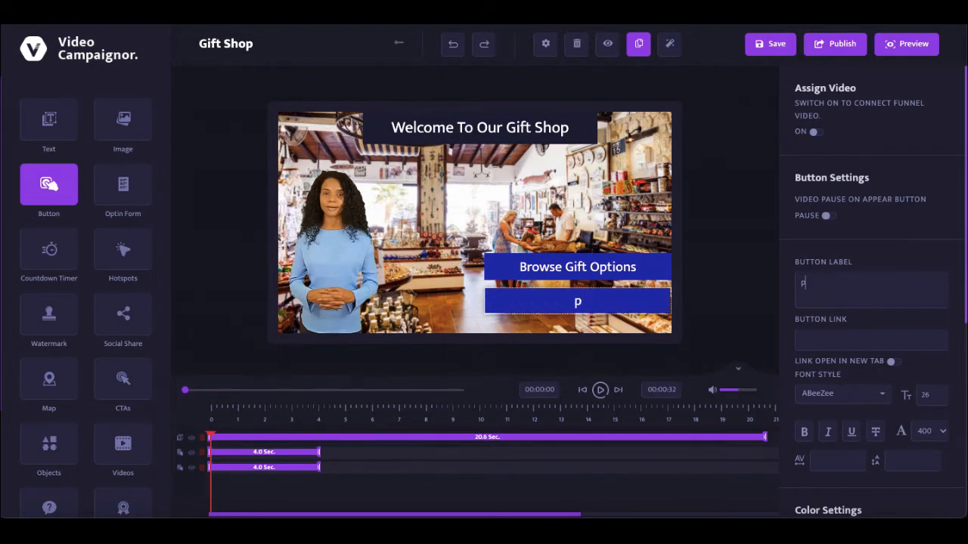
type("lace")
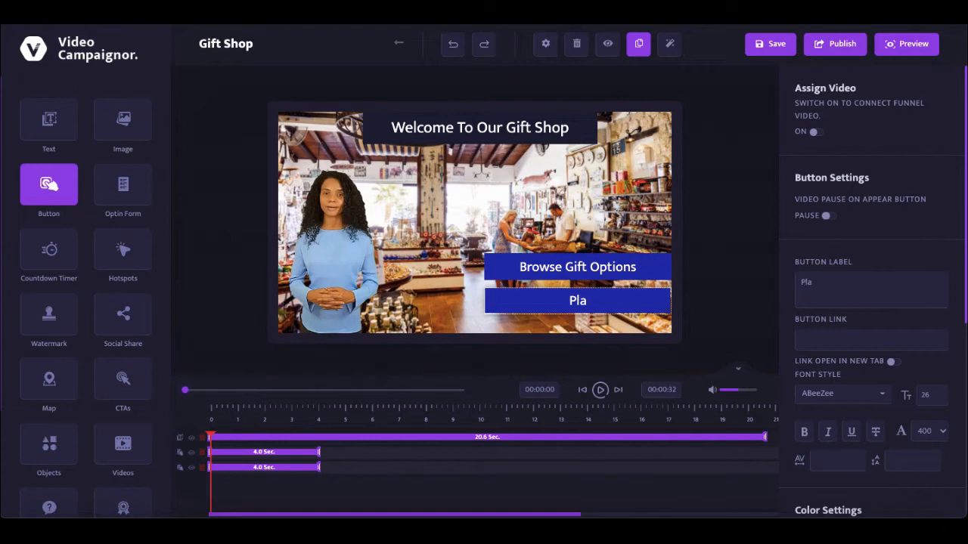
type("ce An Order")
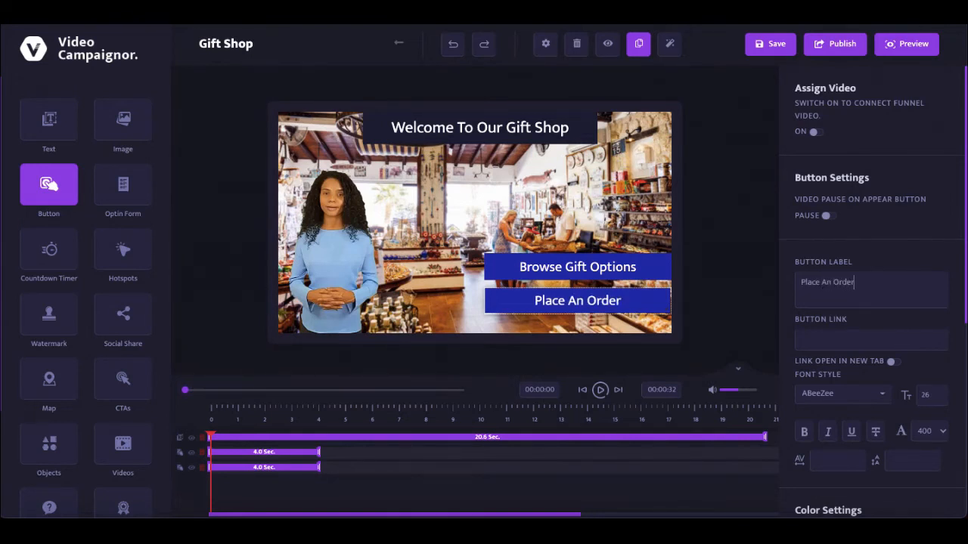
Step: Colour the Place An Order button green and stretch the layers across the full video
scroll("down", 3)
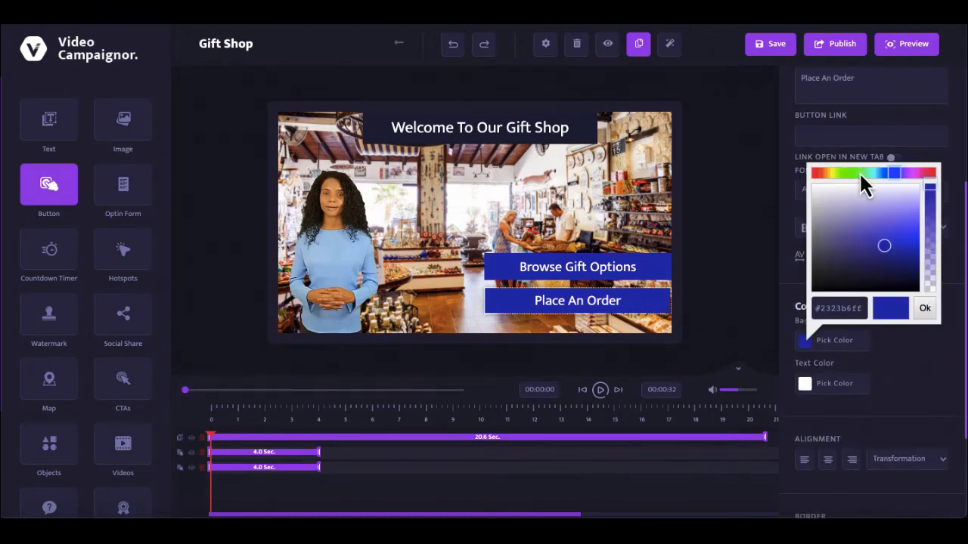
left_click(854, 172)
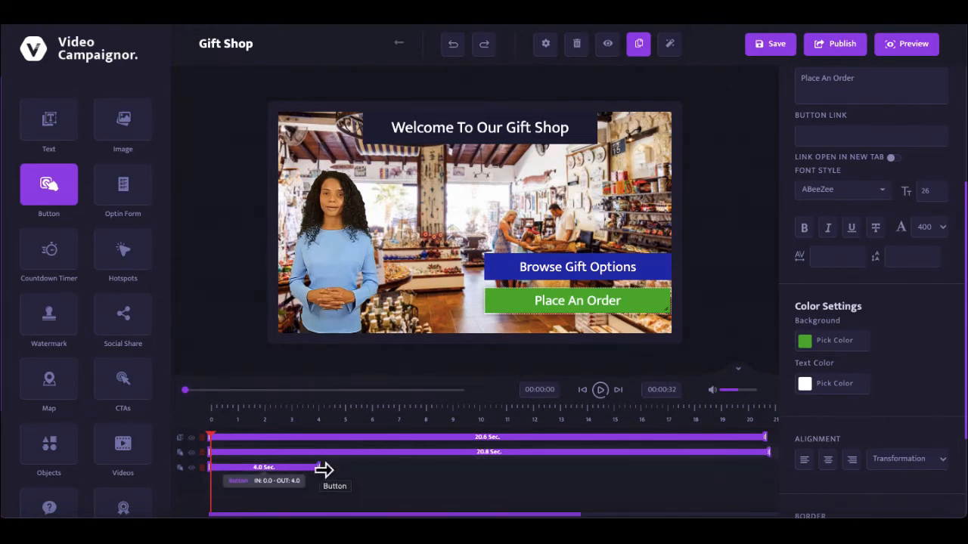
left_click_drag(325, 467, 756, 467)
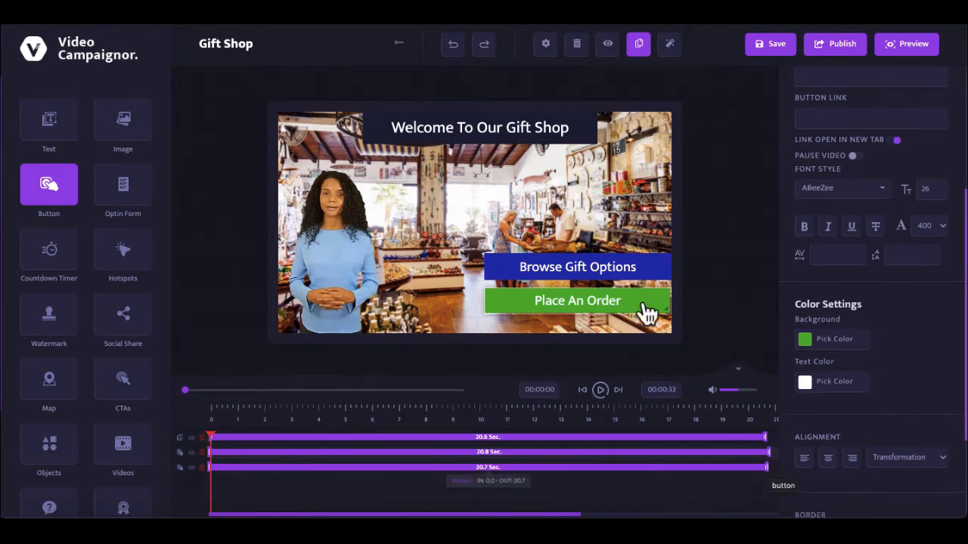
left_click(545, 42)
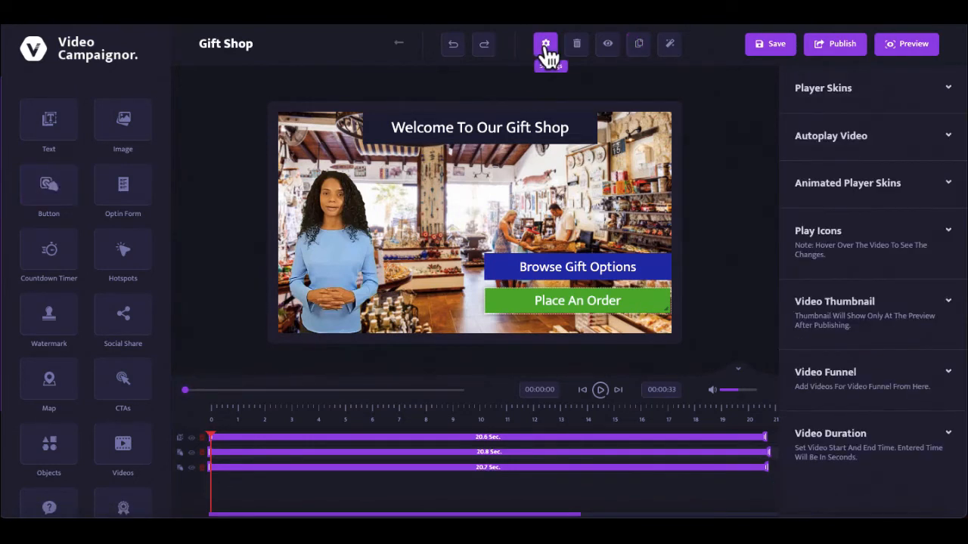
mouse_move(951, 97)
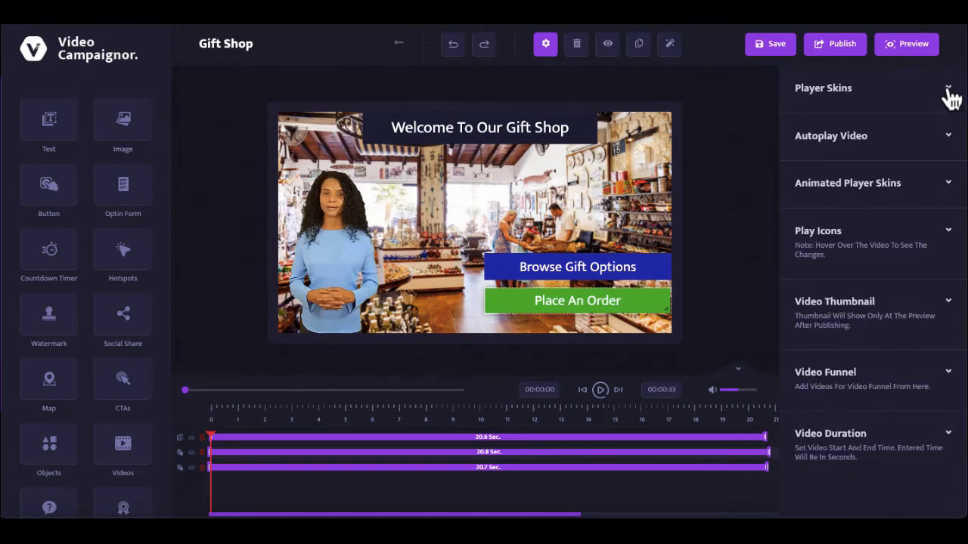
left_click(948, 136)
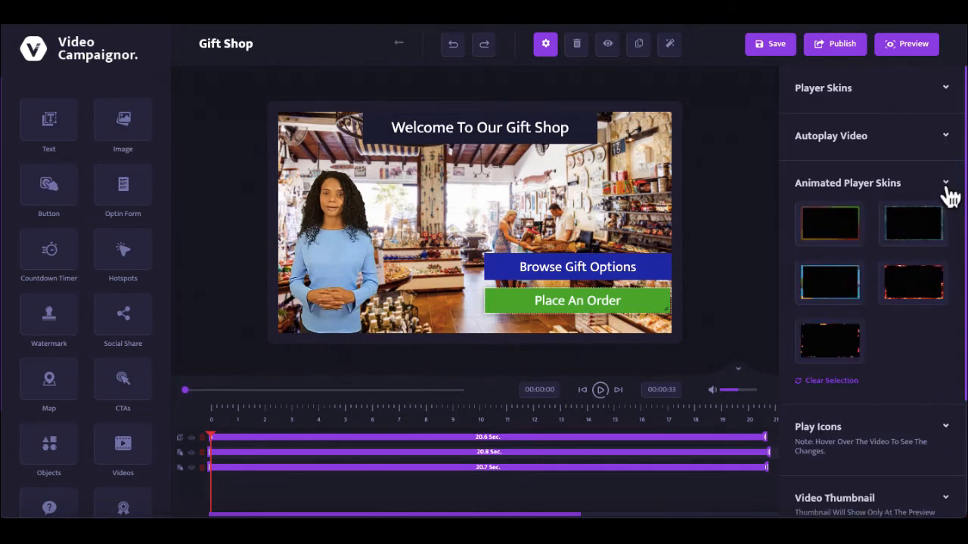
left_click(947, 181)
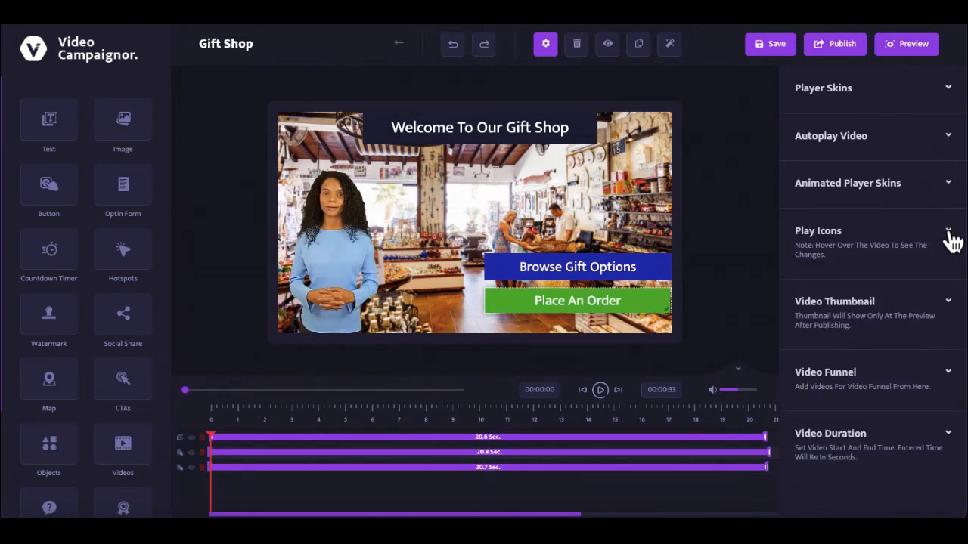
left_click(946, 230)
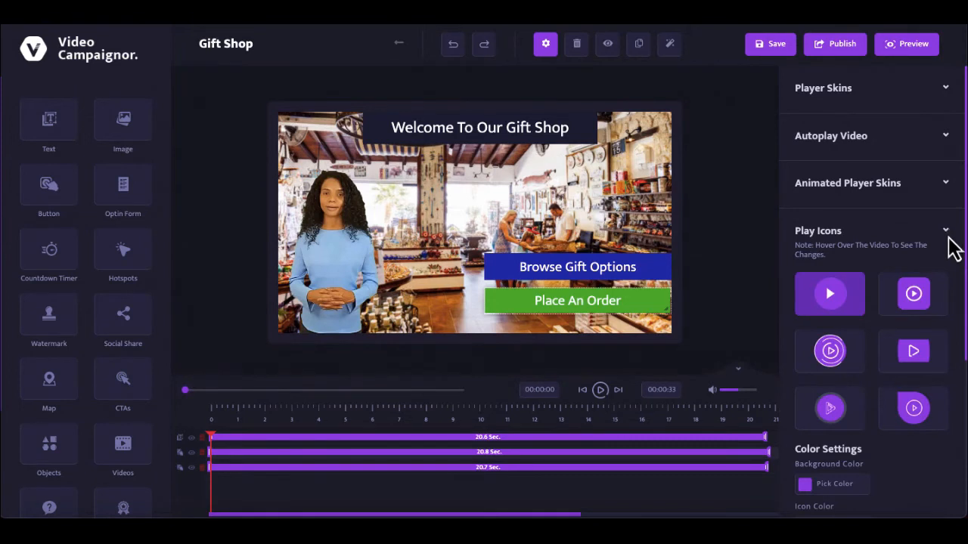
left_click(946, 230)
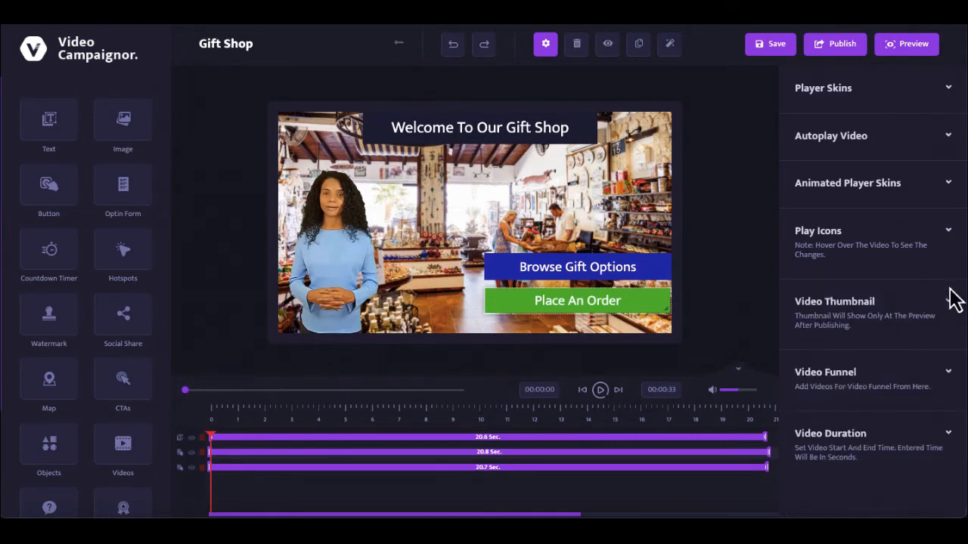
left_click(947, 302)
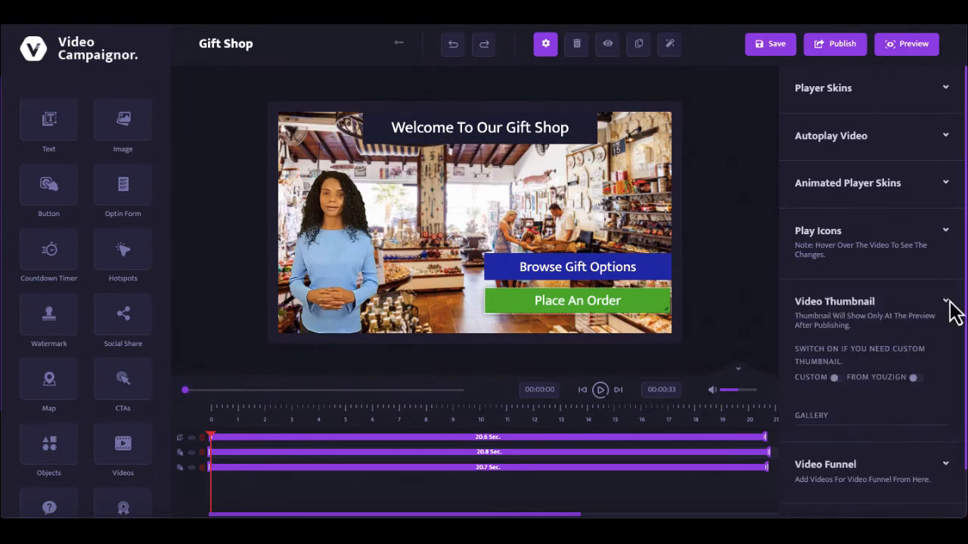
left_click(946, 302)
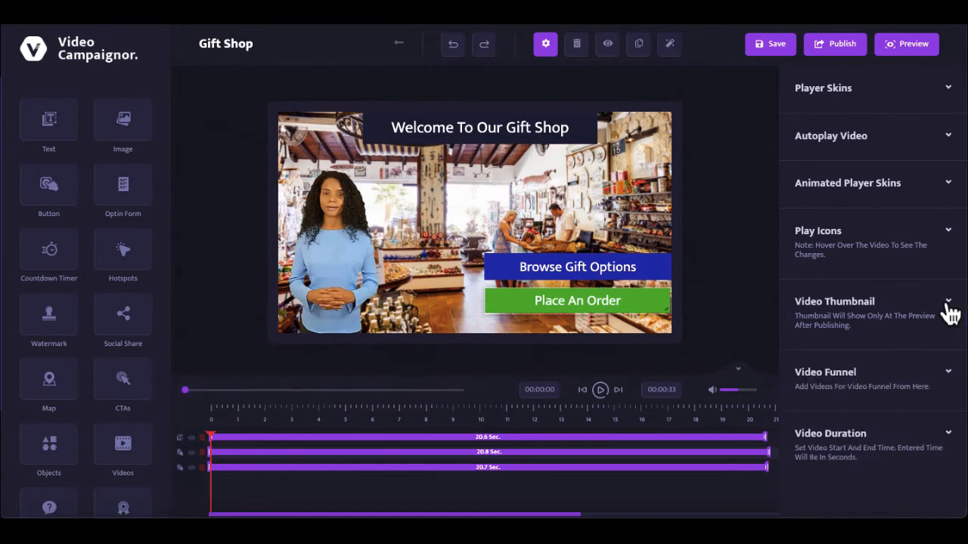
mouse_move(952, 441)
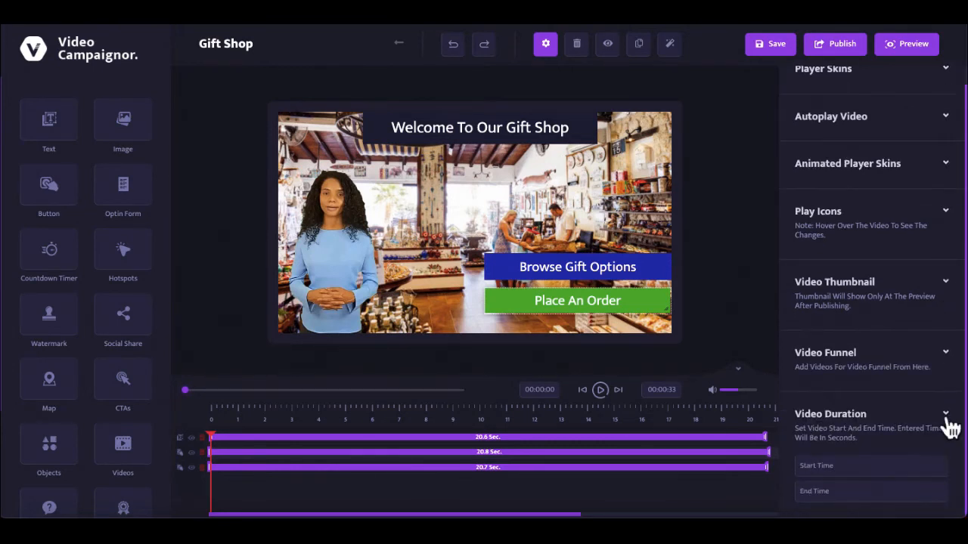
scroll("up", 3)
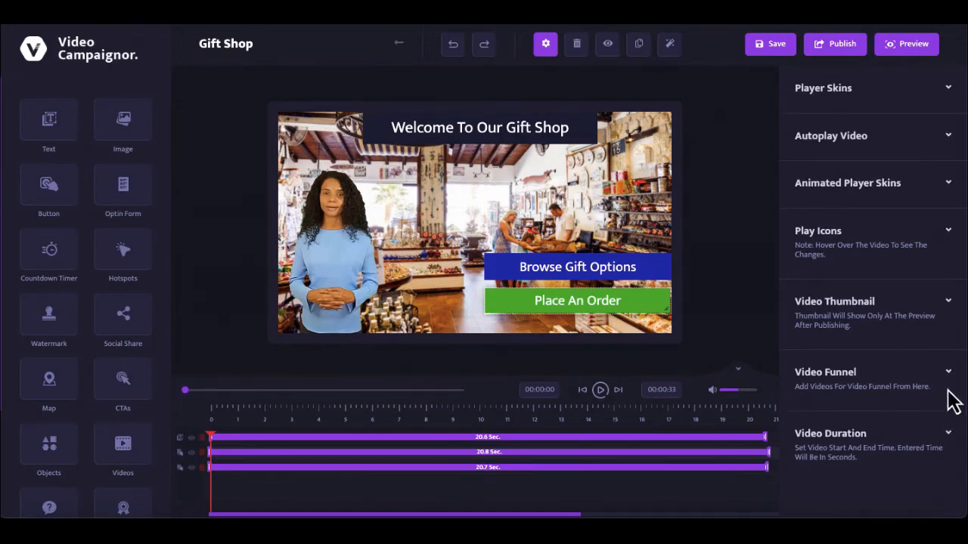
Step: Start a funnel video titled 'gift order' with Custom Upload as its source
left_click(825, 372)
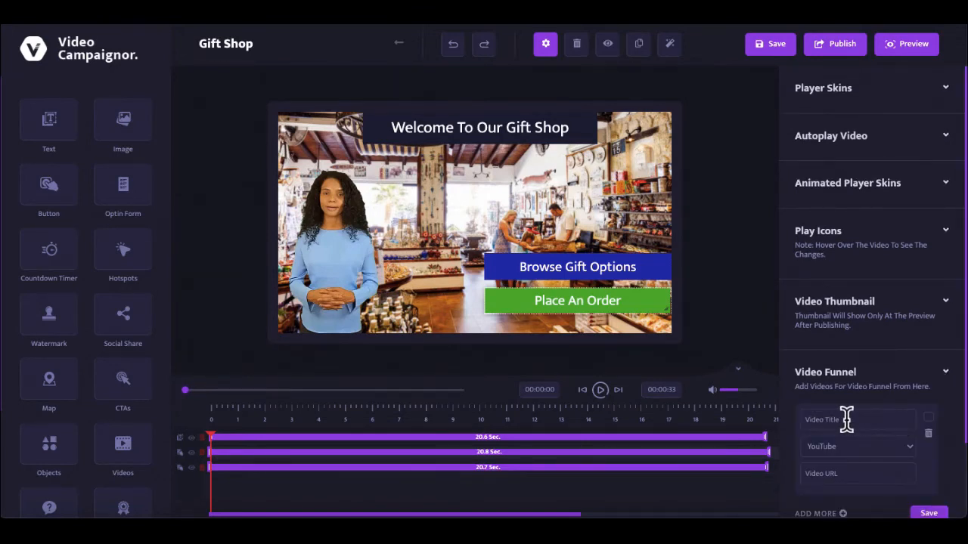
type("g")
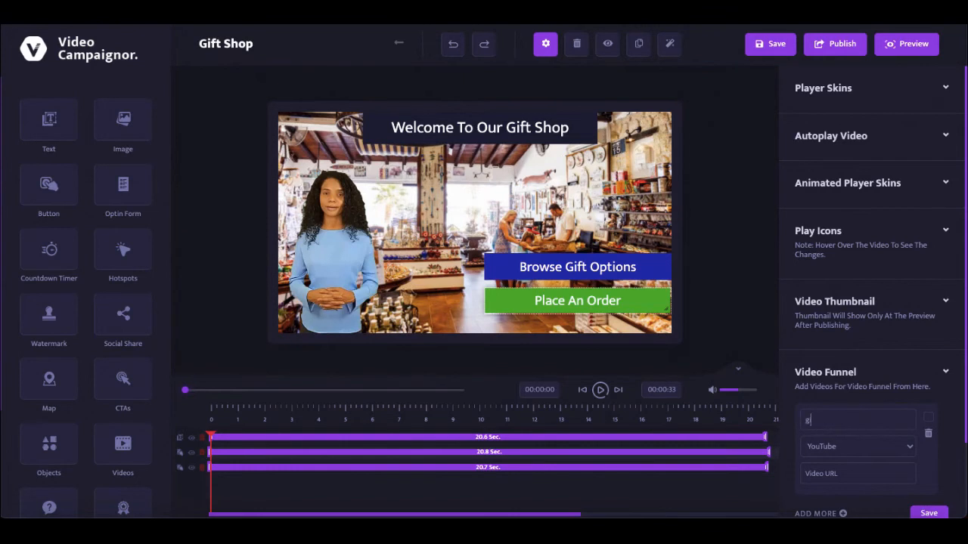
type("gift order")
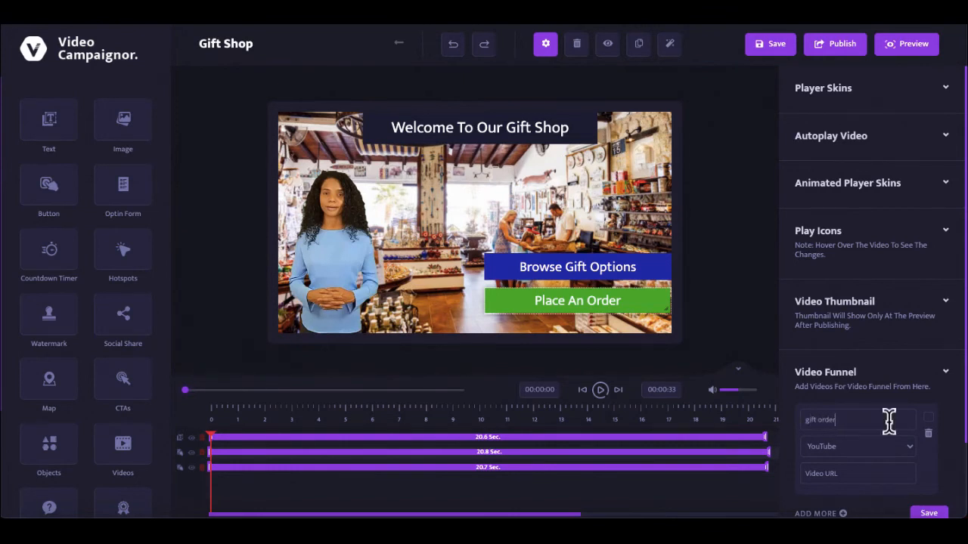
scroll("down", 3)
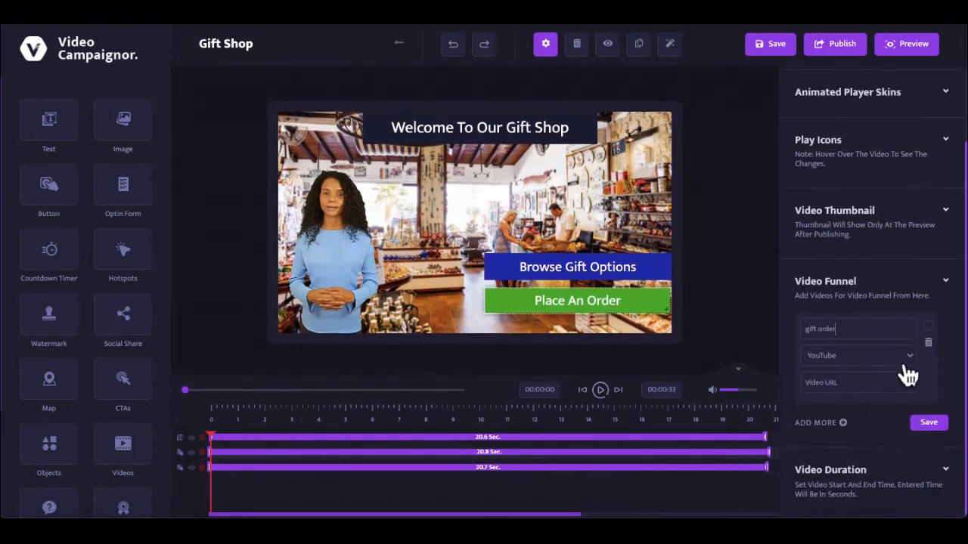
left_click(859, 355)
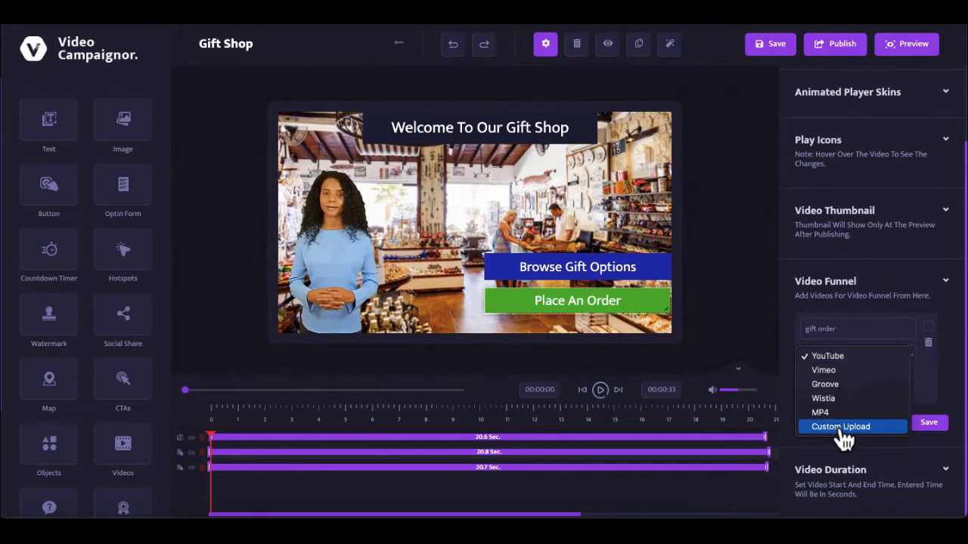
left_click(841, 426)
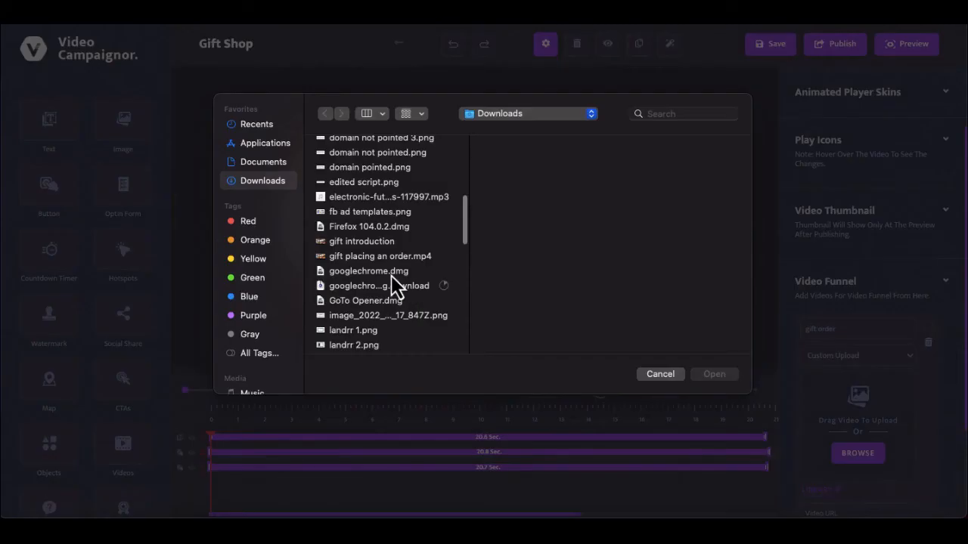
Step: Upload 'gift placing an order.mp4' and save the funnel video
left_click(379, 255)
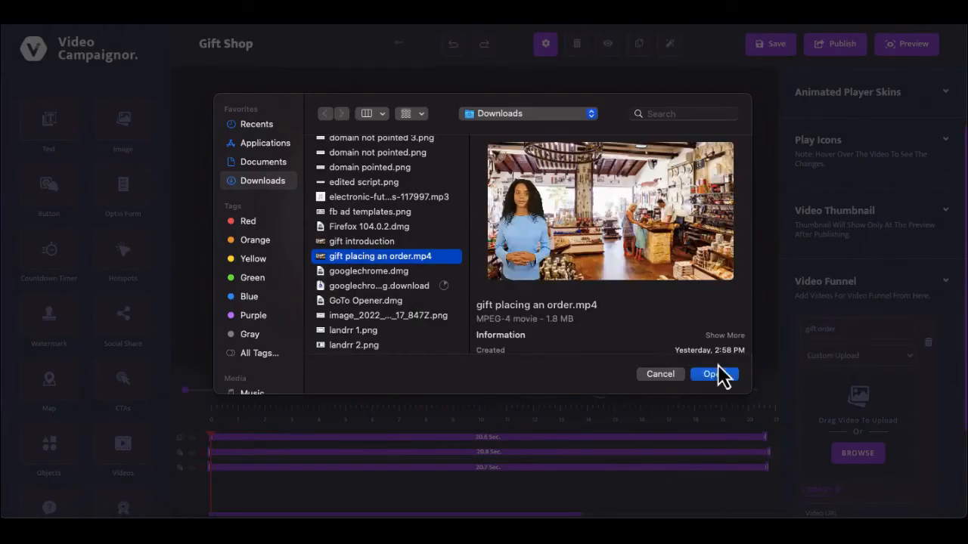
left_click(710, 373)
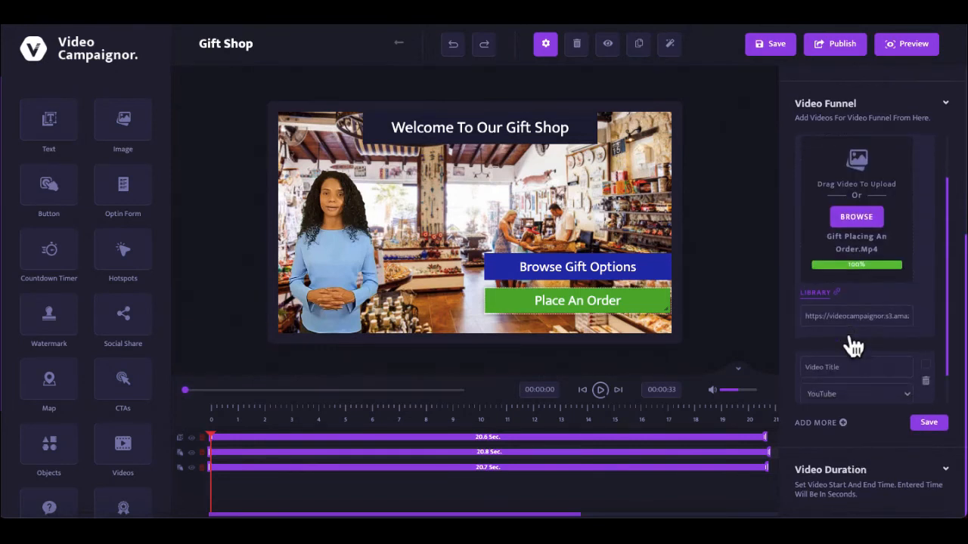
left_click(820, 423)
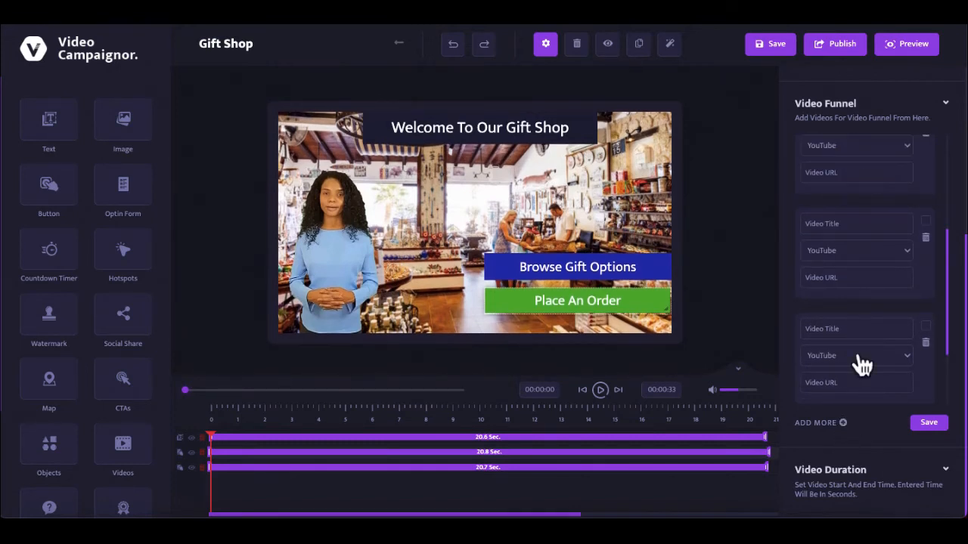
mouse_move(930, 351)
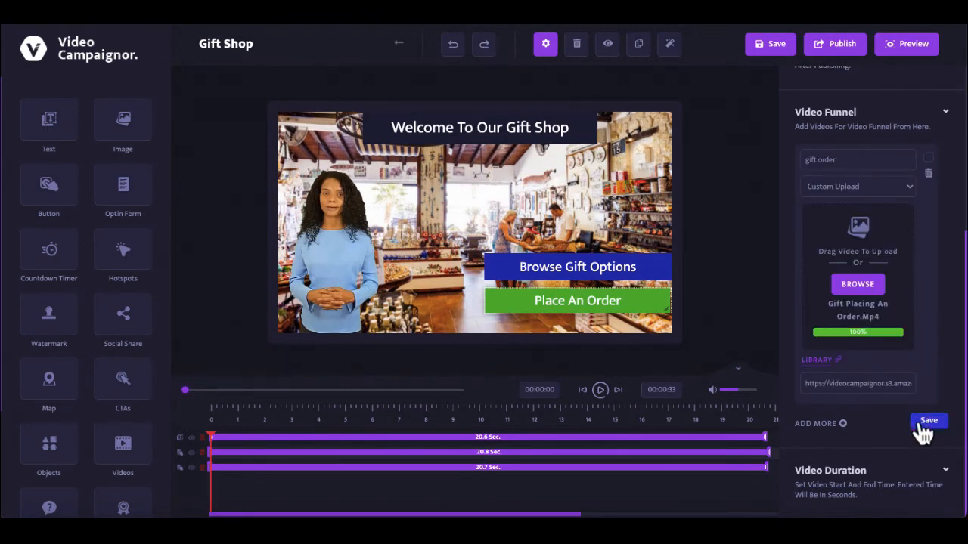
left_click(929, 420)
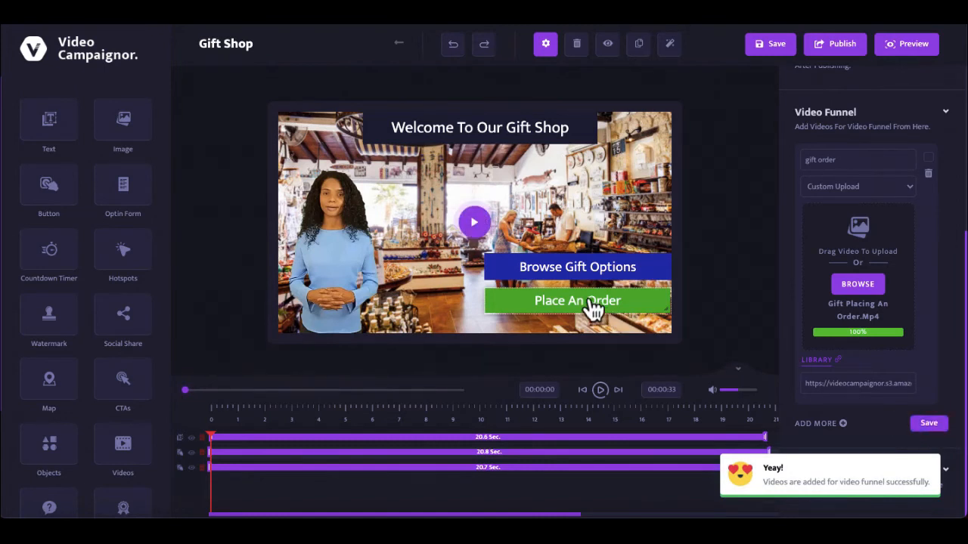
left_click(577, 299)
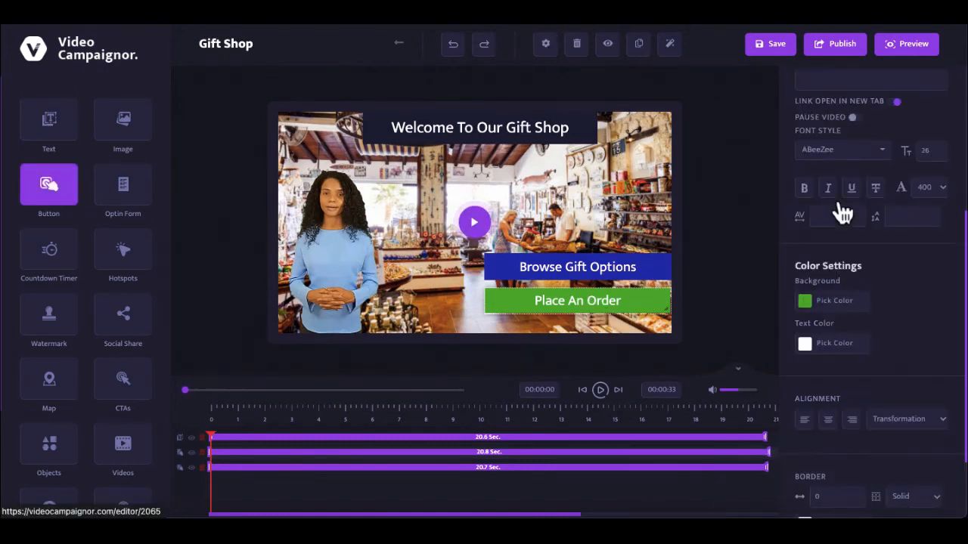
Step: Assign the 'gift order' funnel video to Place An Order as 'gift order video' and save
scroll("up", 3)
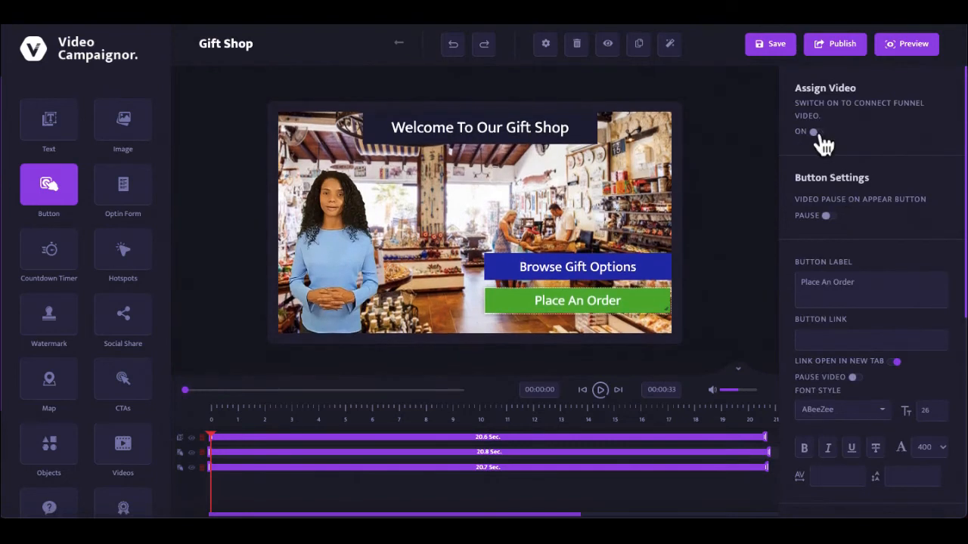
left_click(815, 132)
type("gift orde")
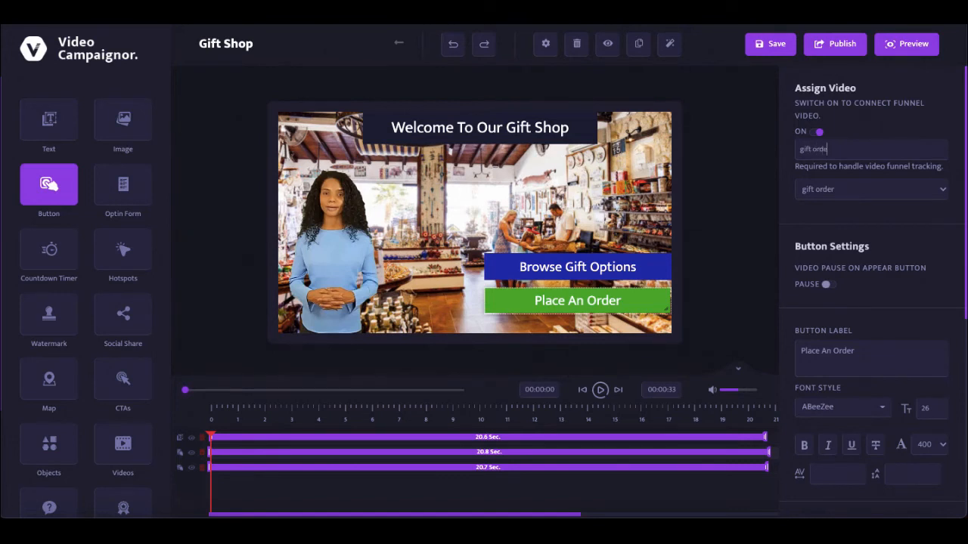
type("video")
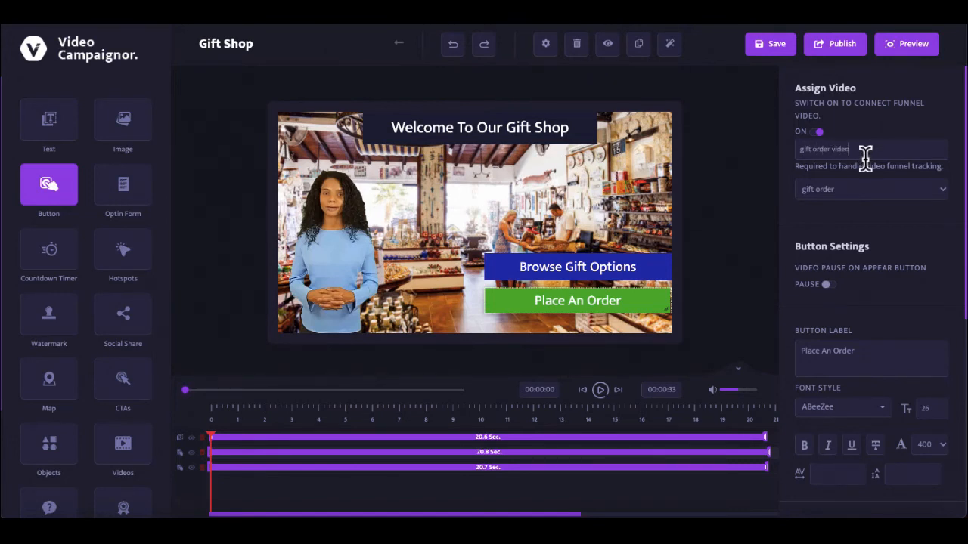
left_click(870, 189)
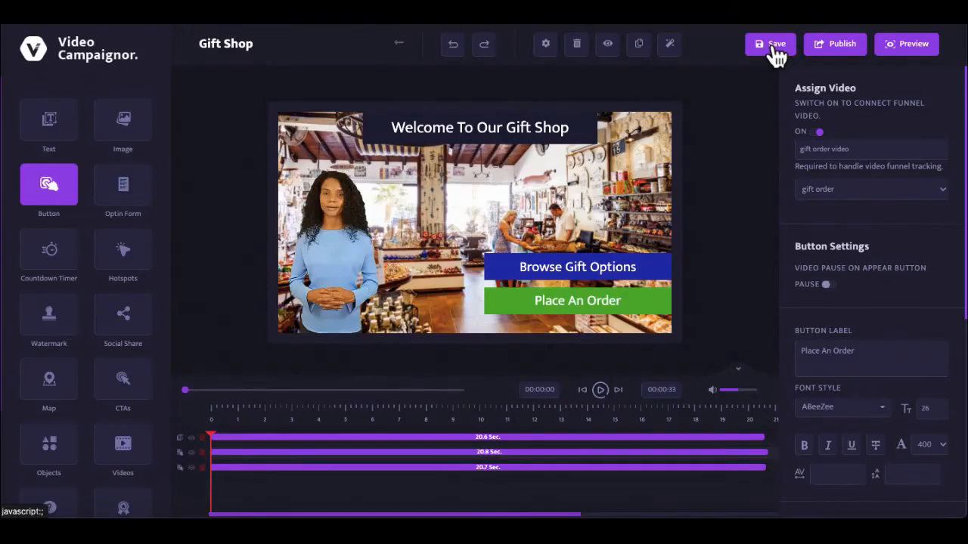
left_click(545, 42)
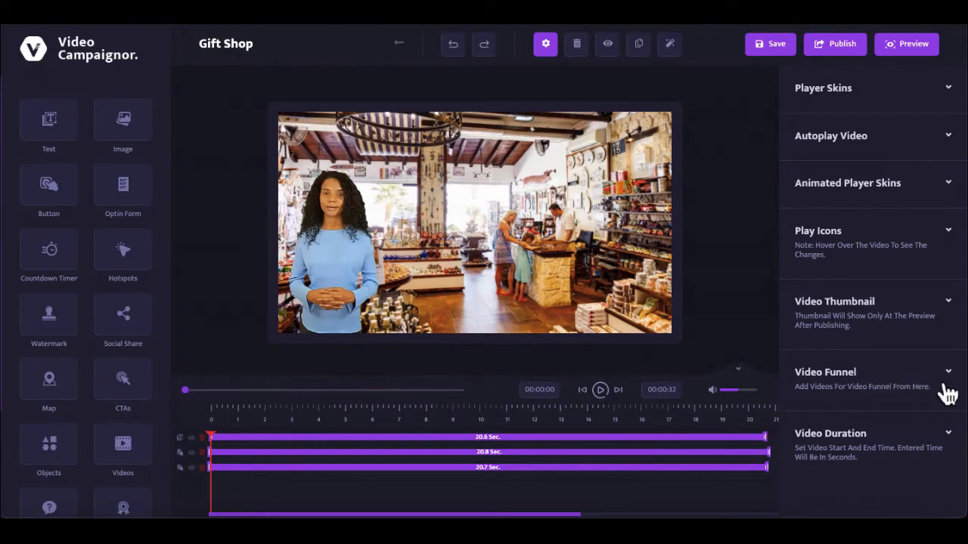
Step: Open the gift order funnel video in the editor, confirming Leave, and add a text element
left_click(946, 372)
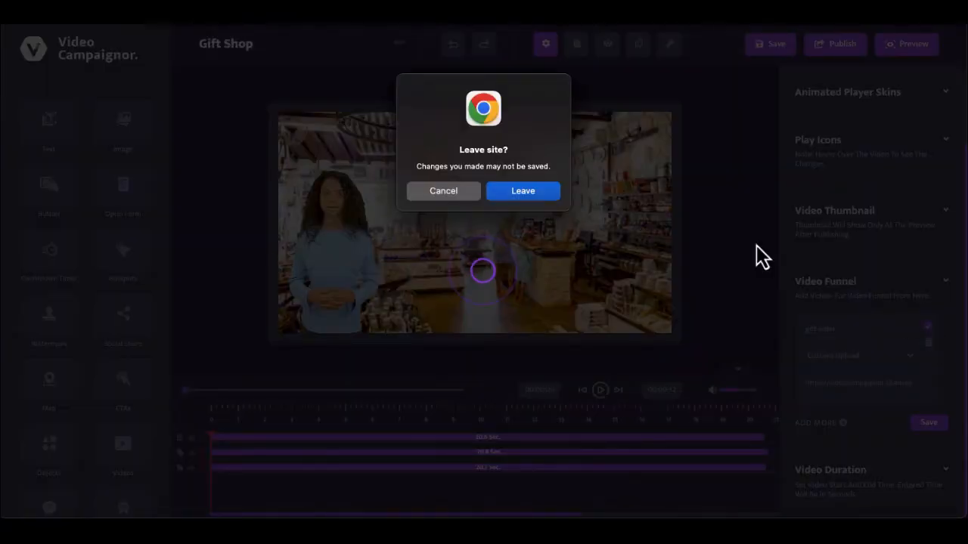
left_click(523, 191)
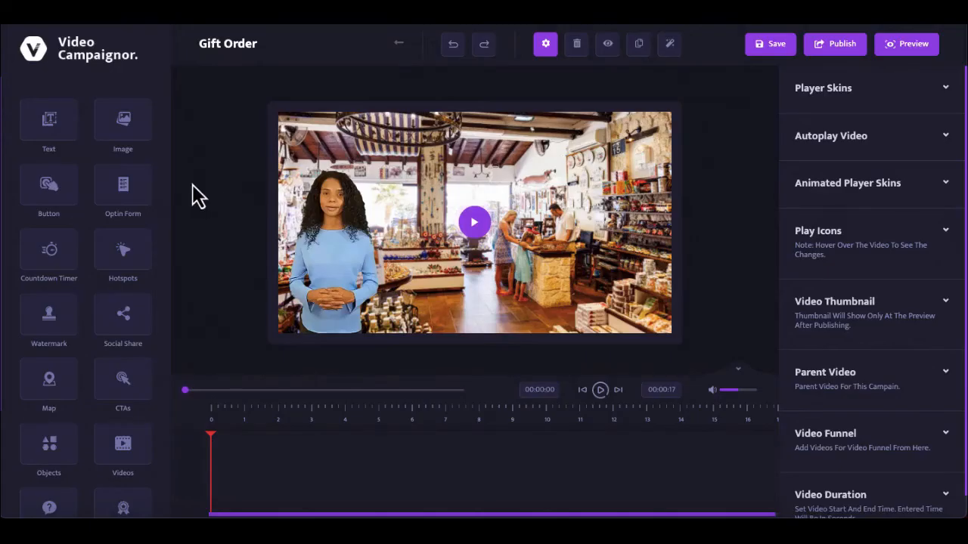
left_click(49, 124)
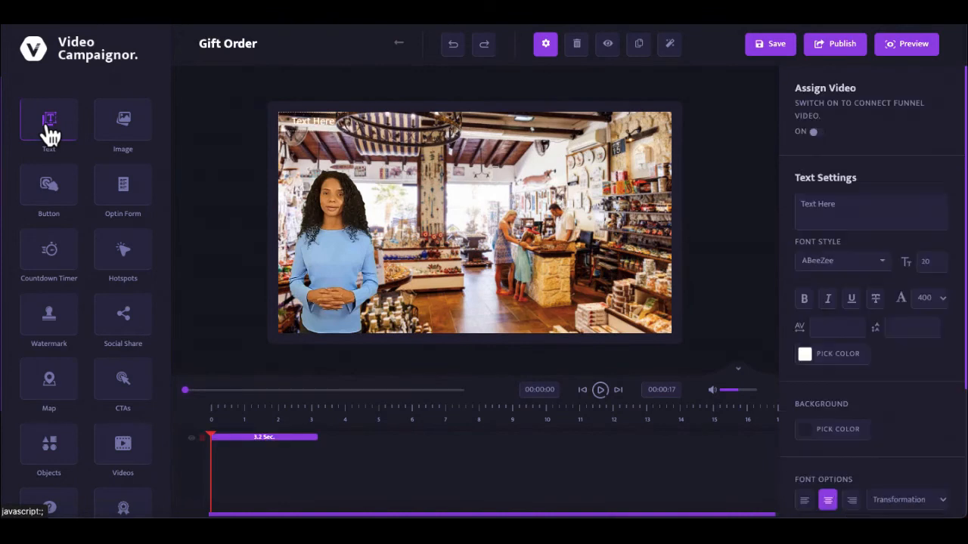
Step: Add a 'Choose an option below' heading at the top of the Gift Order video and a Click Here button
left_click(49, 121)
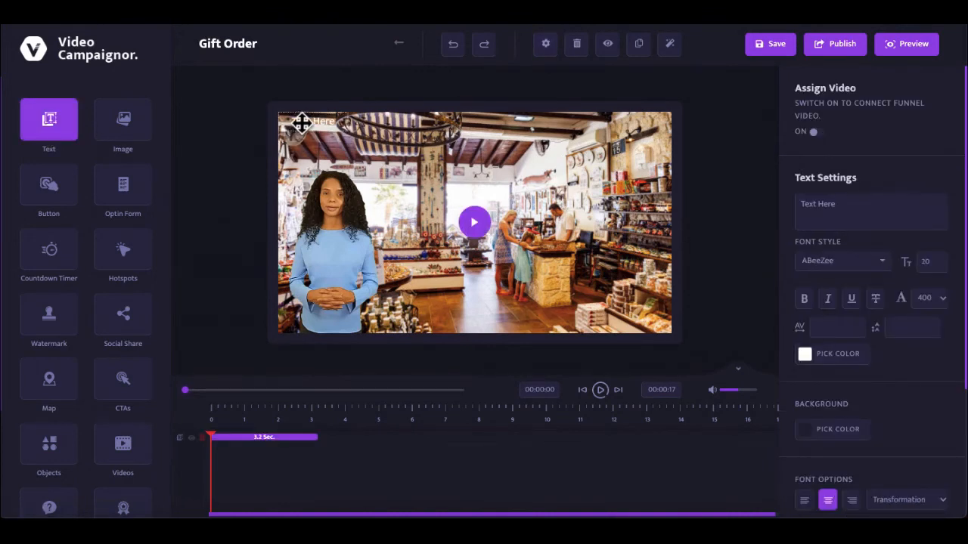
left_click_drag(320, 121, 452, 121)
type("Choose an option below")
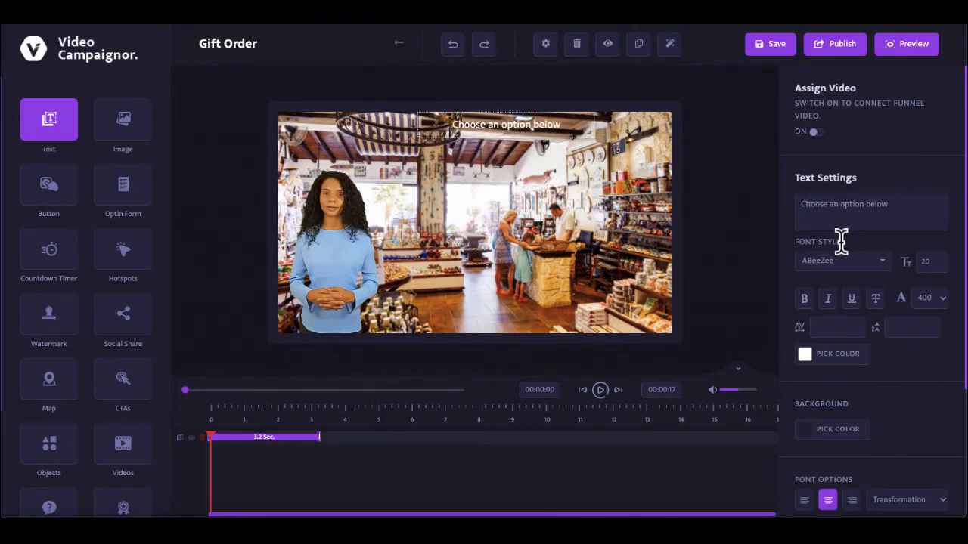
left_click(830, 354)
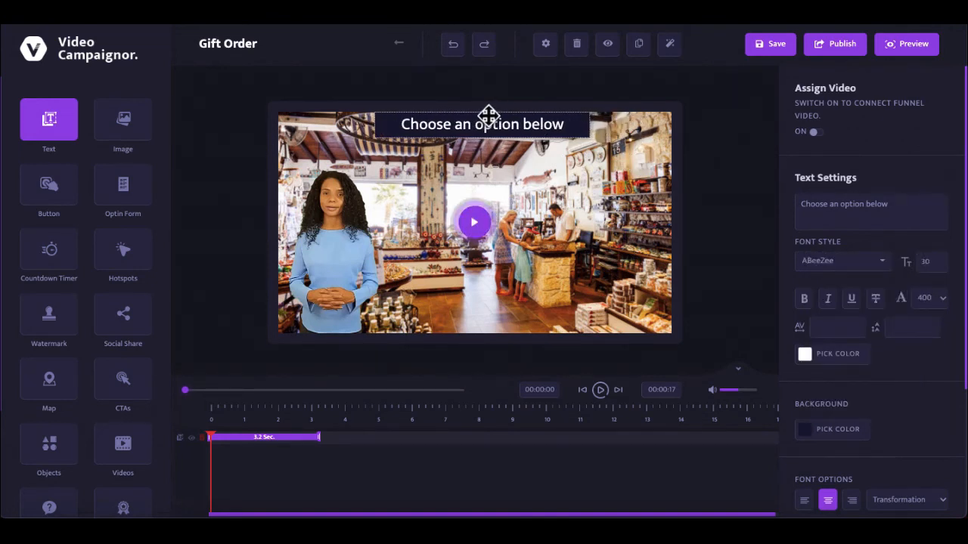
left_click(49, 185)
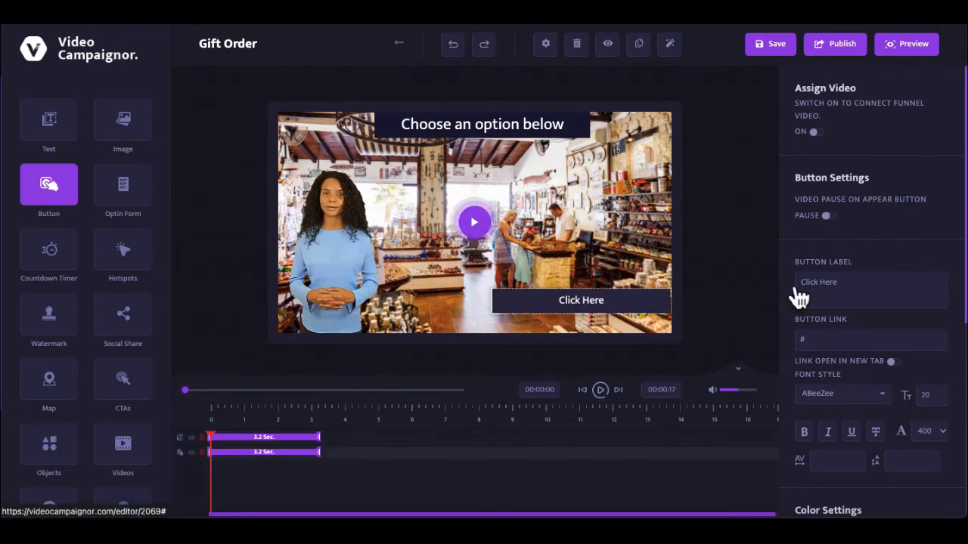
Step: Label the button Birthday Gifts and duplicate it for a second option
type("Birthday Gifts")
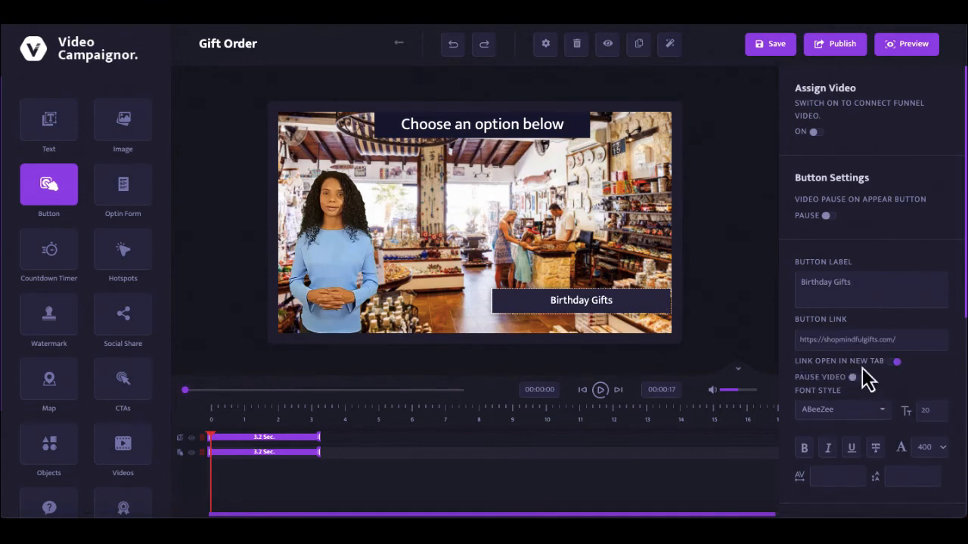
scroll("down", 3)
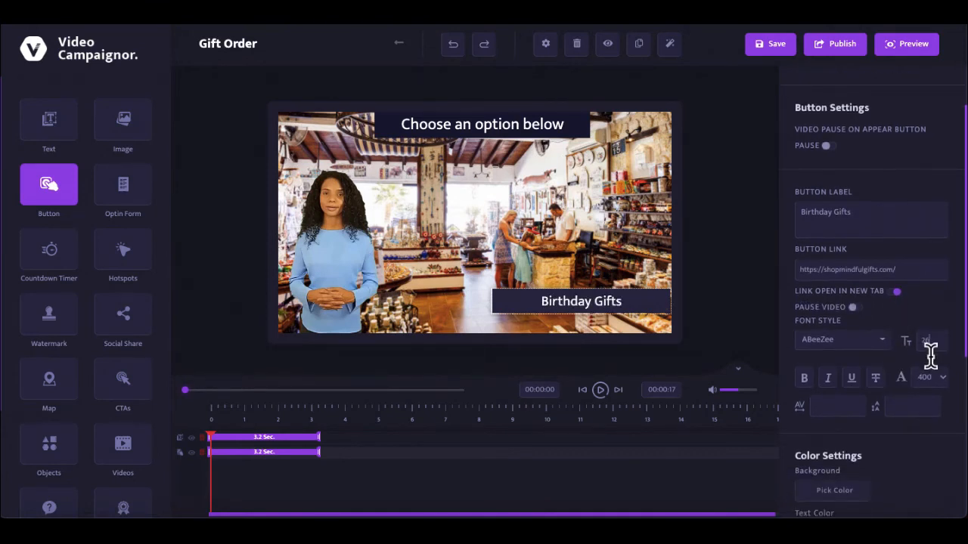
left_click(833, 490)
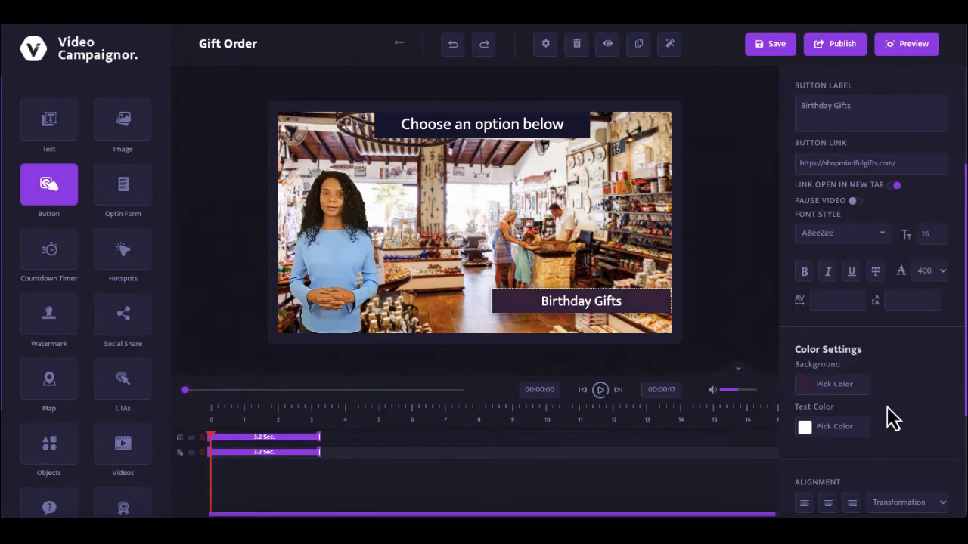
left_click(638, 43)
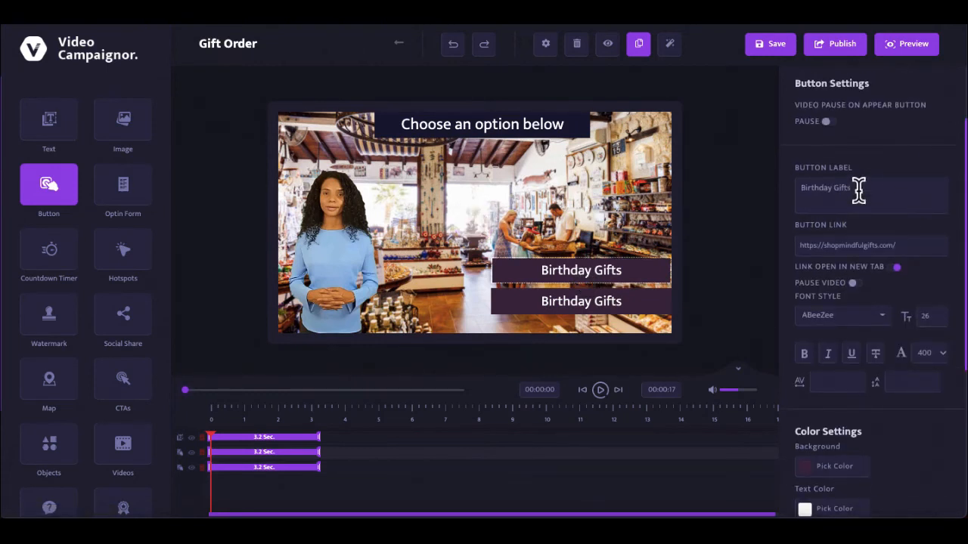
Step: Relabel the copy Event Gifts and give it a blue background
type("Event Gifts")
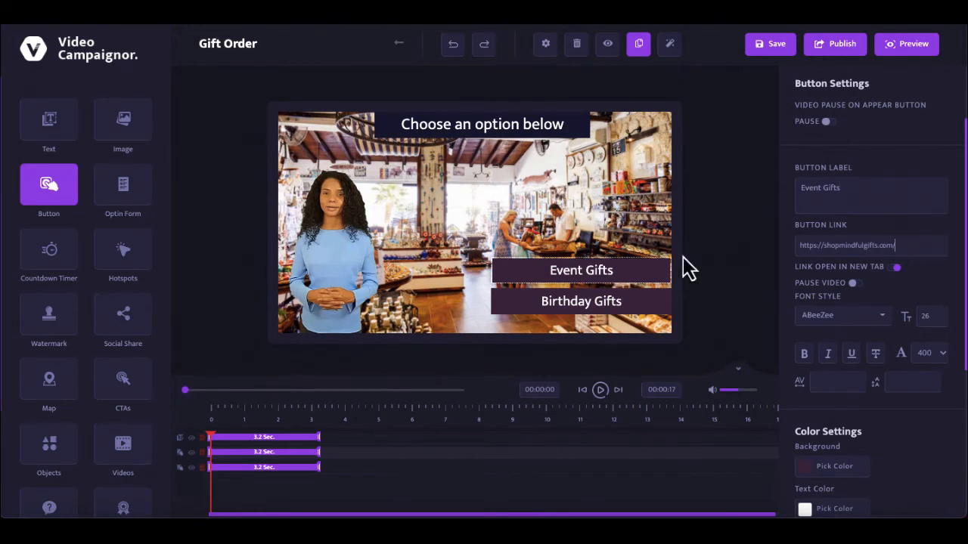
scroll("down", 3)
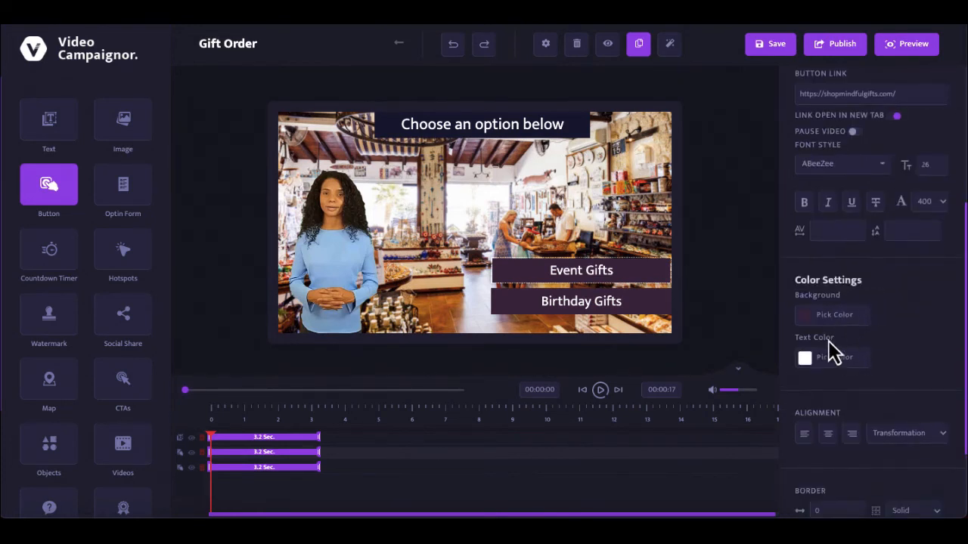
left_click(805, 315)
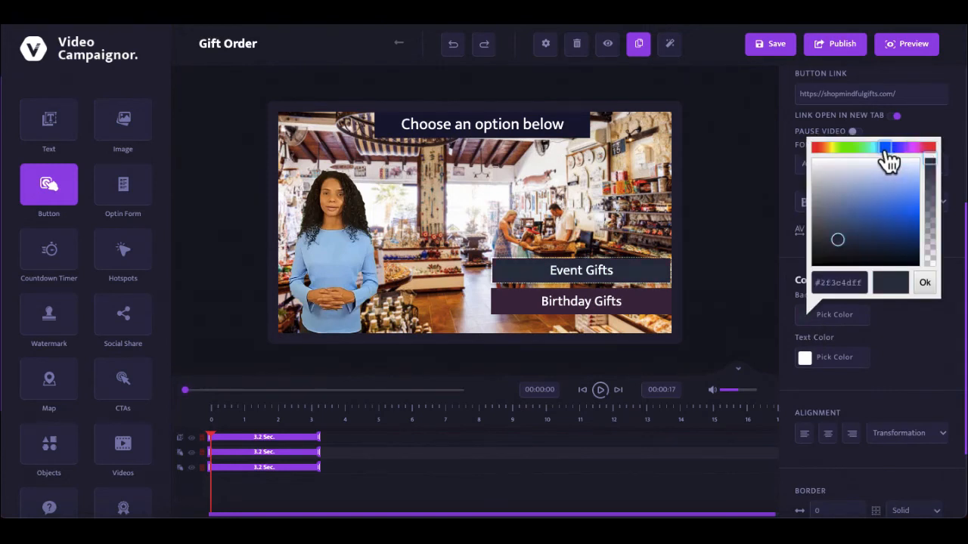
left_click(924, 283)
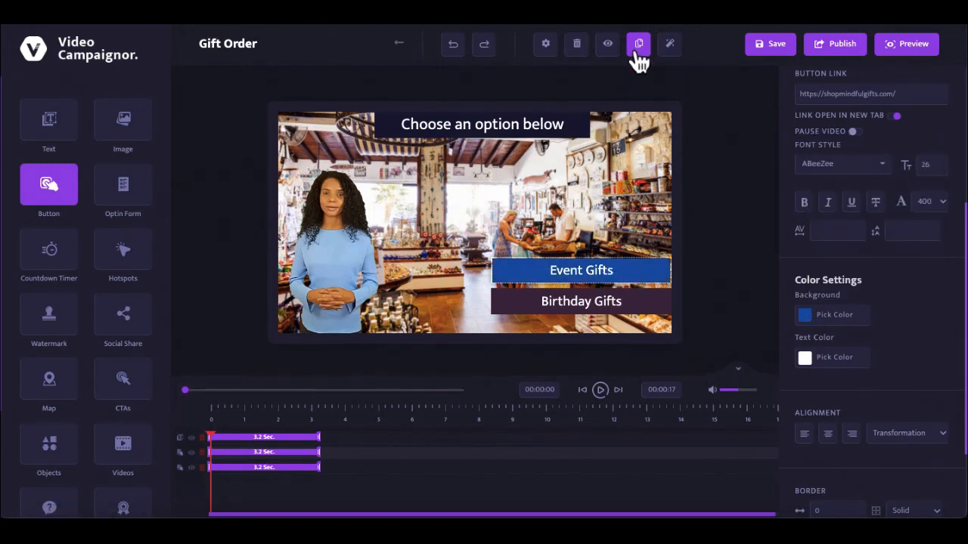
Step: Duplicate again for a Holiday Gifts button with a green background, lasting the whole video
left_click(638, 43)
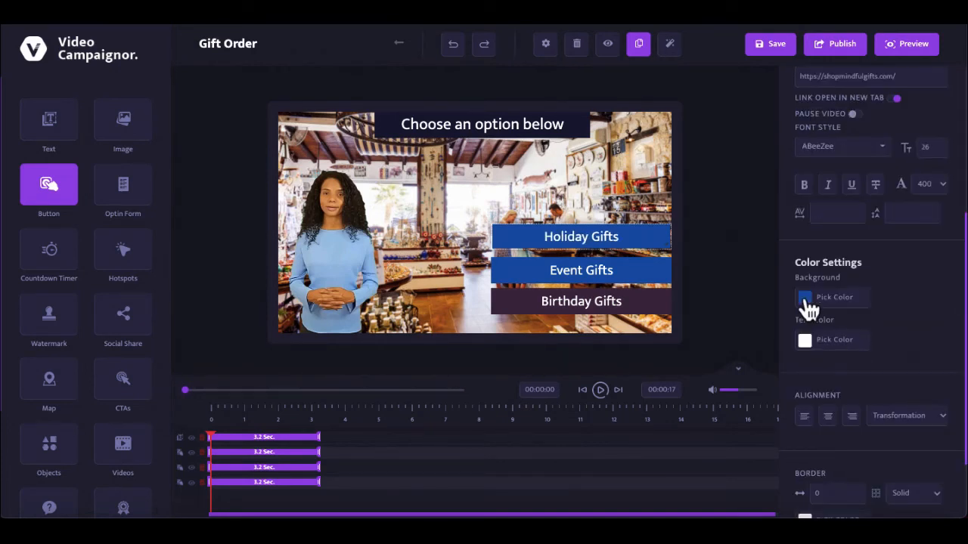
left_click(805, 297)
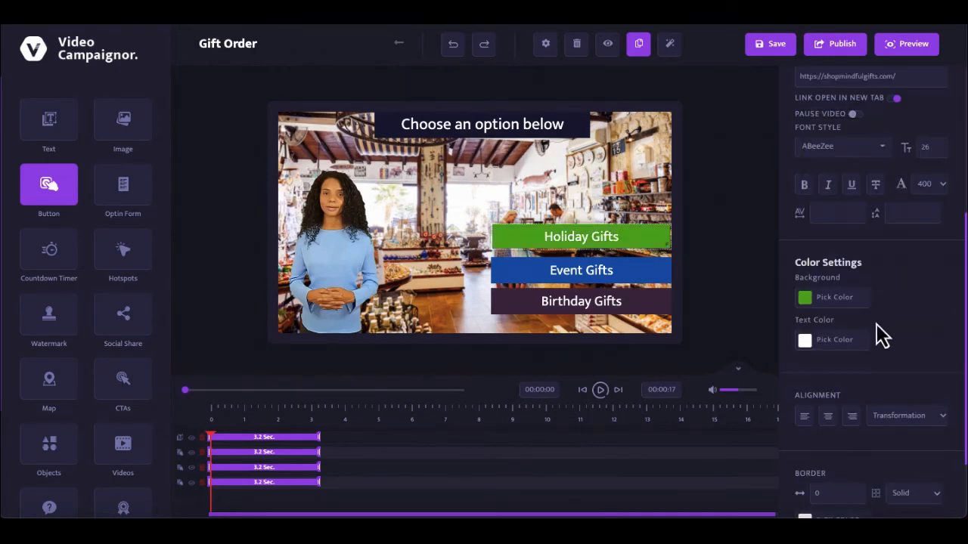
left_click_drag(321, 437, 753, 437)
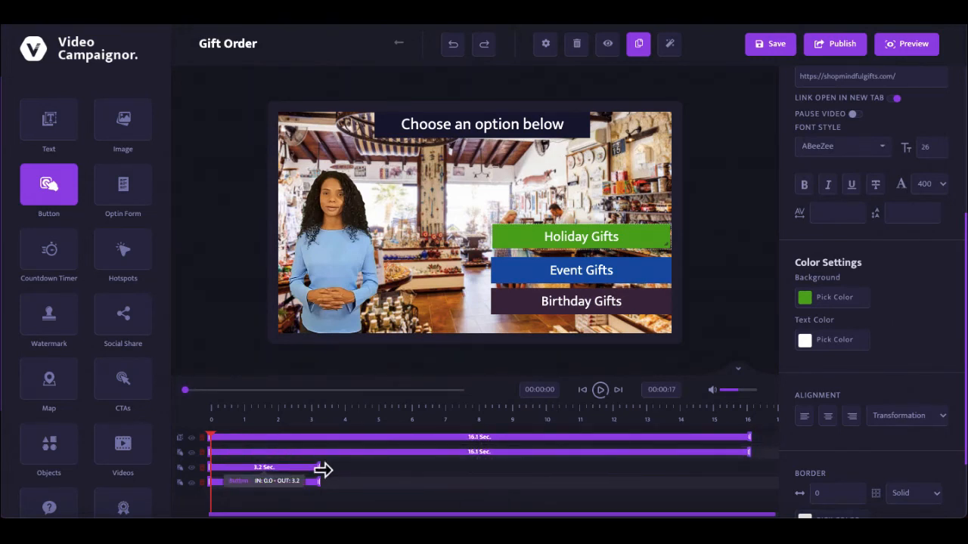
Step: Stretch the last button layer to the full video length and save the Gift Order edits
left_click_drag(320, 481, 749, 480)
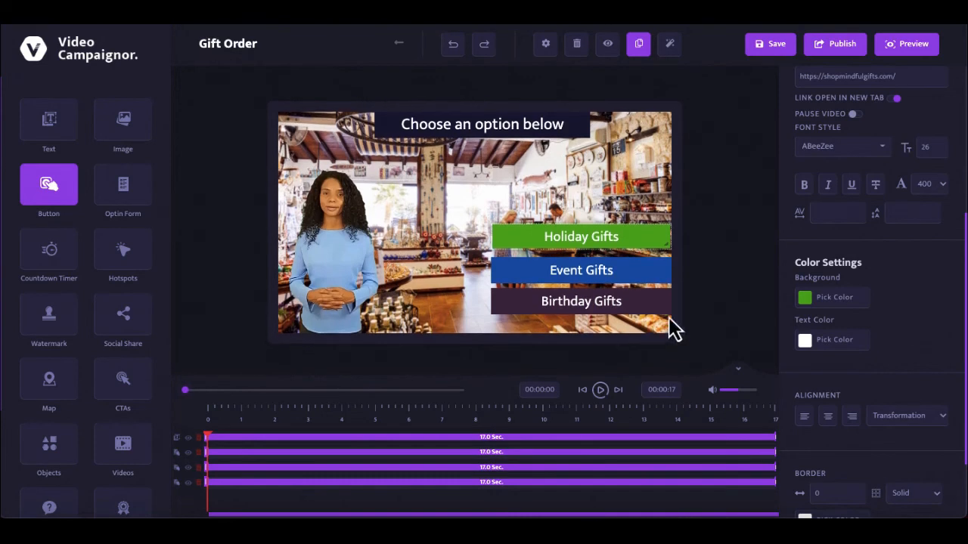
mouse_move(769, 58)
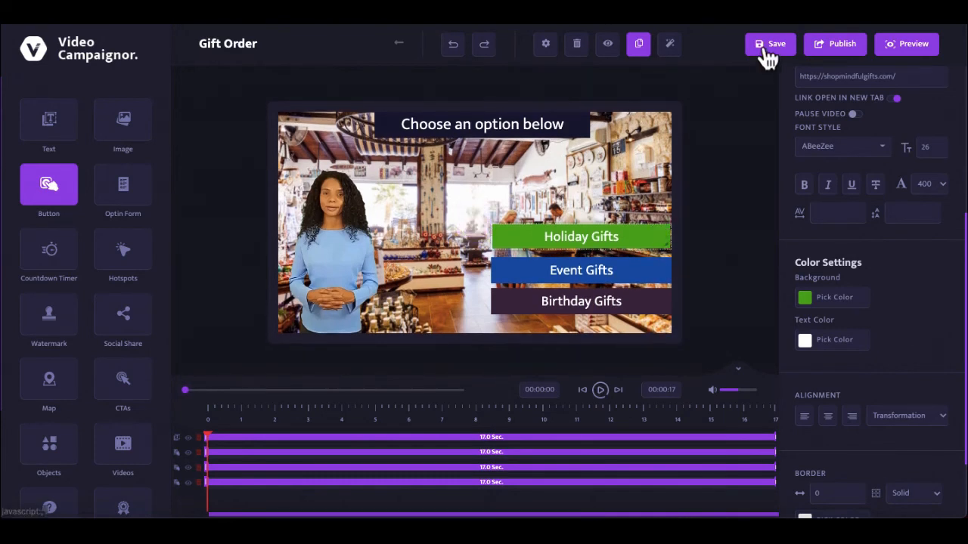
left_click(545, 43)
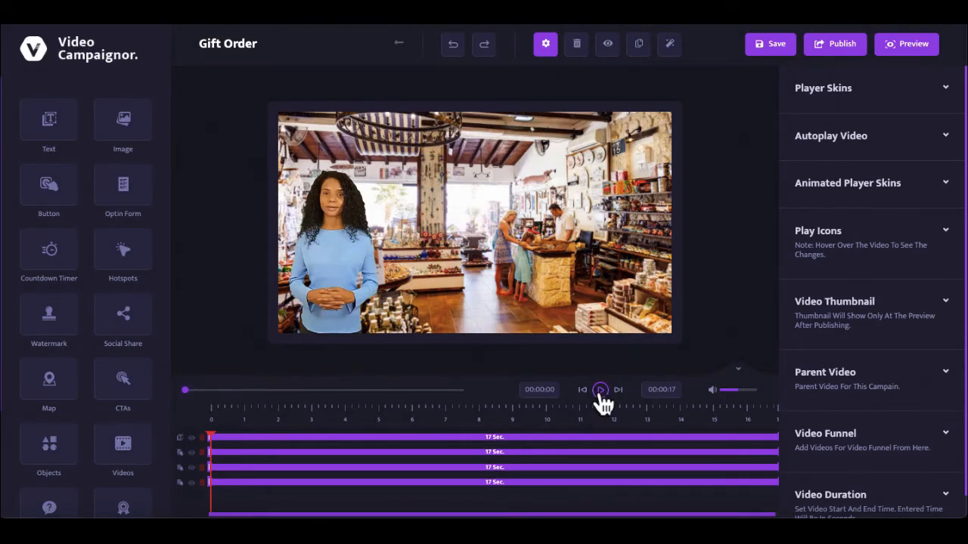
Step: Check Gift Order playback and add another Video Funnel entry
left_click(599, 390)
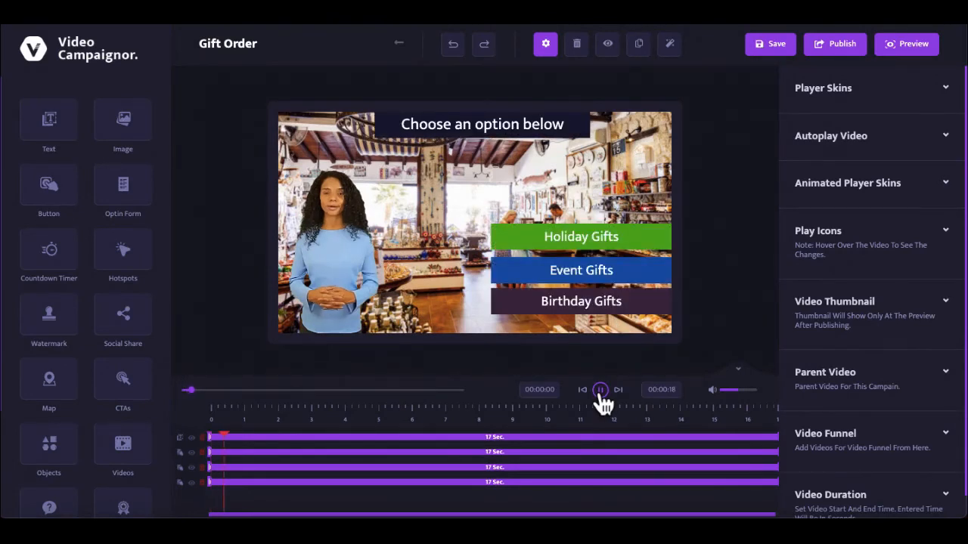
left_click(599, 390)
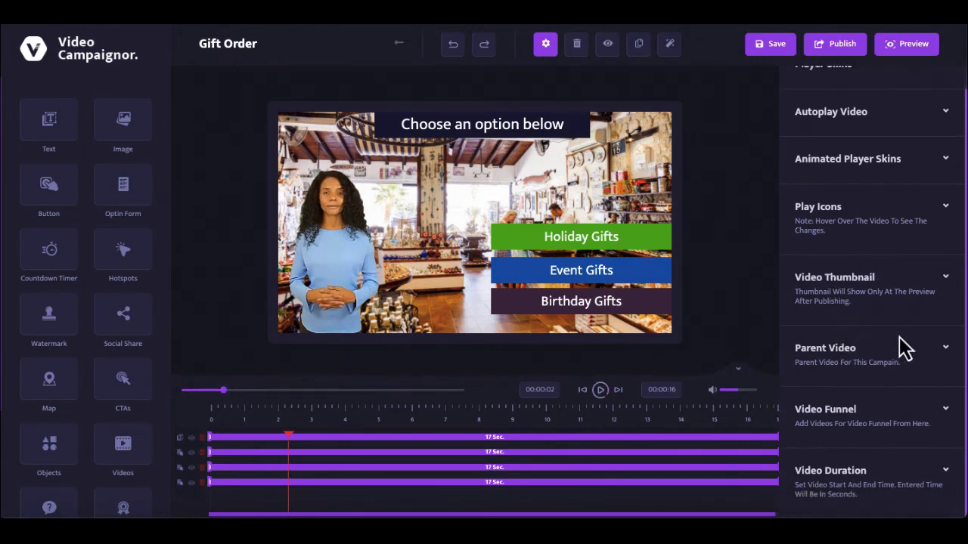
left_click(826, 408)
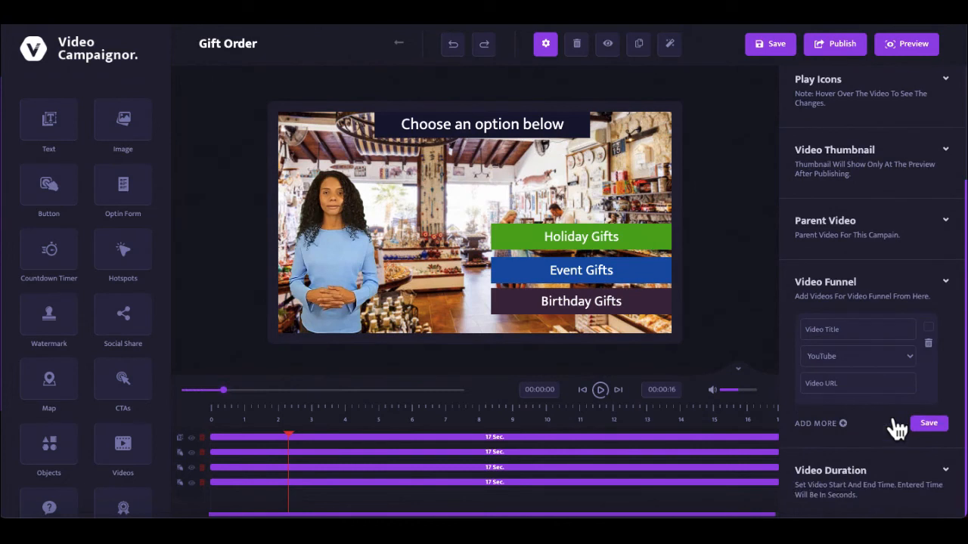
left_click(815, 424)
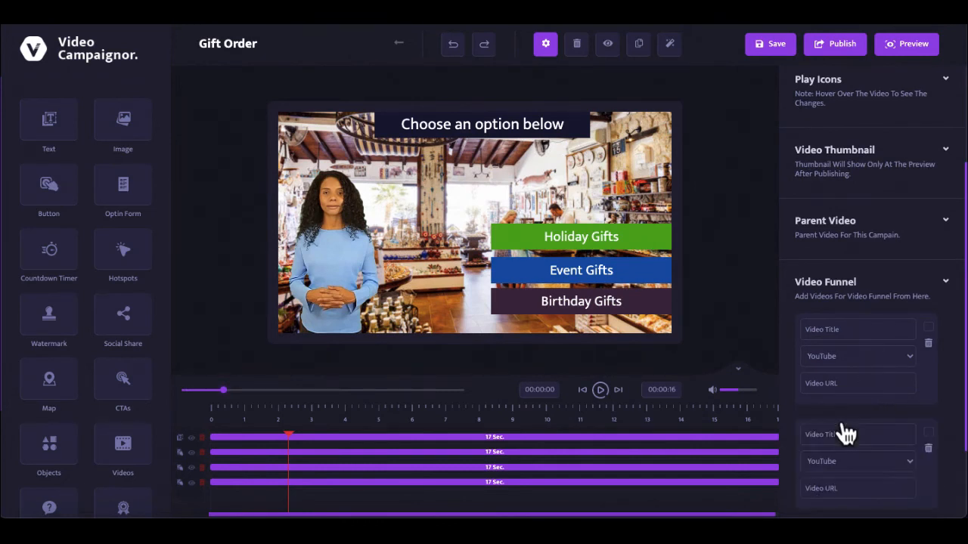
scroll("down", 3)
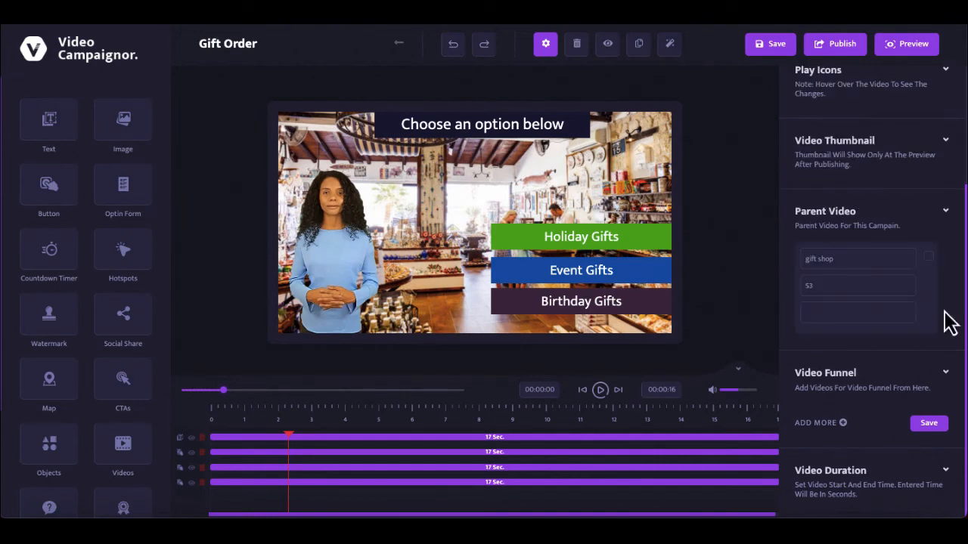
Step: Return to the parent Gift Shop video, preview its Place An Order option, and publish the campaign
left_click(484, 270)
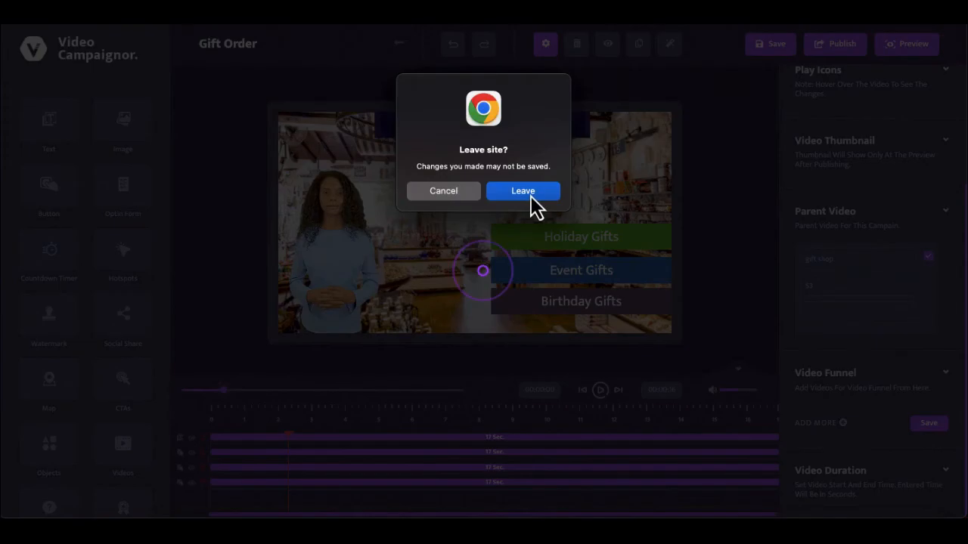
left_click(523, 190)
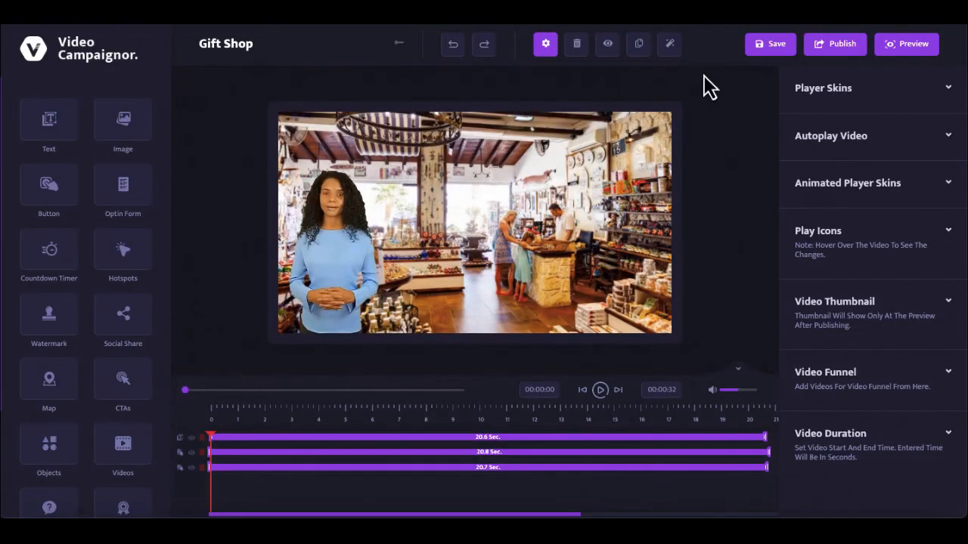
left_click(907, 42)
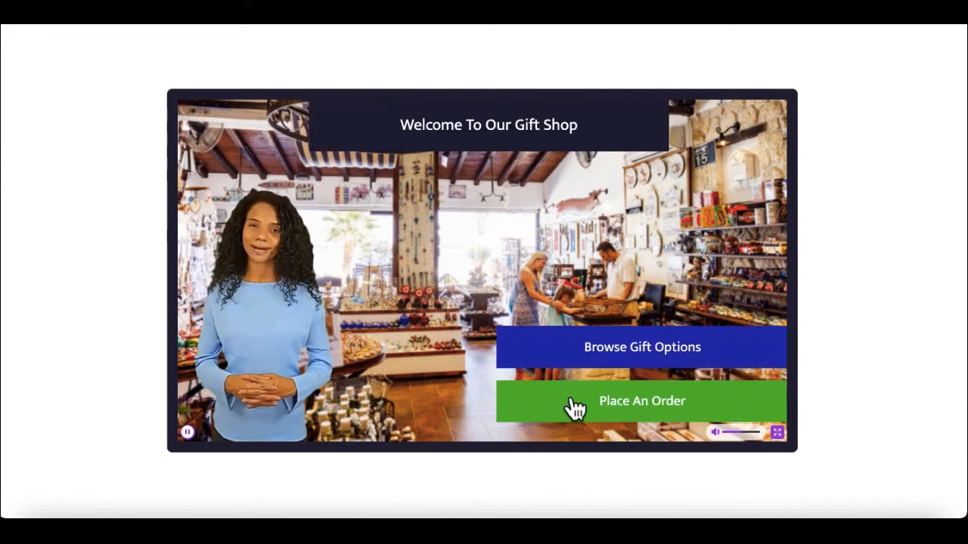
left_click(641, 346)
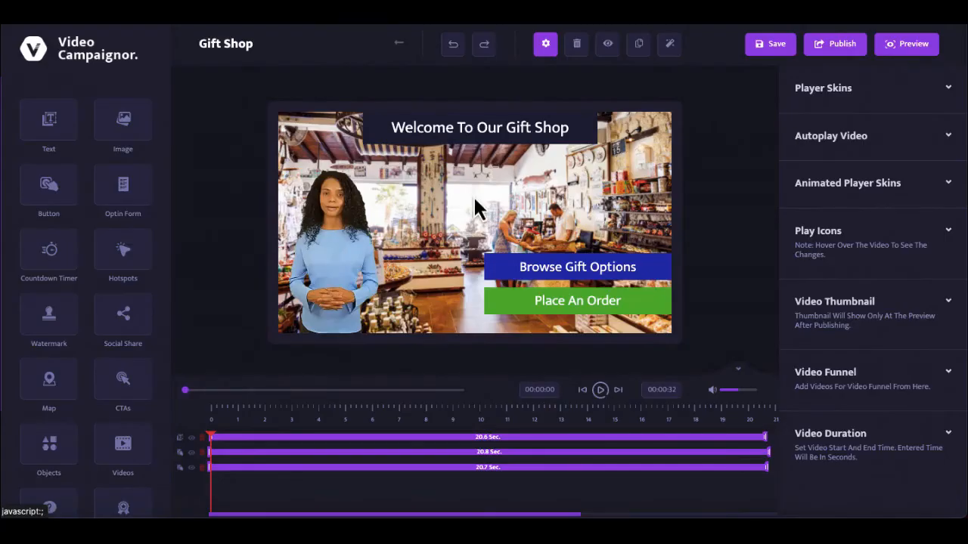
left_click(835, 42)
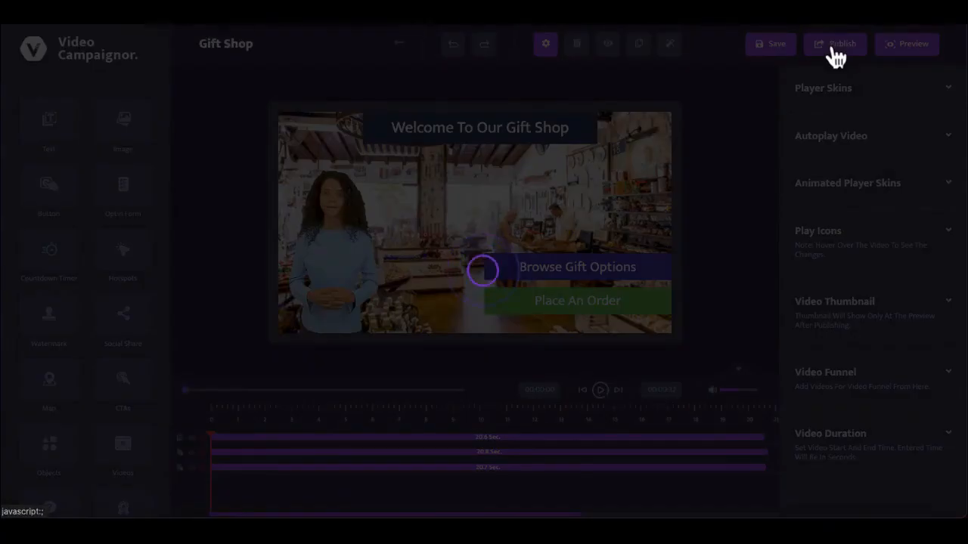
Step: From the Campaigns list, copy the gift shop campaign's link and view its embed code and flowchart
left_click(834, 42)
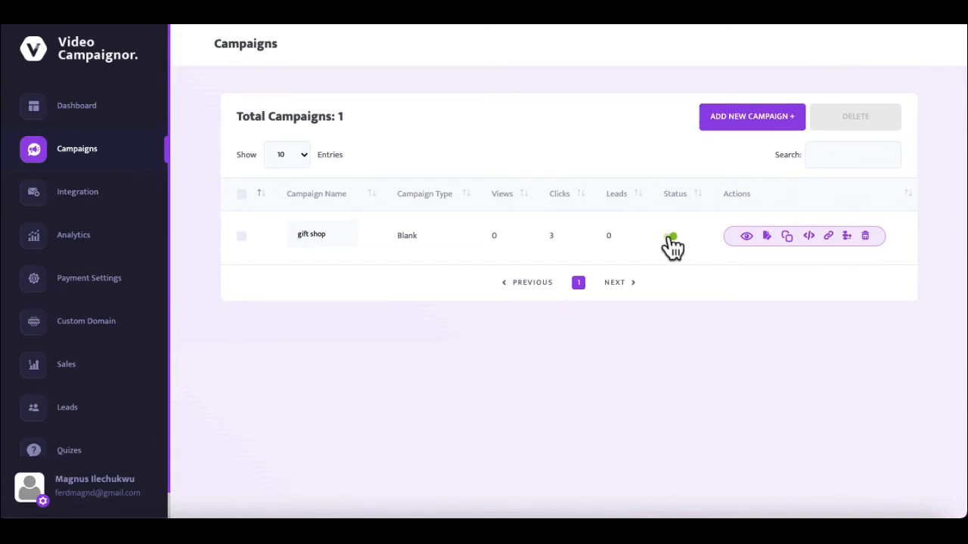
mouse_move(765, 236)
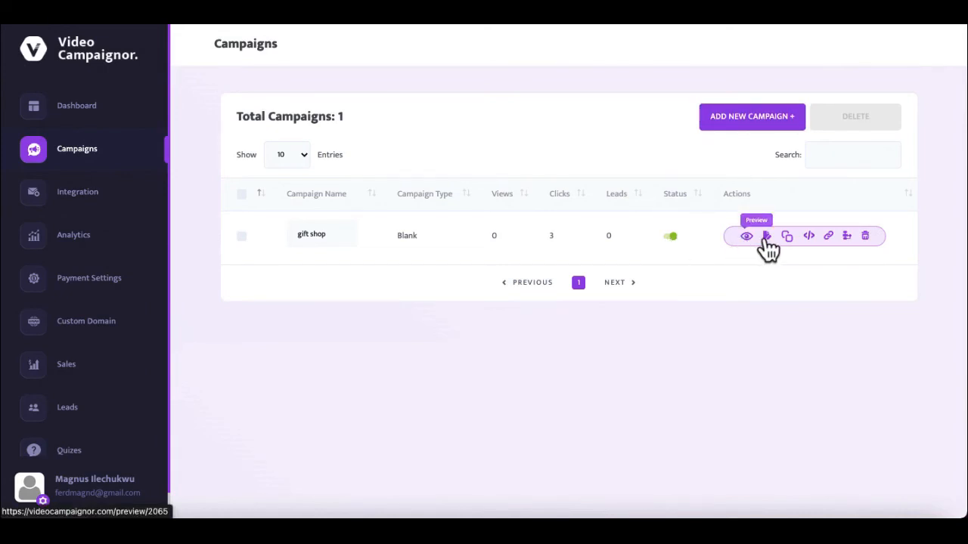
mouse_move(807, 236)
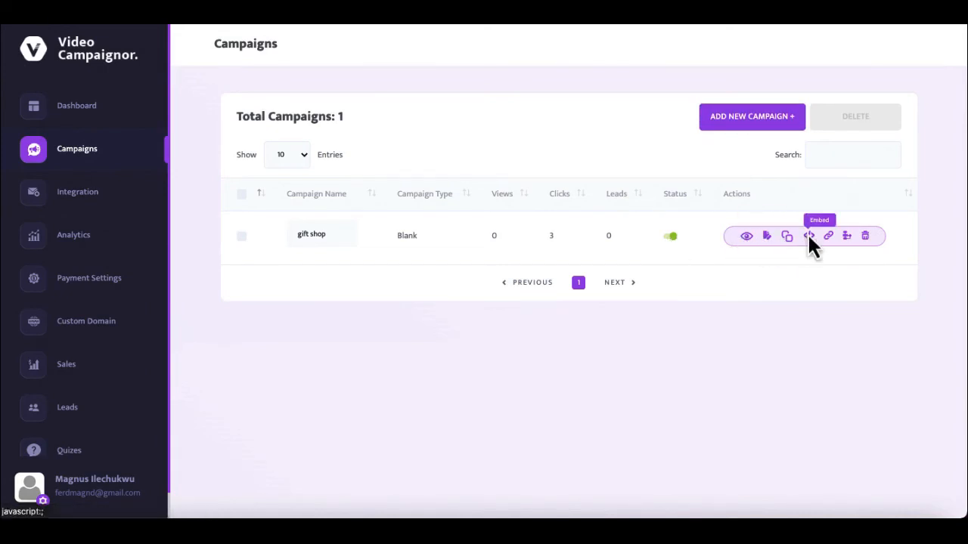
left_click(807, 236)
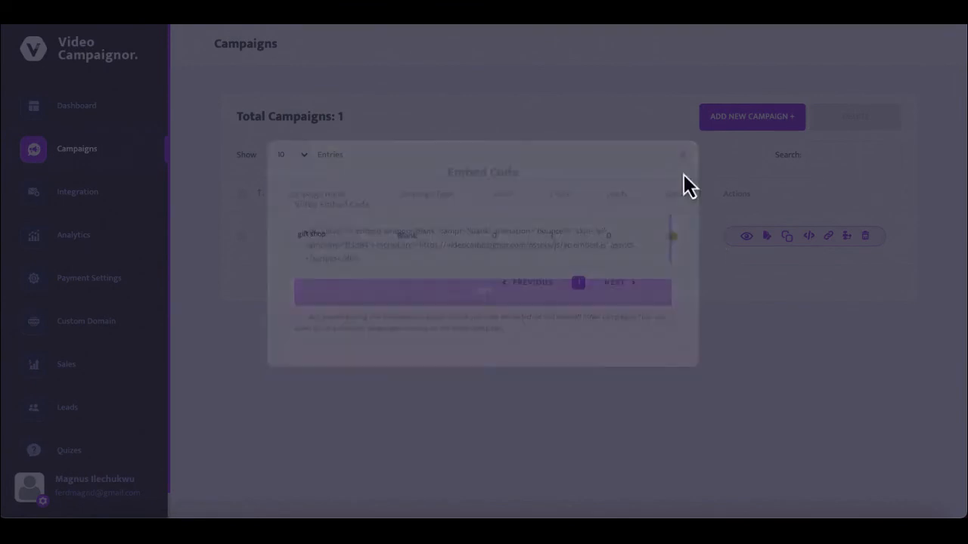
left_click(827, 236)
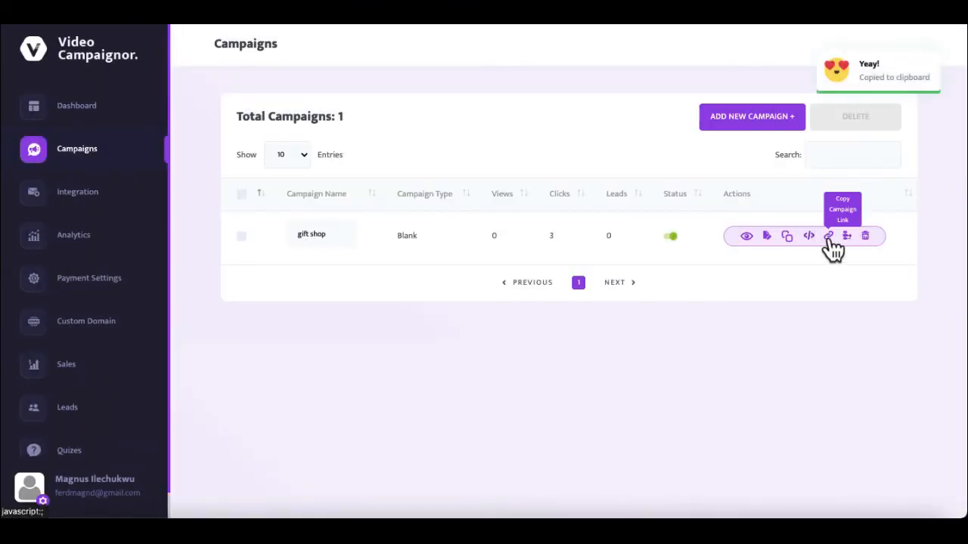
mouse_move(847, 236)
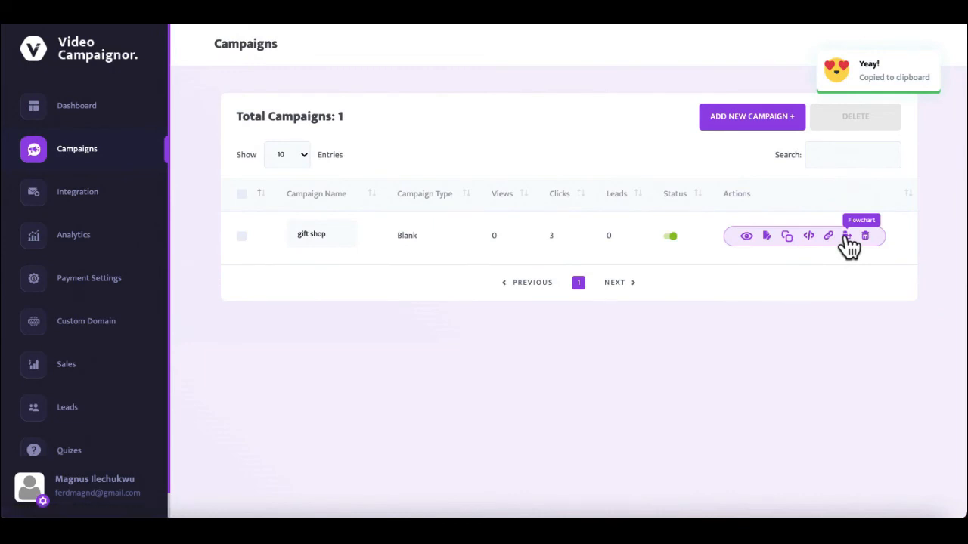
left_click(845, 235)
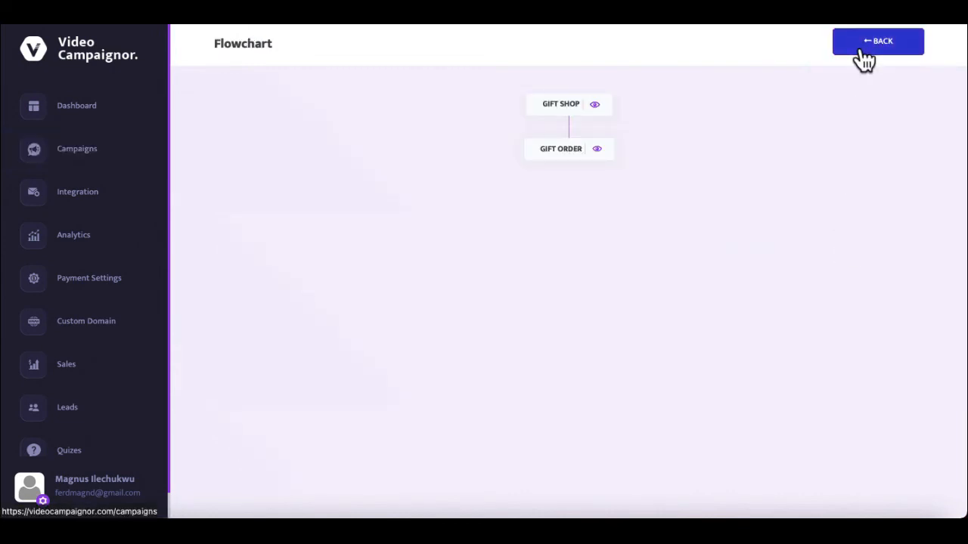
left_click(877, 40)
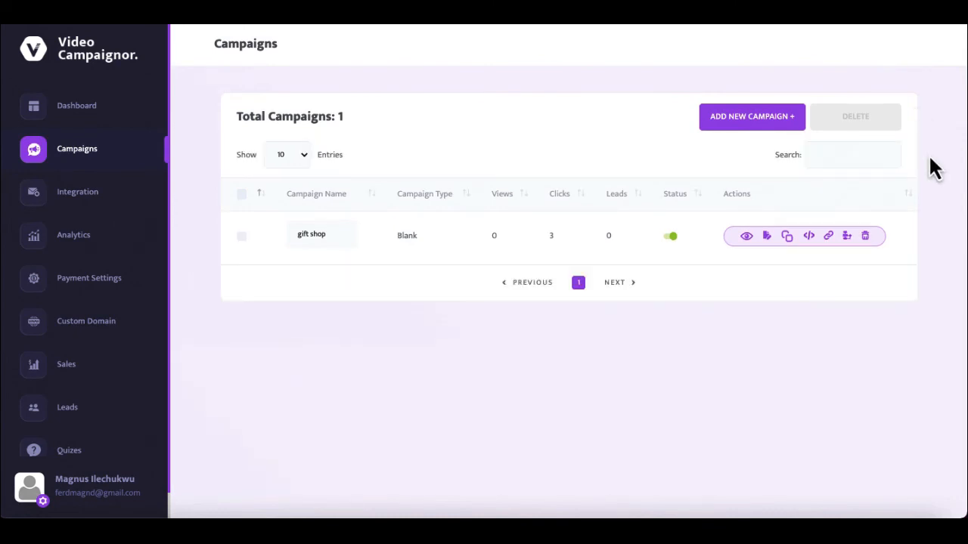
mouse_move(865, 236)
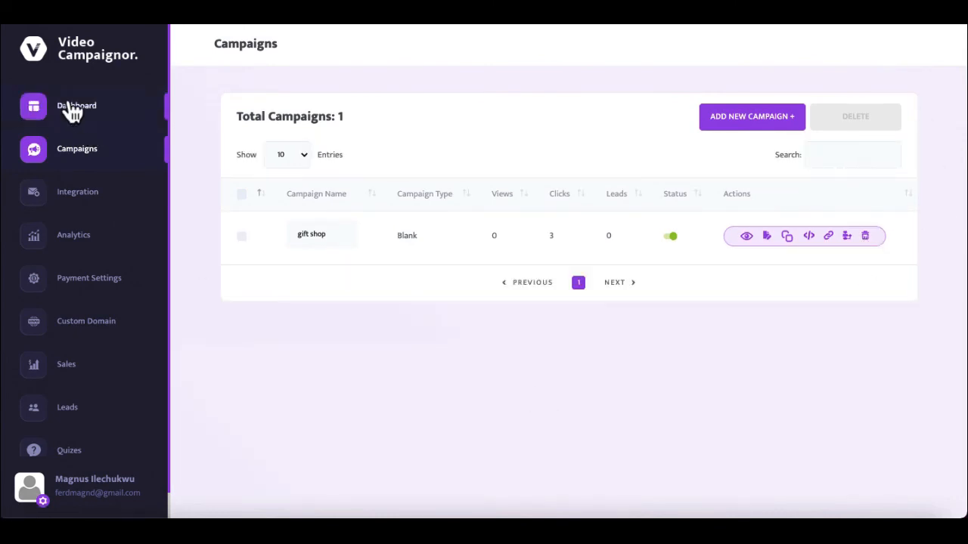
left_click(76, 106)
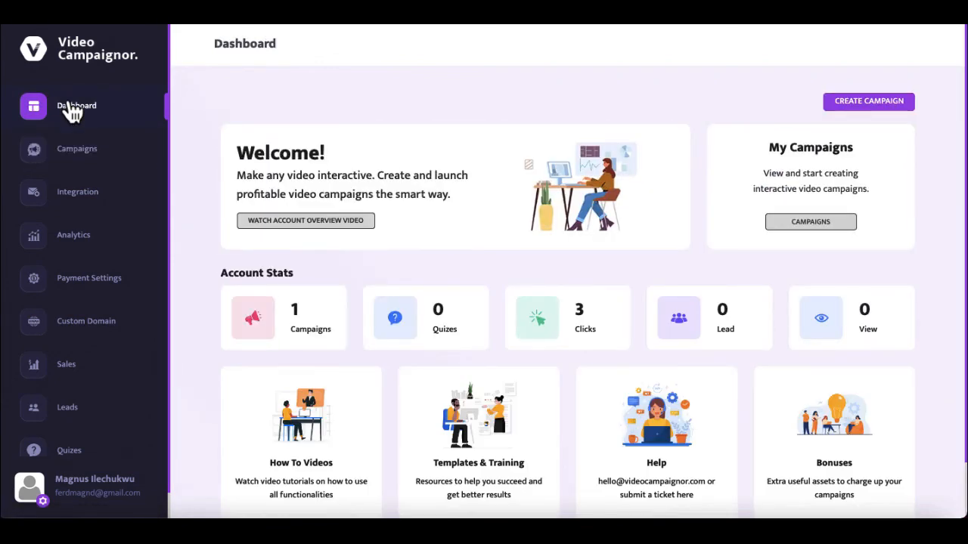
mouse_move(478, 416)
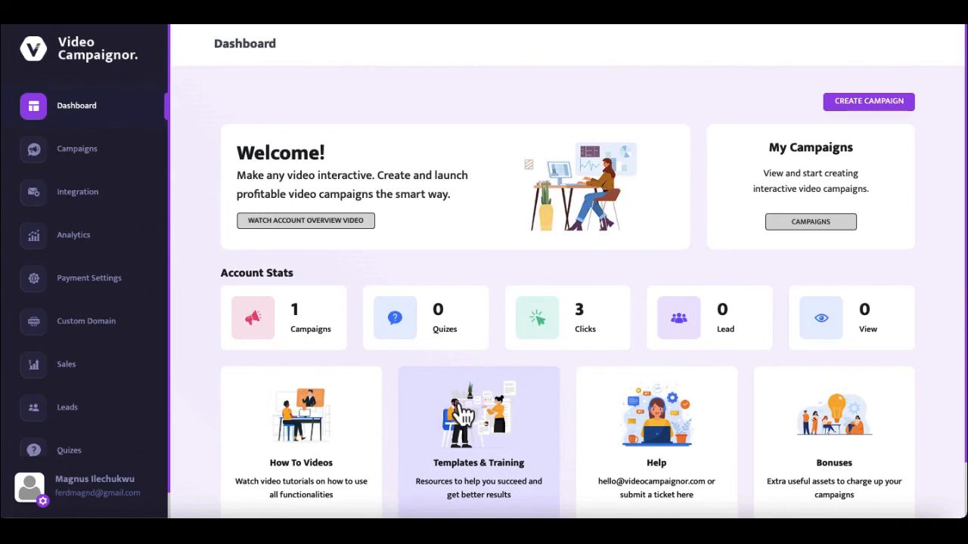
mouse_move(199, 221)
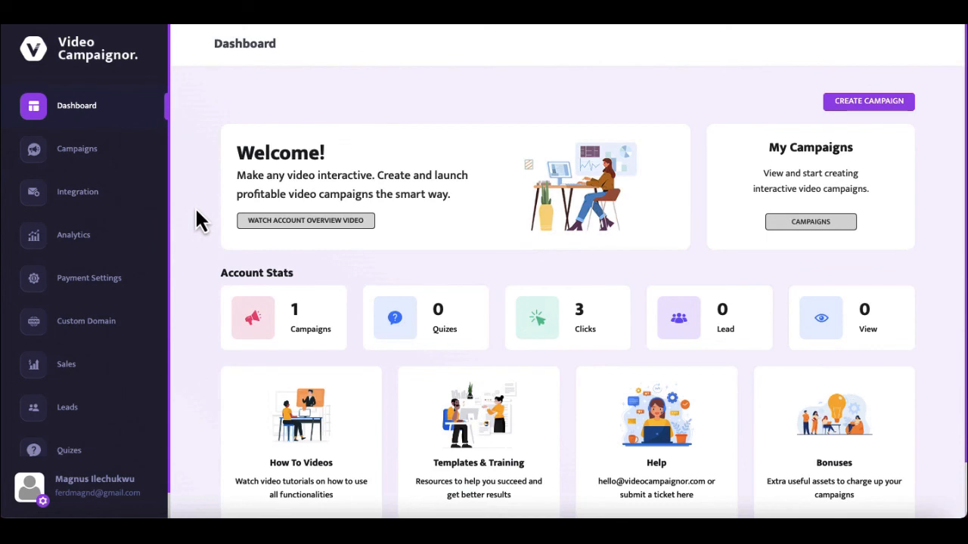
mouse_move(73, 236)
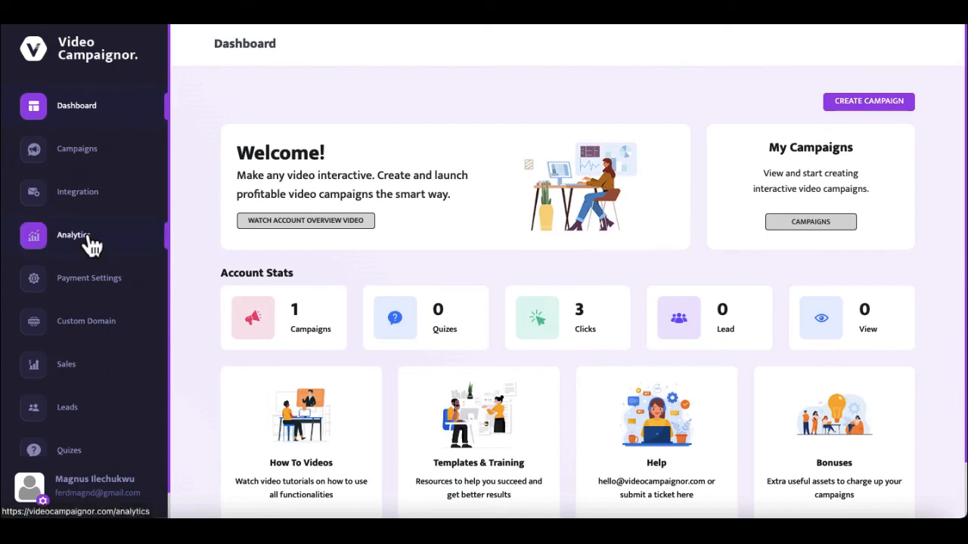
Step: View the Analytics page charting the gift shop campaign's Total Views at zero
left_click(73, 236)
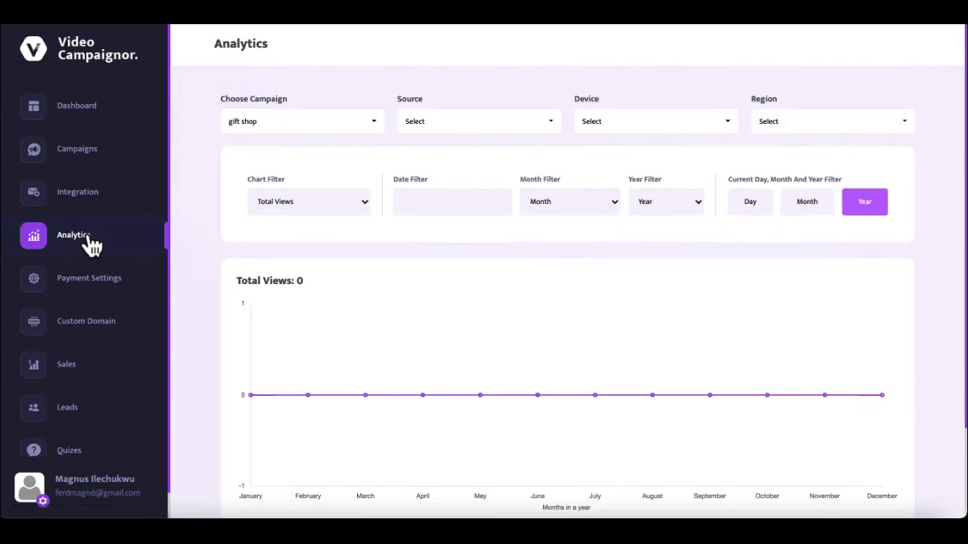
mouse_move(677, 179)
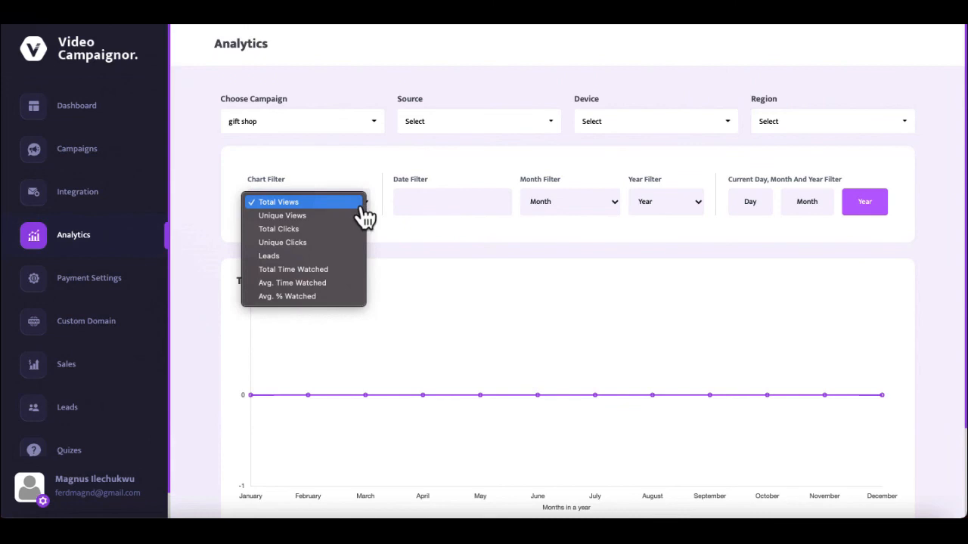
mouse_move(294, 269)
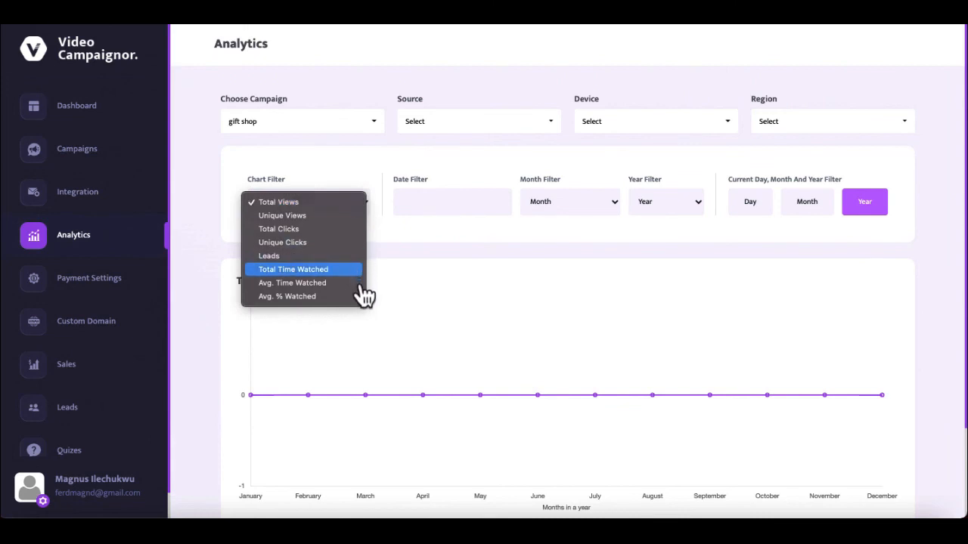
mouse_move(280, 337)
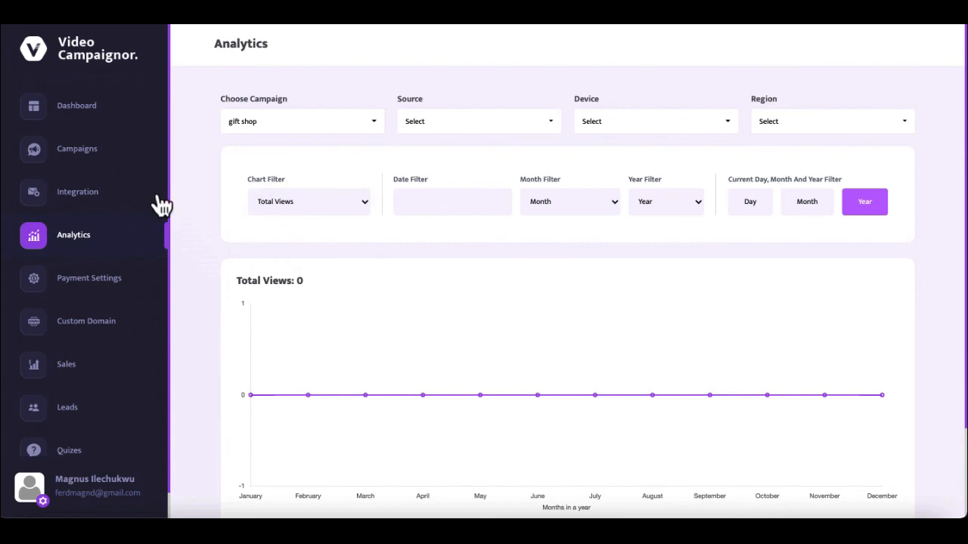
mouse_move(78, 191)
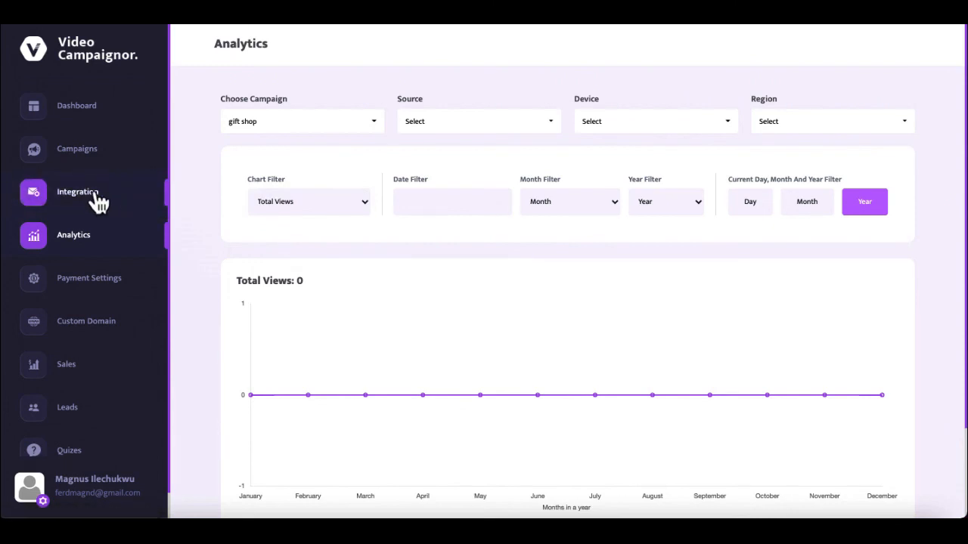
Step: Browse the Sendiio, Mailvio and Campaign Monitor integrations, then the PayPal and Stripe payment settings
left_click(77, 191)
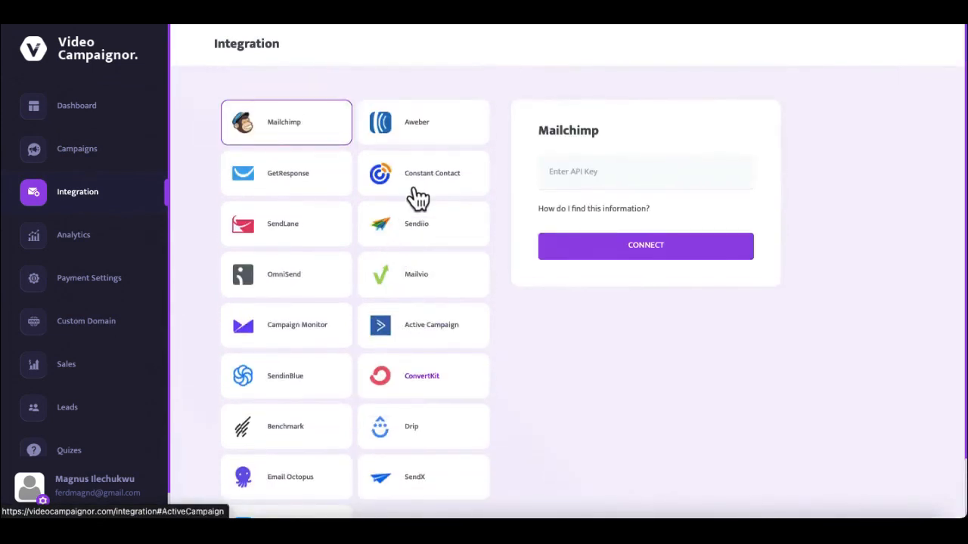
left_click(423, 224)
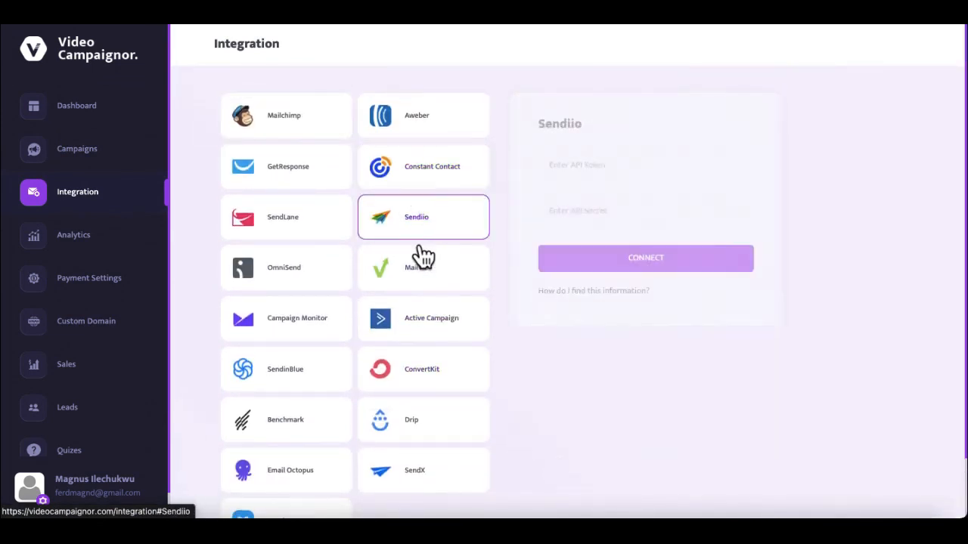
left_click(423, 267)
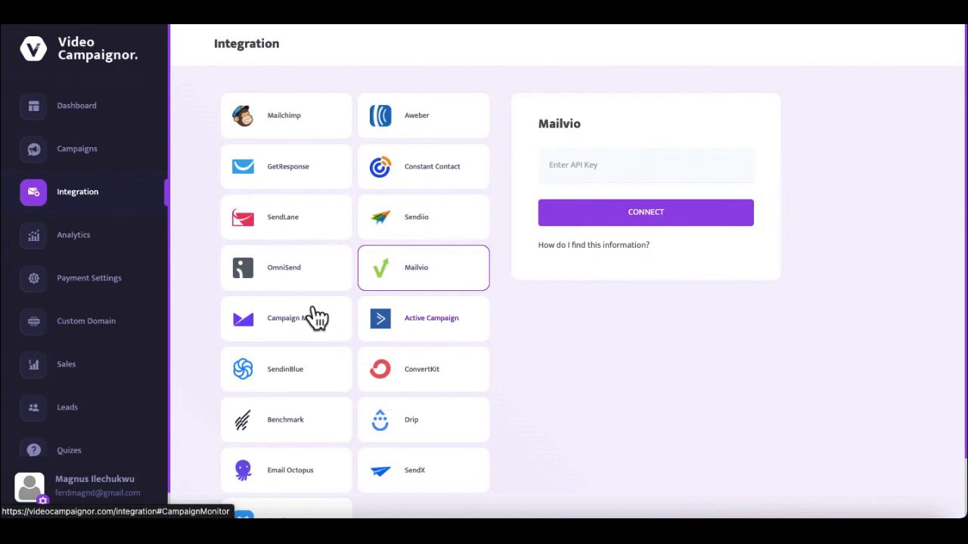
left_click(286, 317)
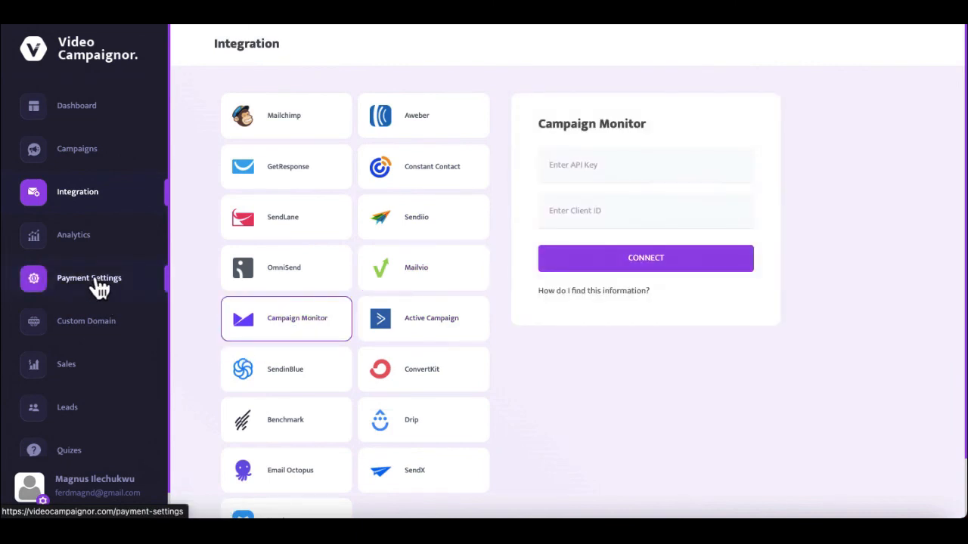
left_click(88, 278)
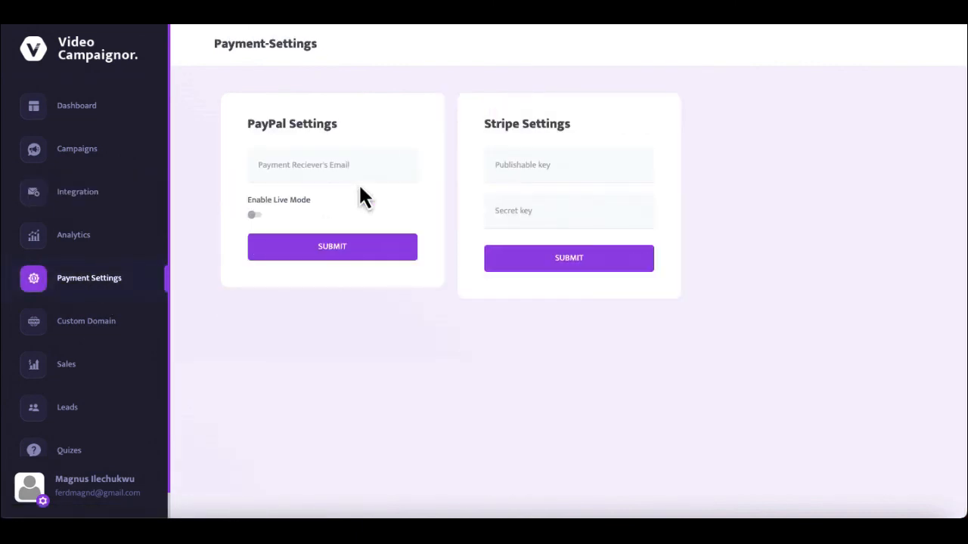
mouse_move(451, 211)
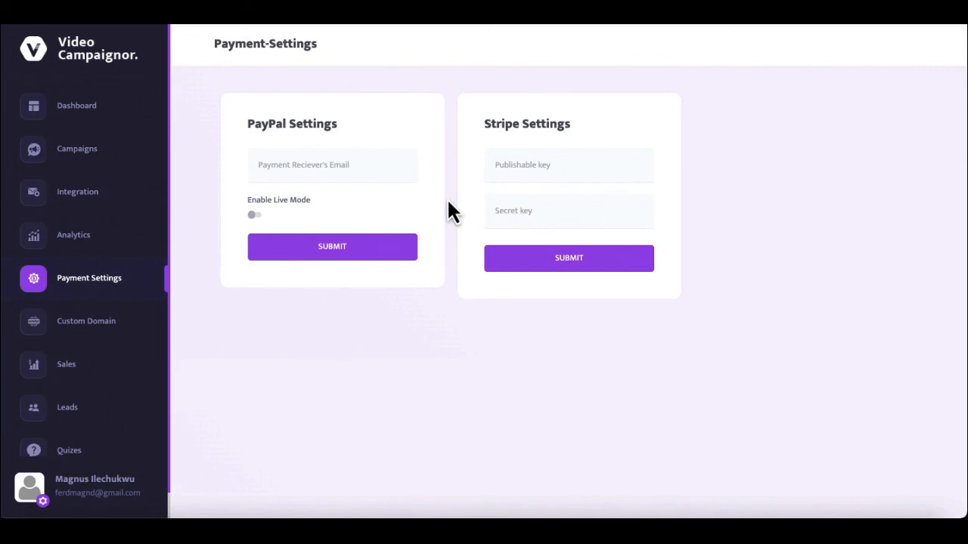
mouse_move(90, 338)
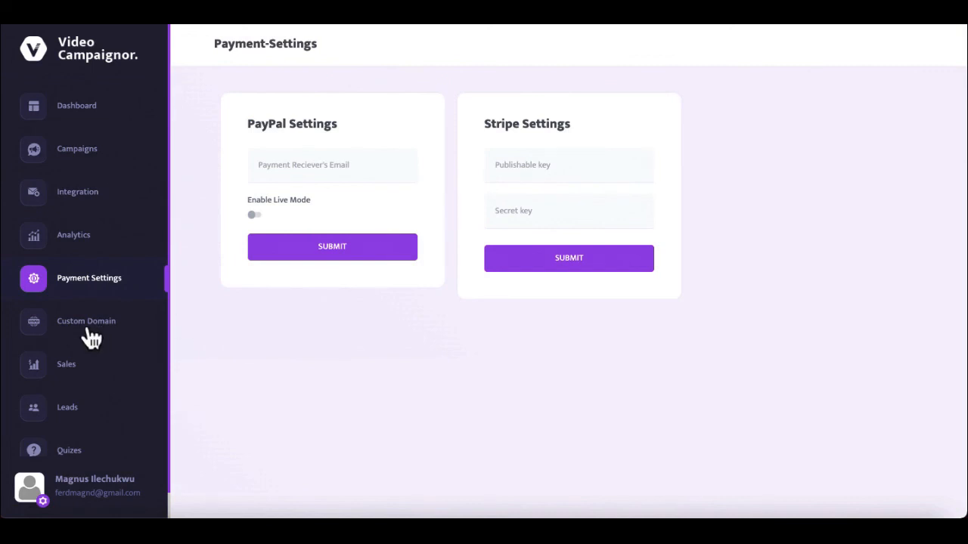
Step: View the Custom Domain Management page and its DNS setup instructions
left_click(85, 321)
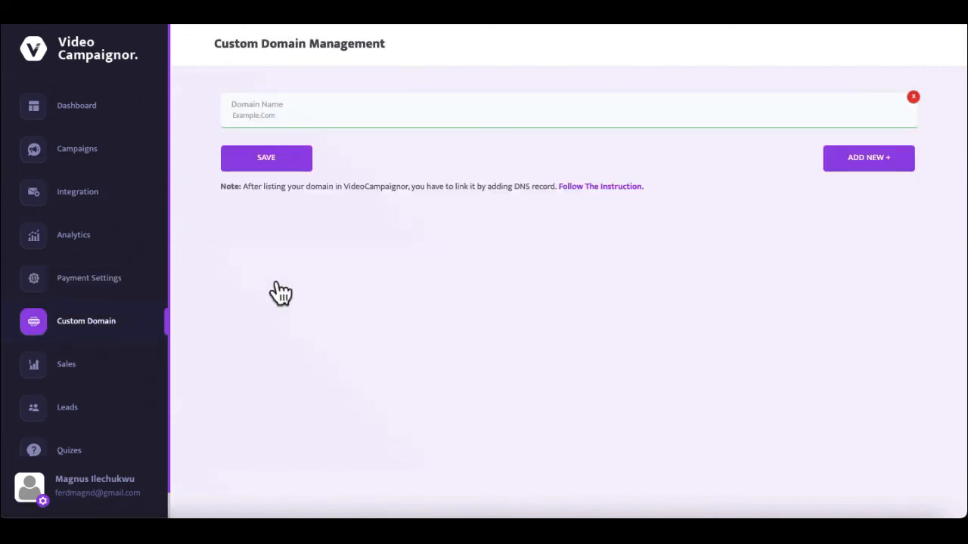
left_click(599, 186)
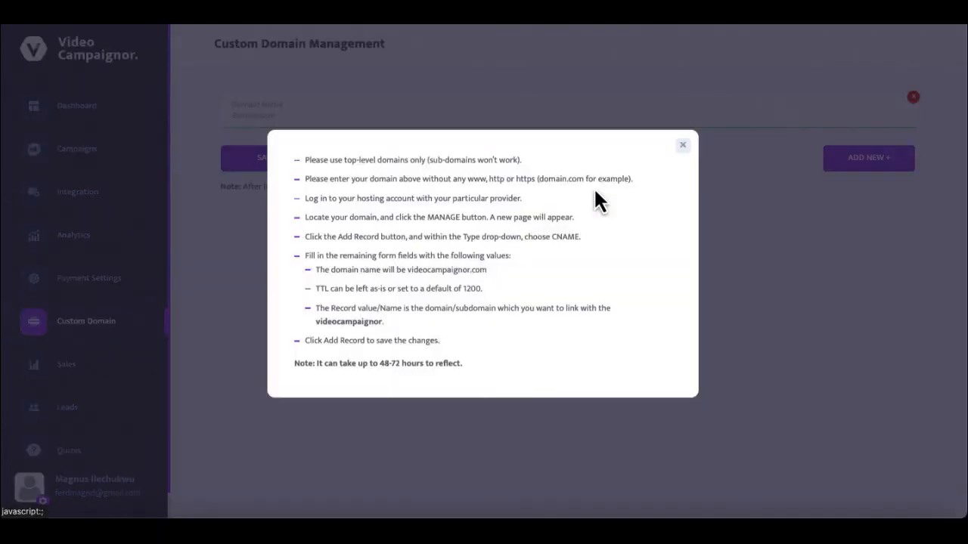
left_click(682, 145)
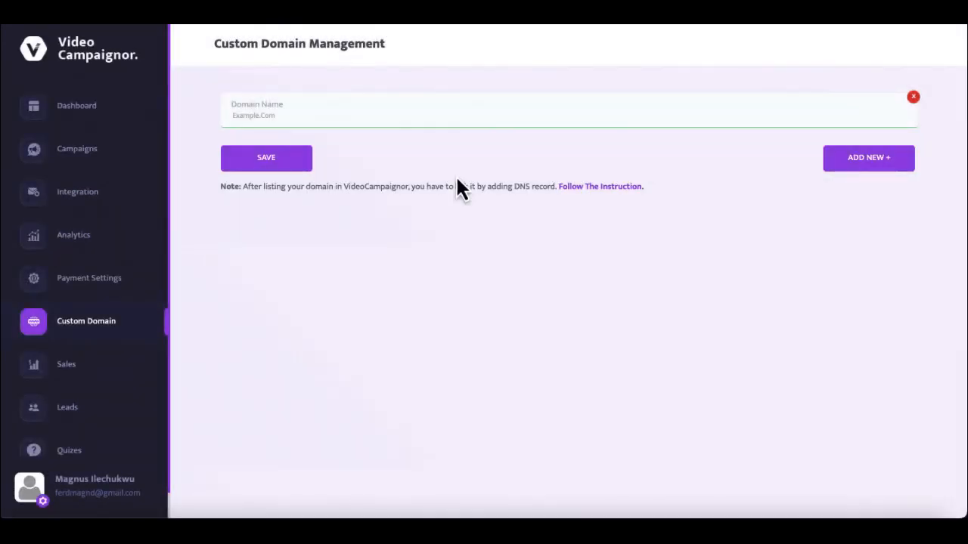
mouse_move(333, 290)
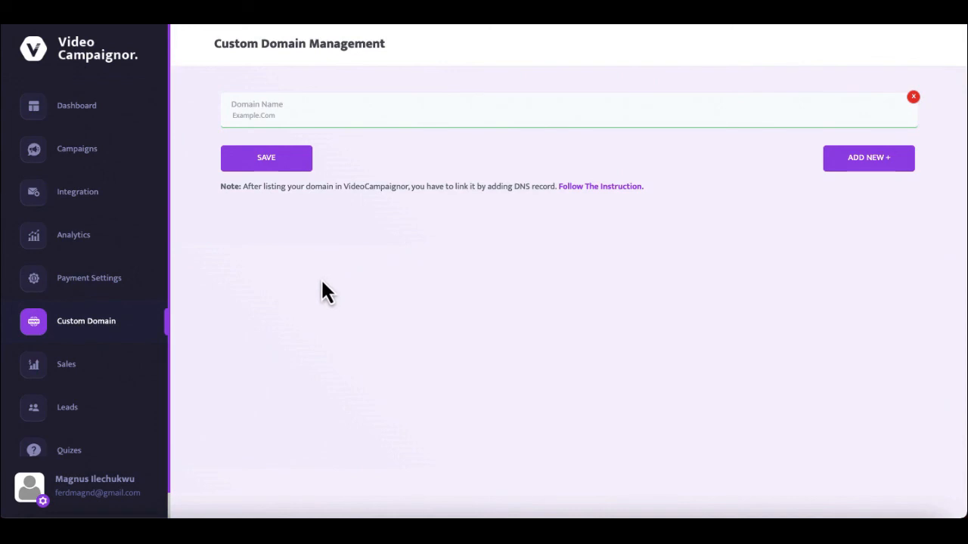
mouse_move(83, 118)
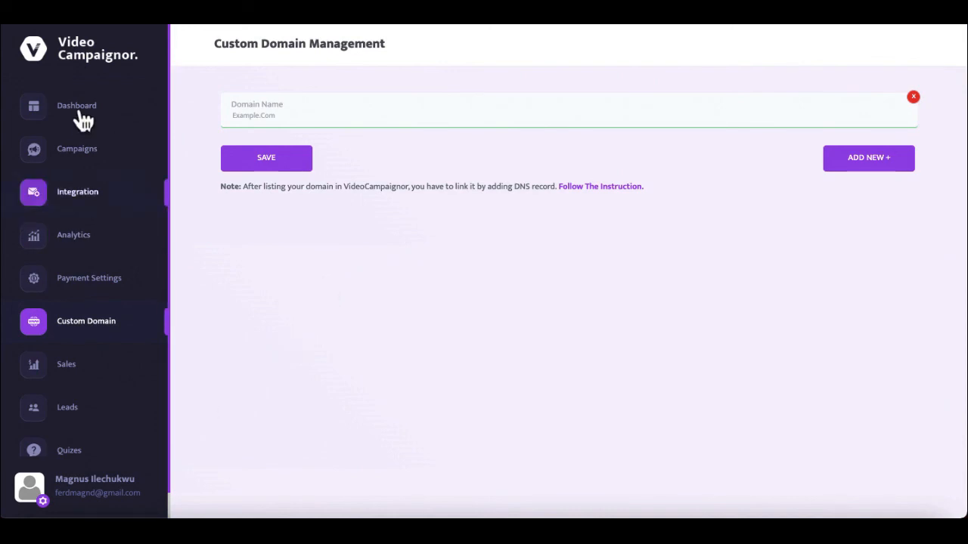
Step: Return to the Dashboard with its welcome panel and account stats
left_click(76, 106)
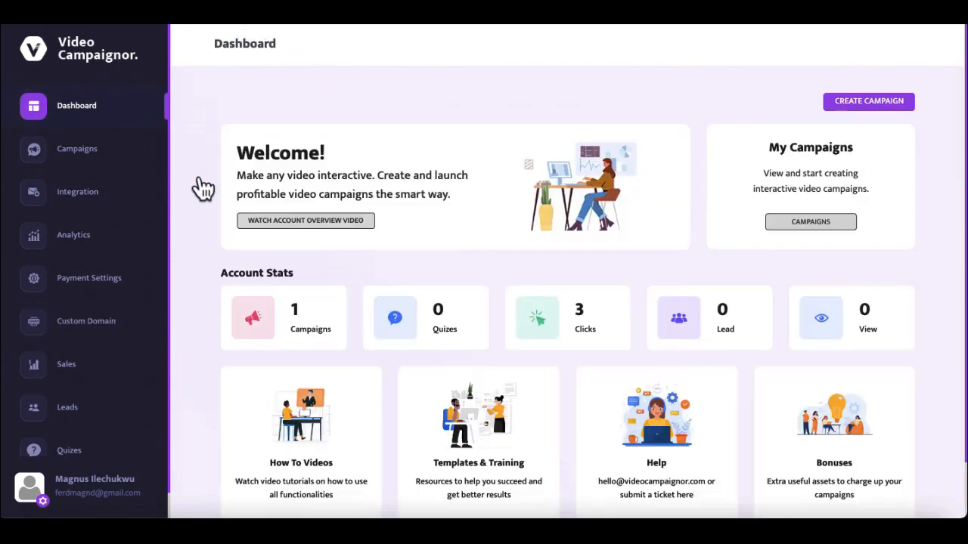
mouse_move(250, 420)
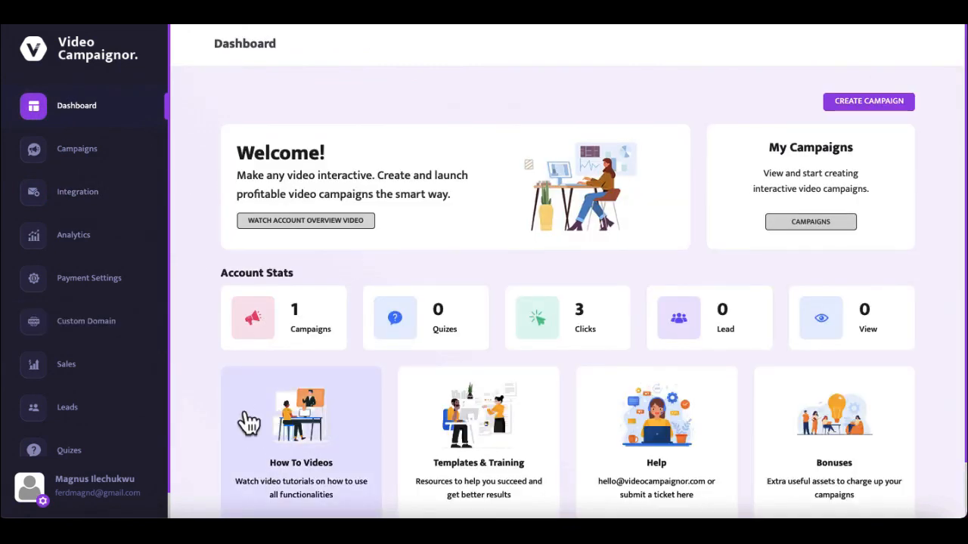
mouse_move(211, 378)
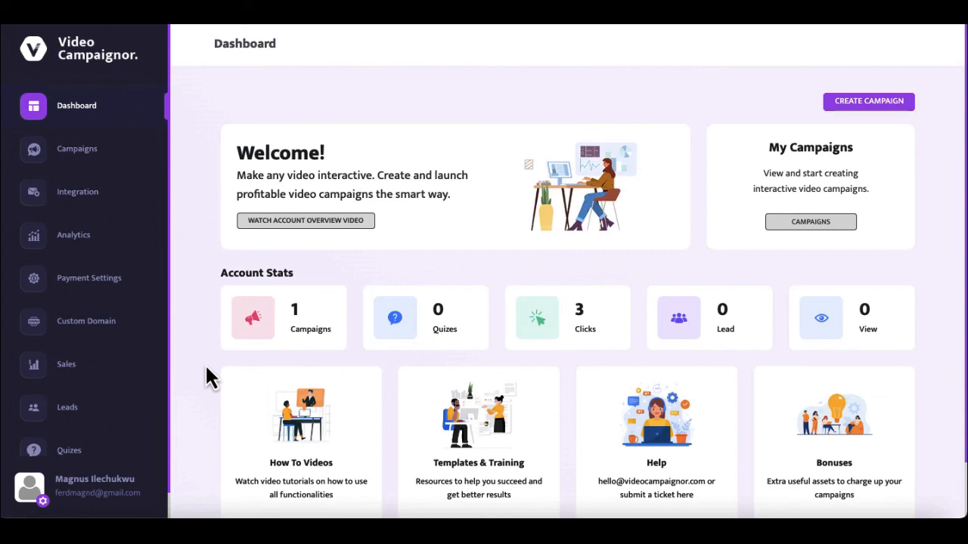
mouse_move(214, 381)
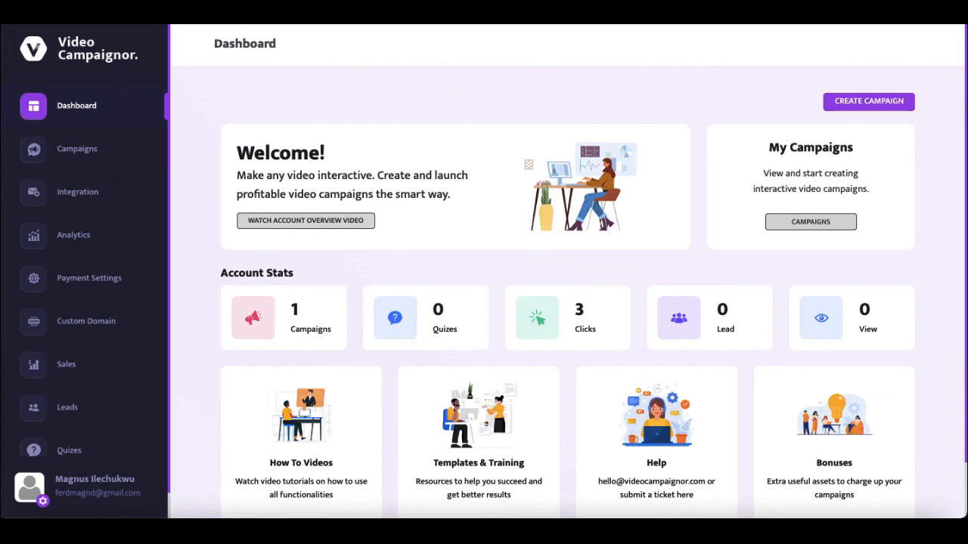